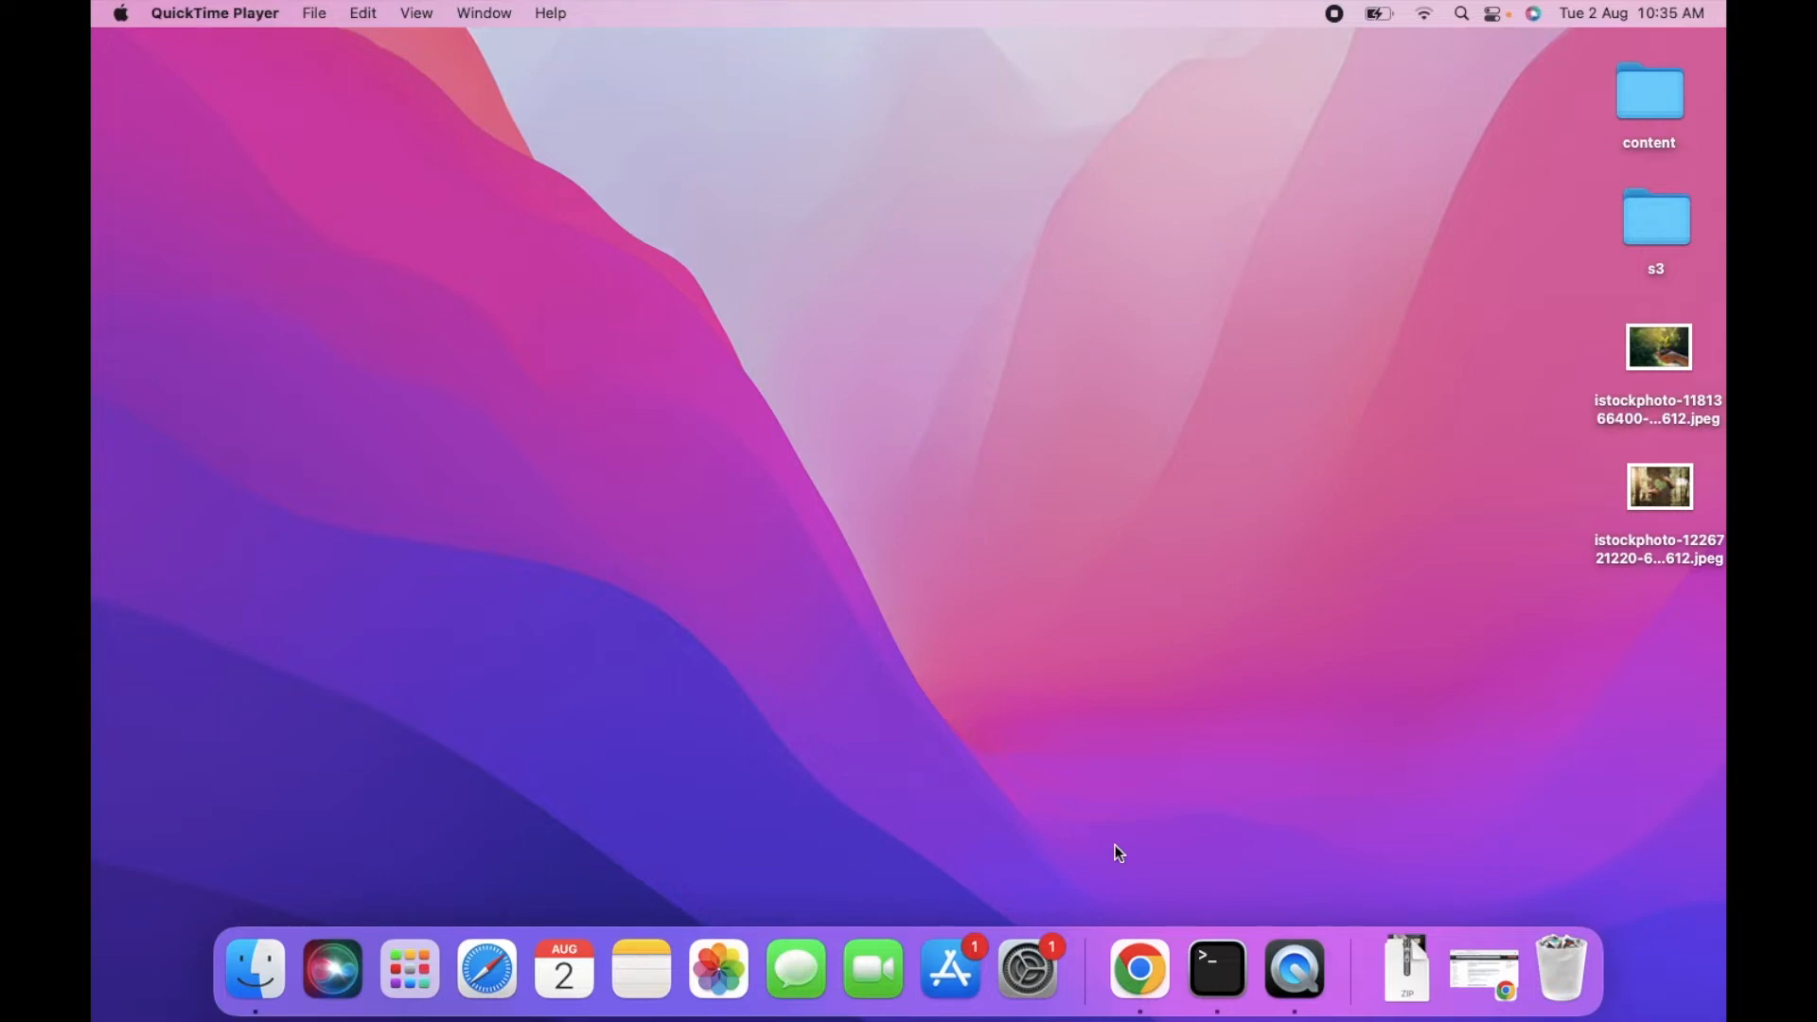
Step: Show the macOS 'Command line installer - All users' commands in the AWS CLI v2 install guide
click(1138, 967)
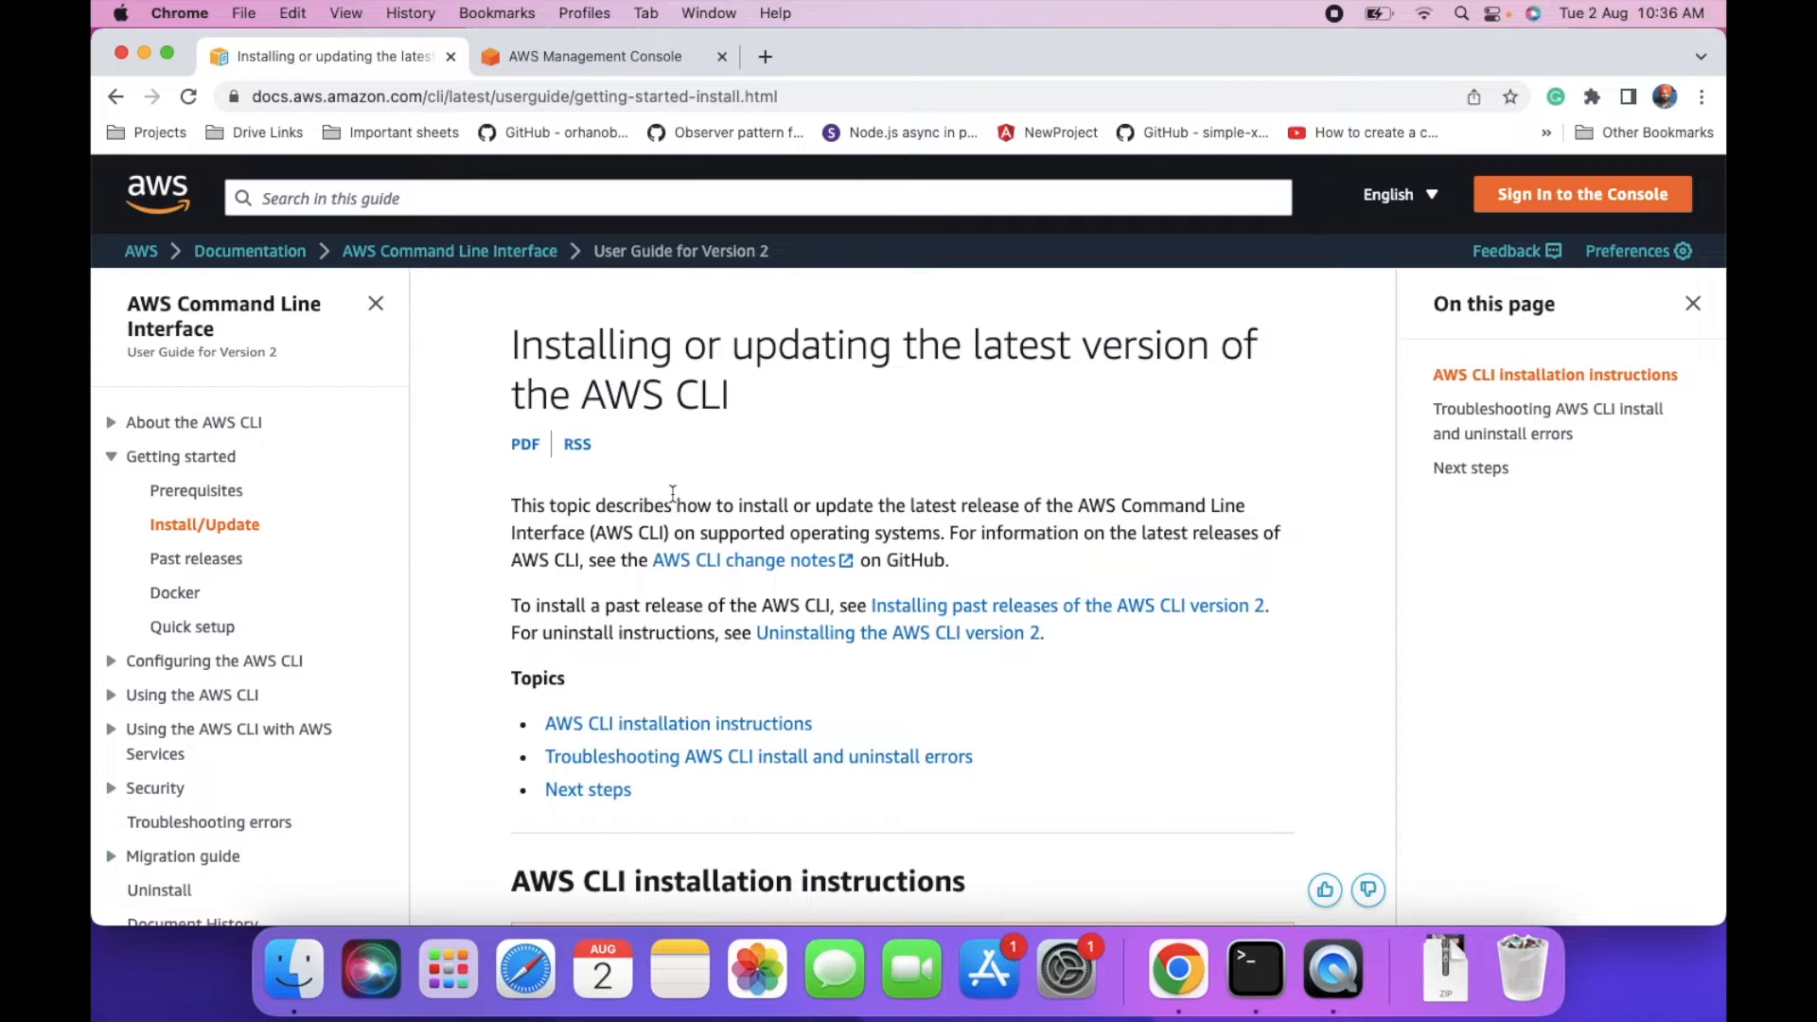
scroll(down, 3)
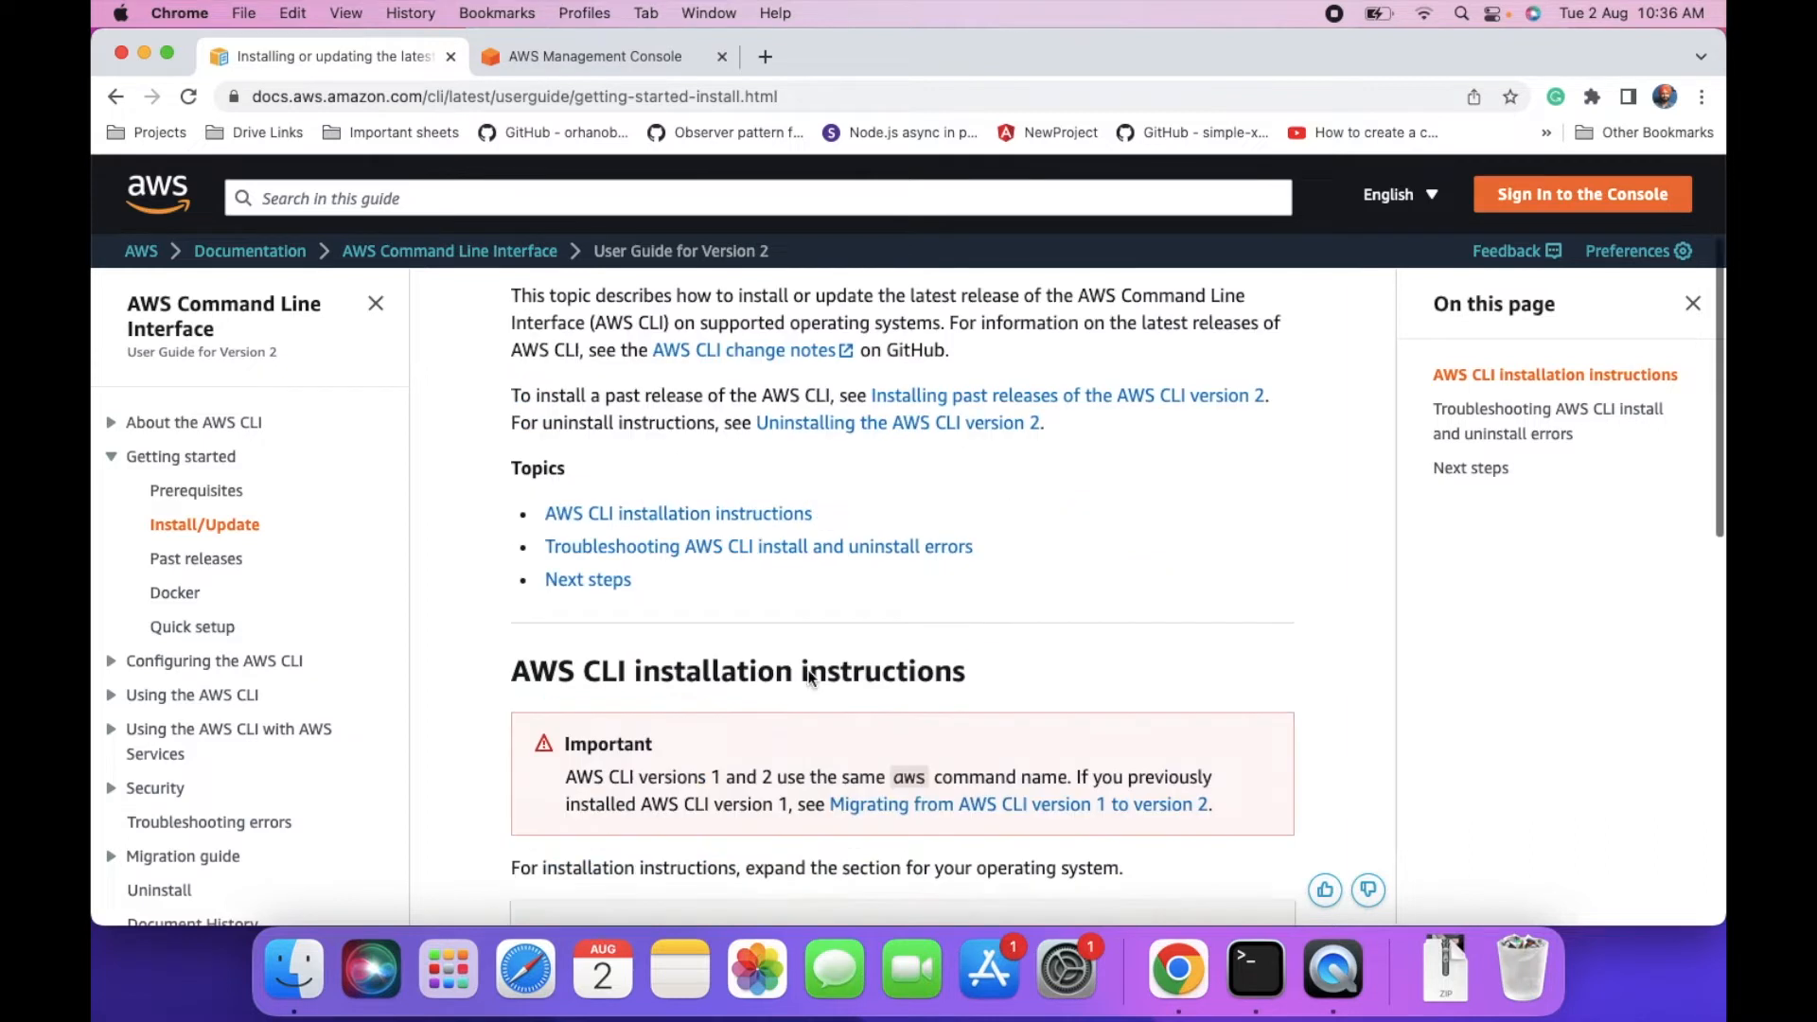
scroll(down, 3)
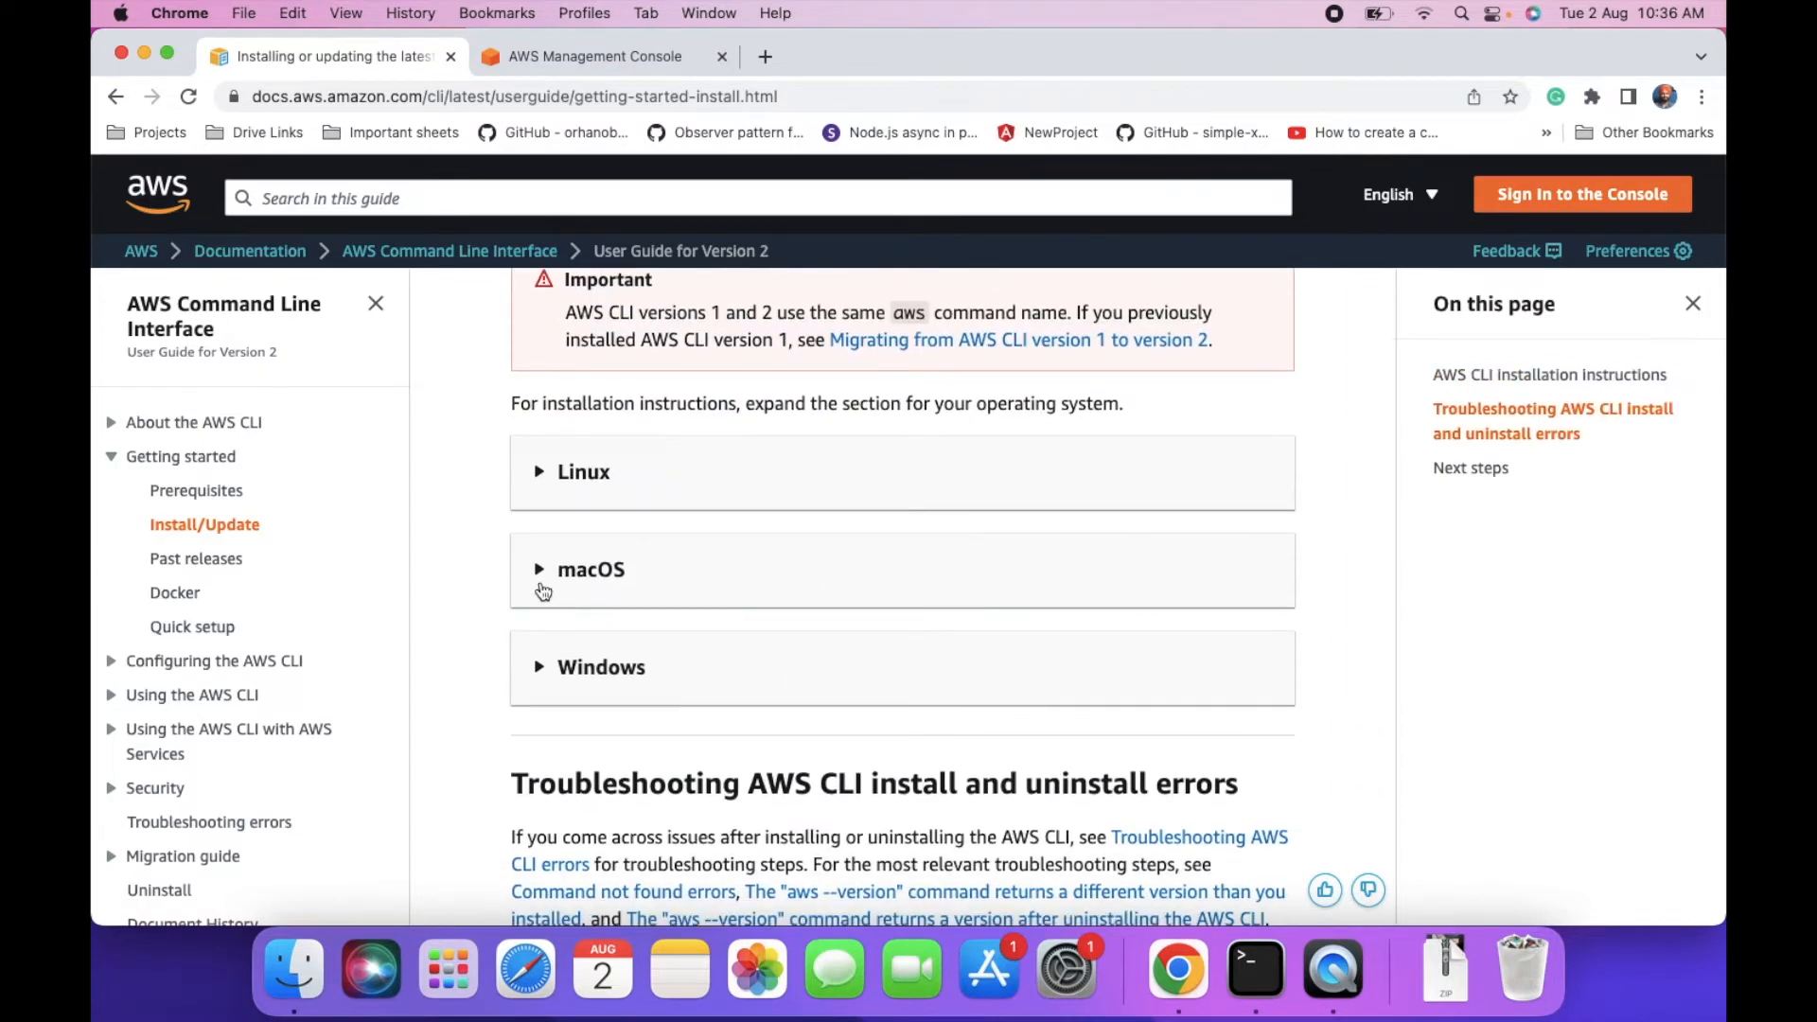
click(591, 569)
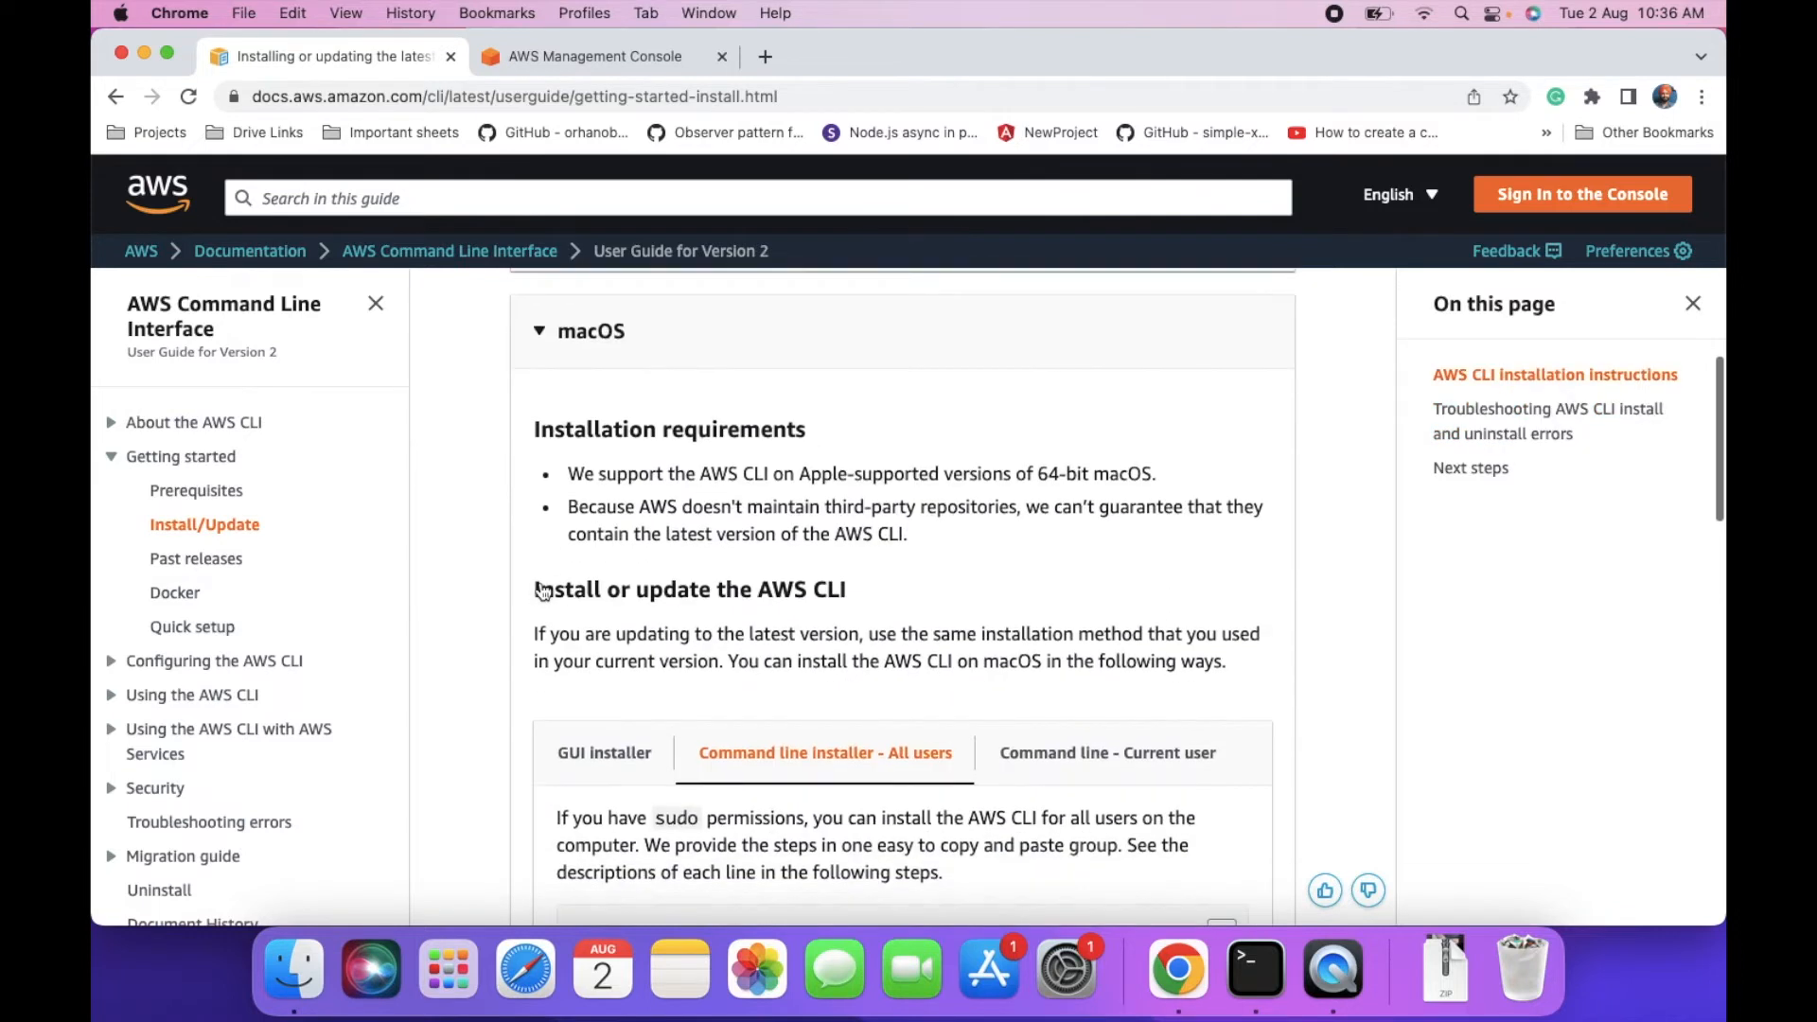
scroll(down, 3)
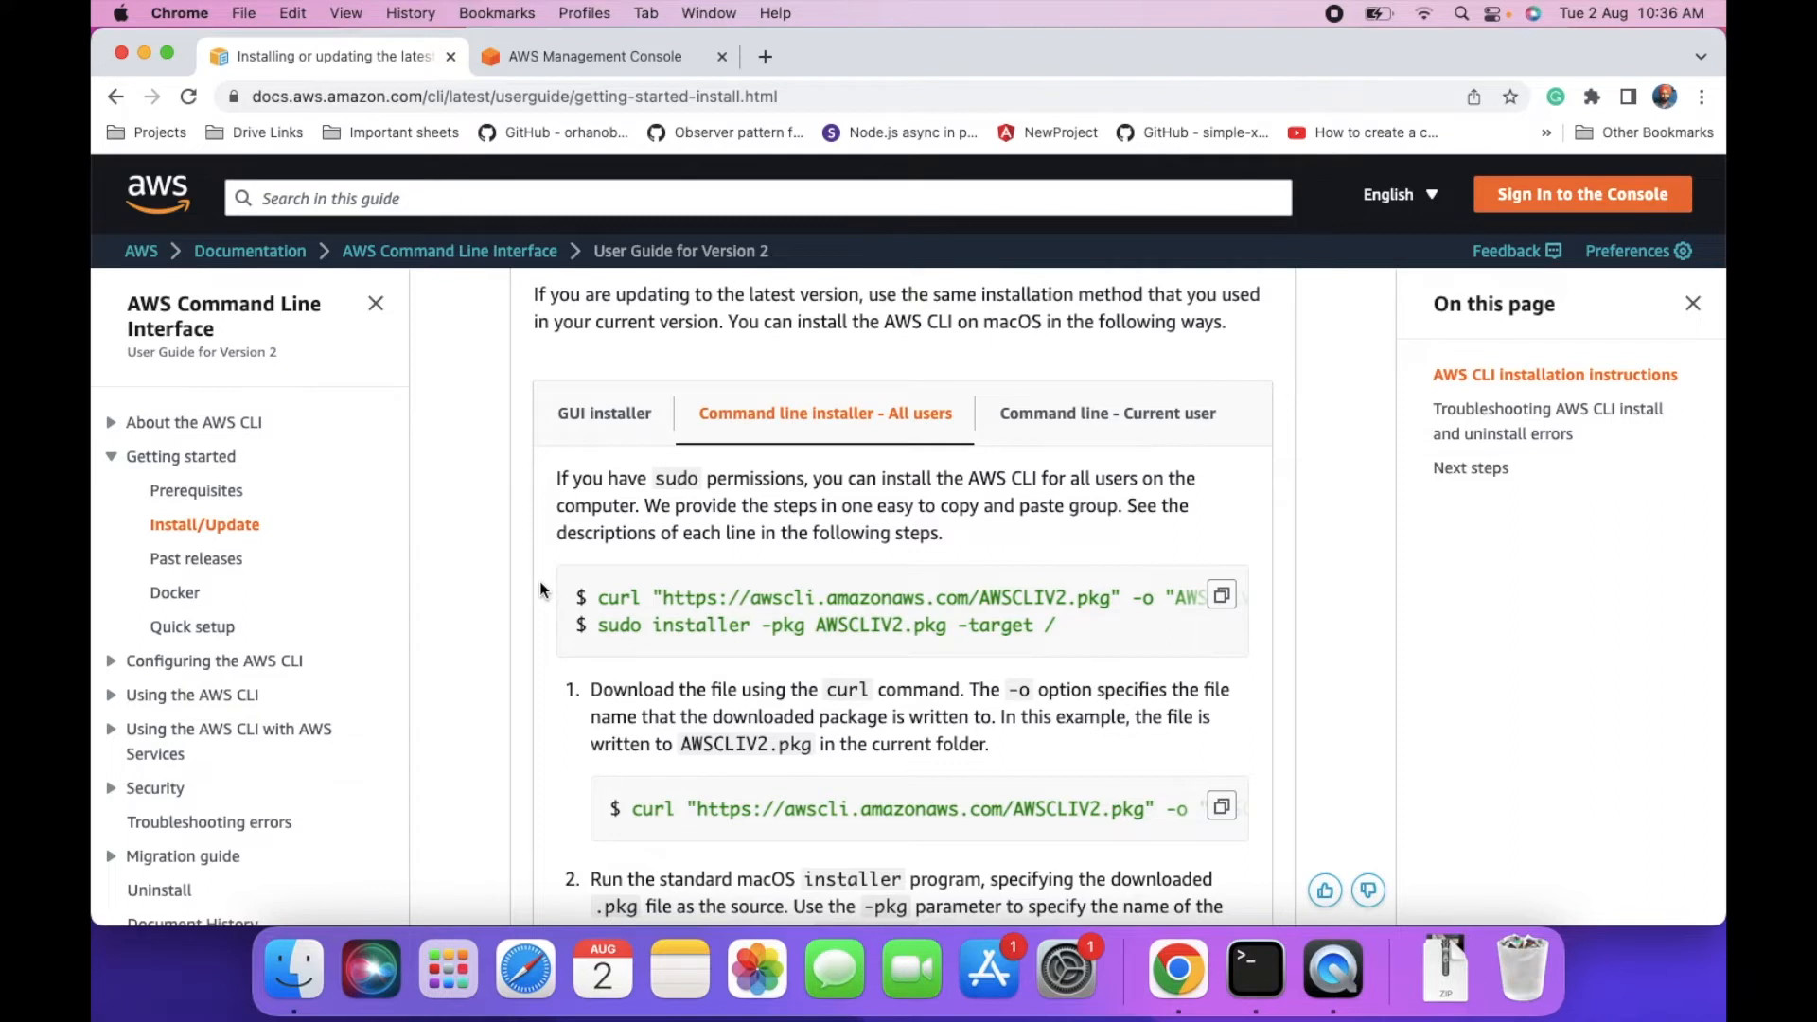
mouse_move(762, 541)
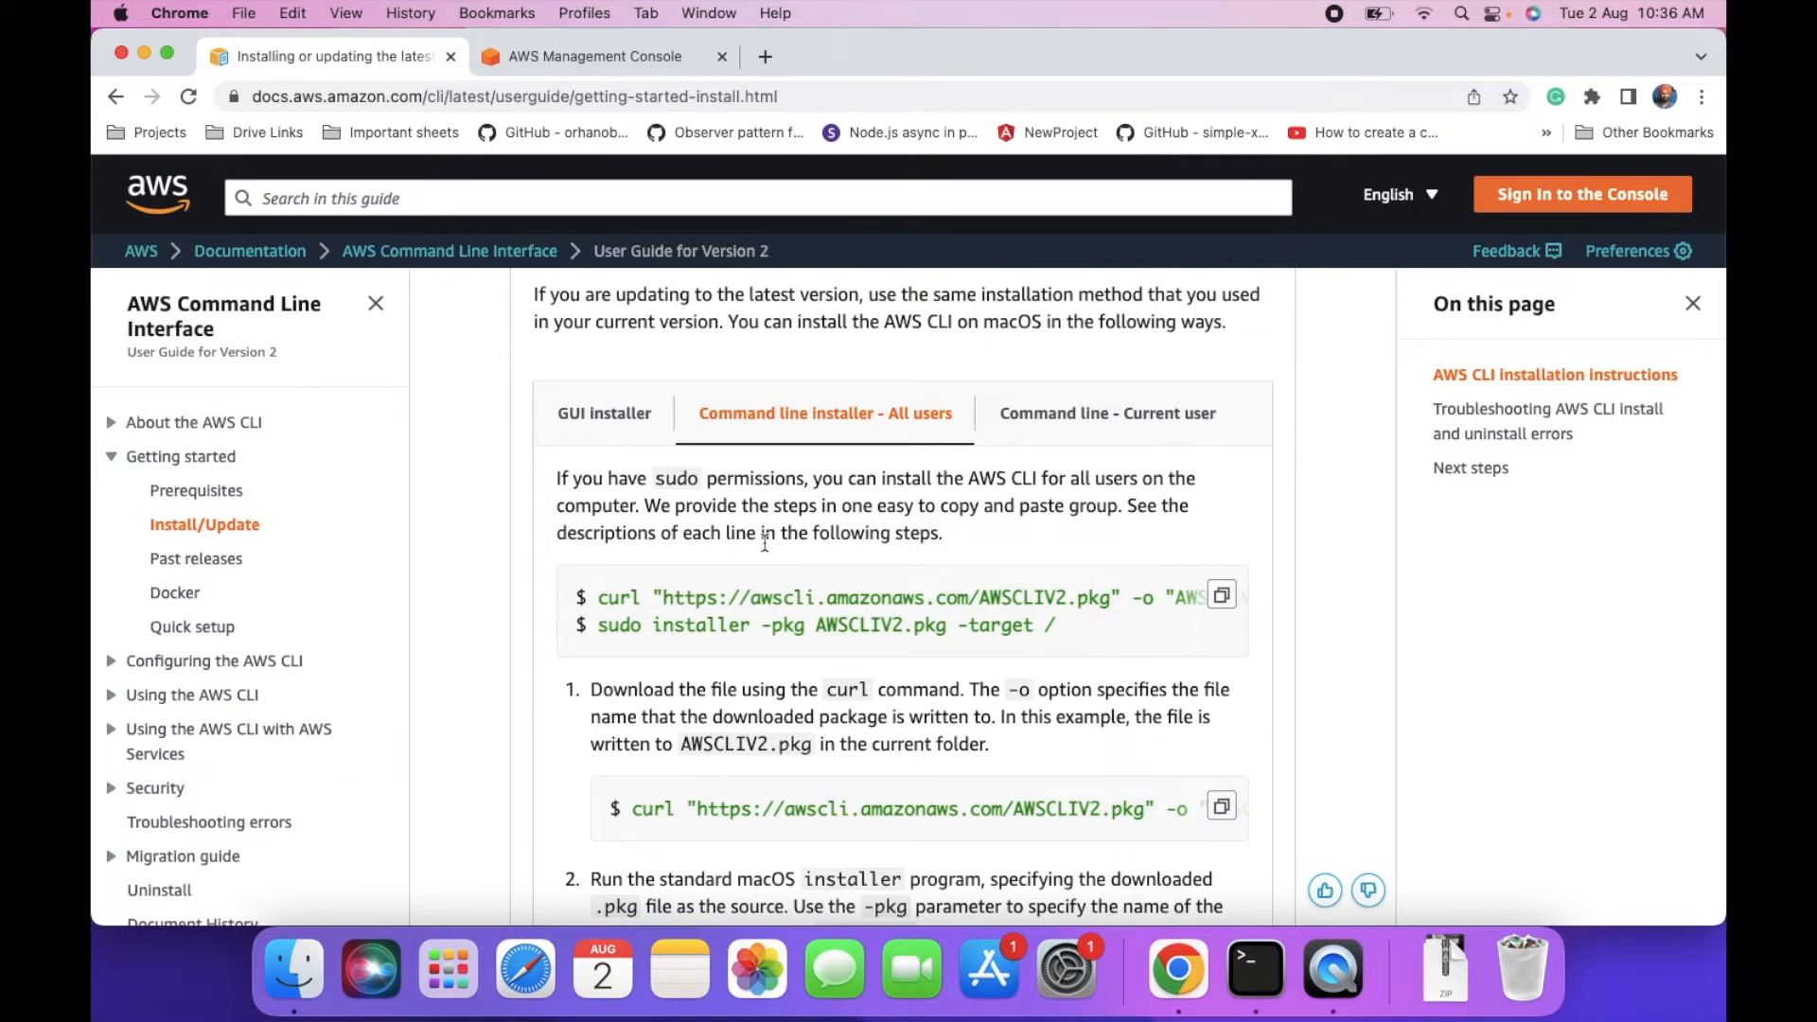
scroll(down, 3)
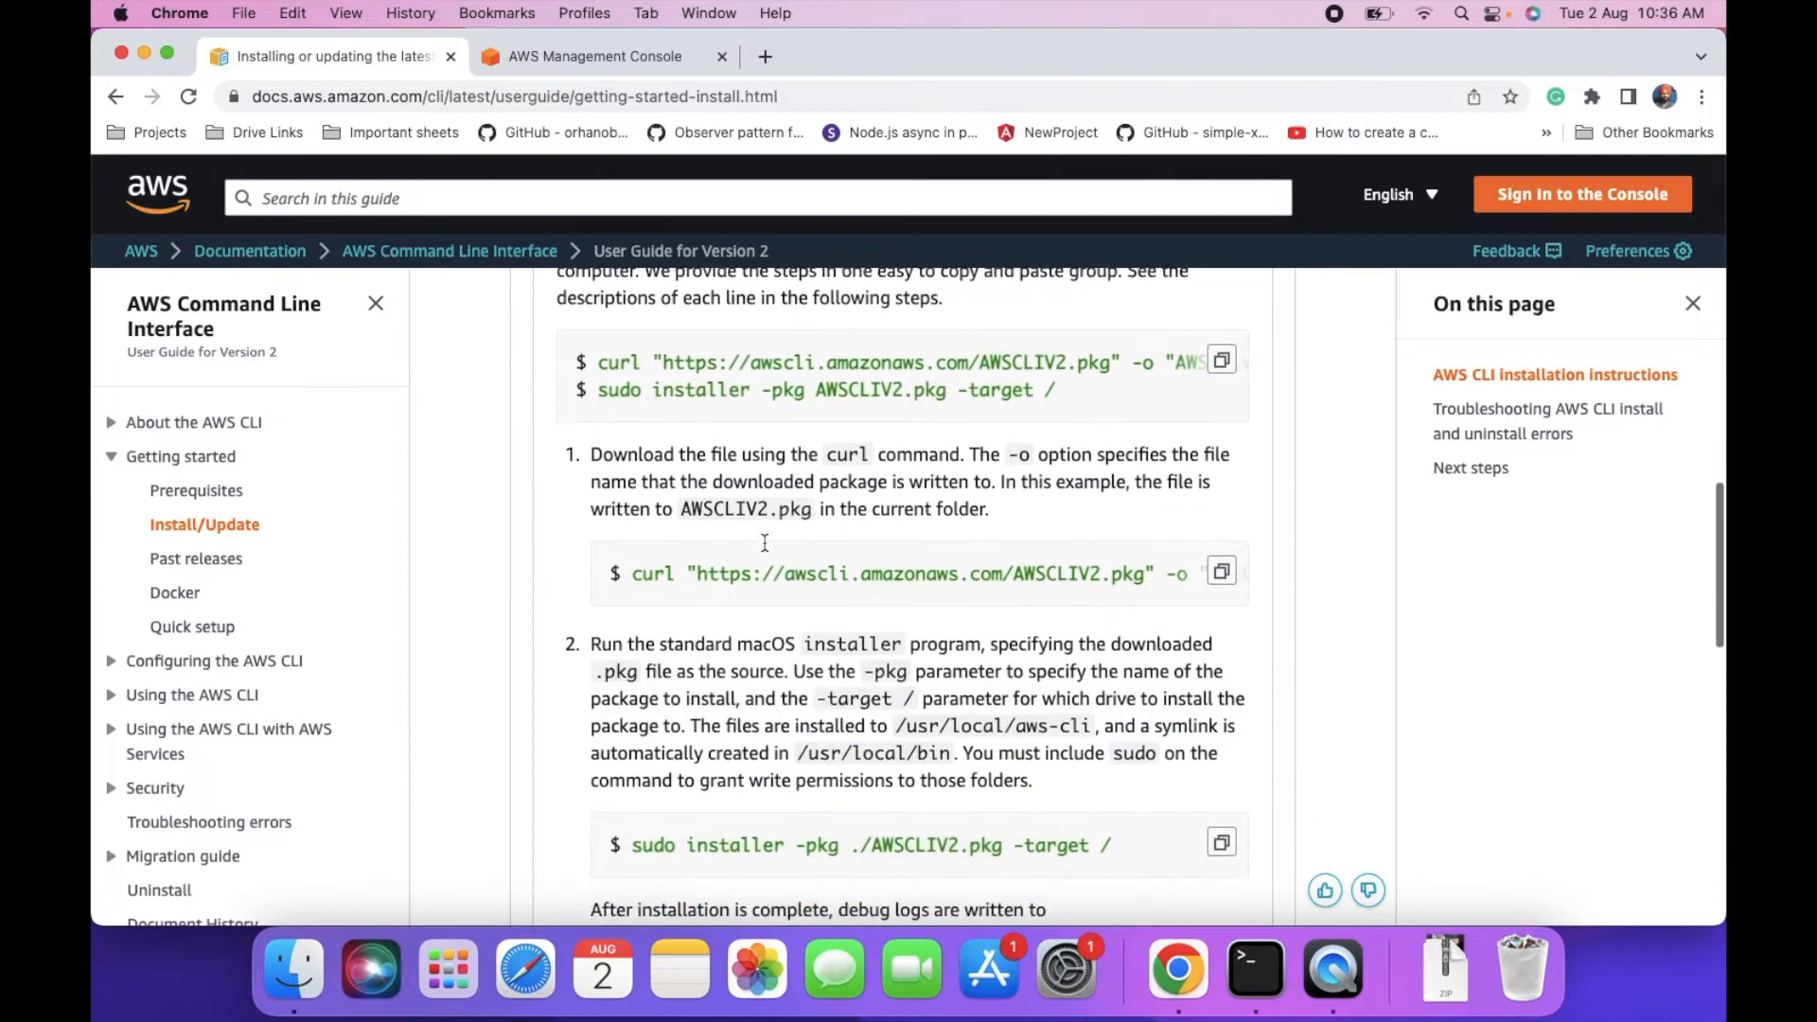
scroll(down, 3)
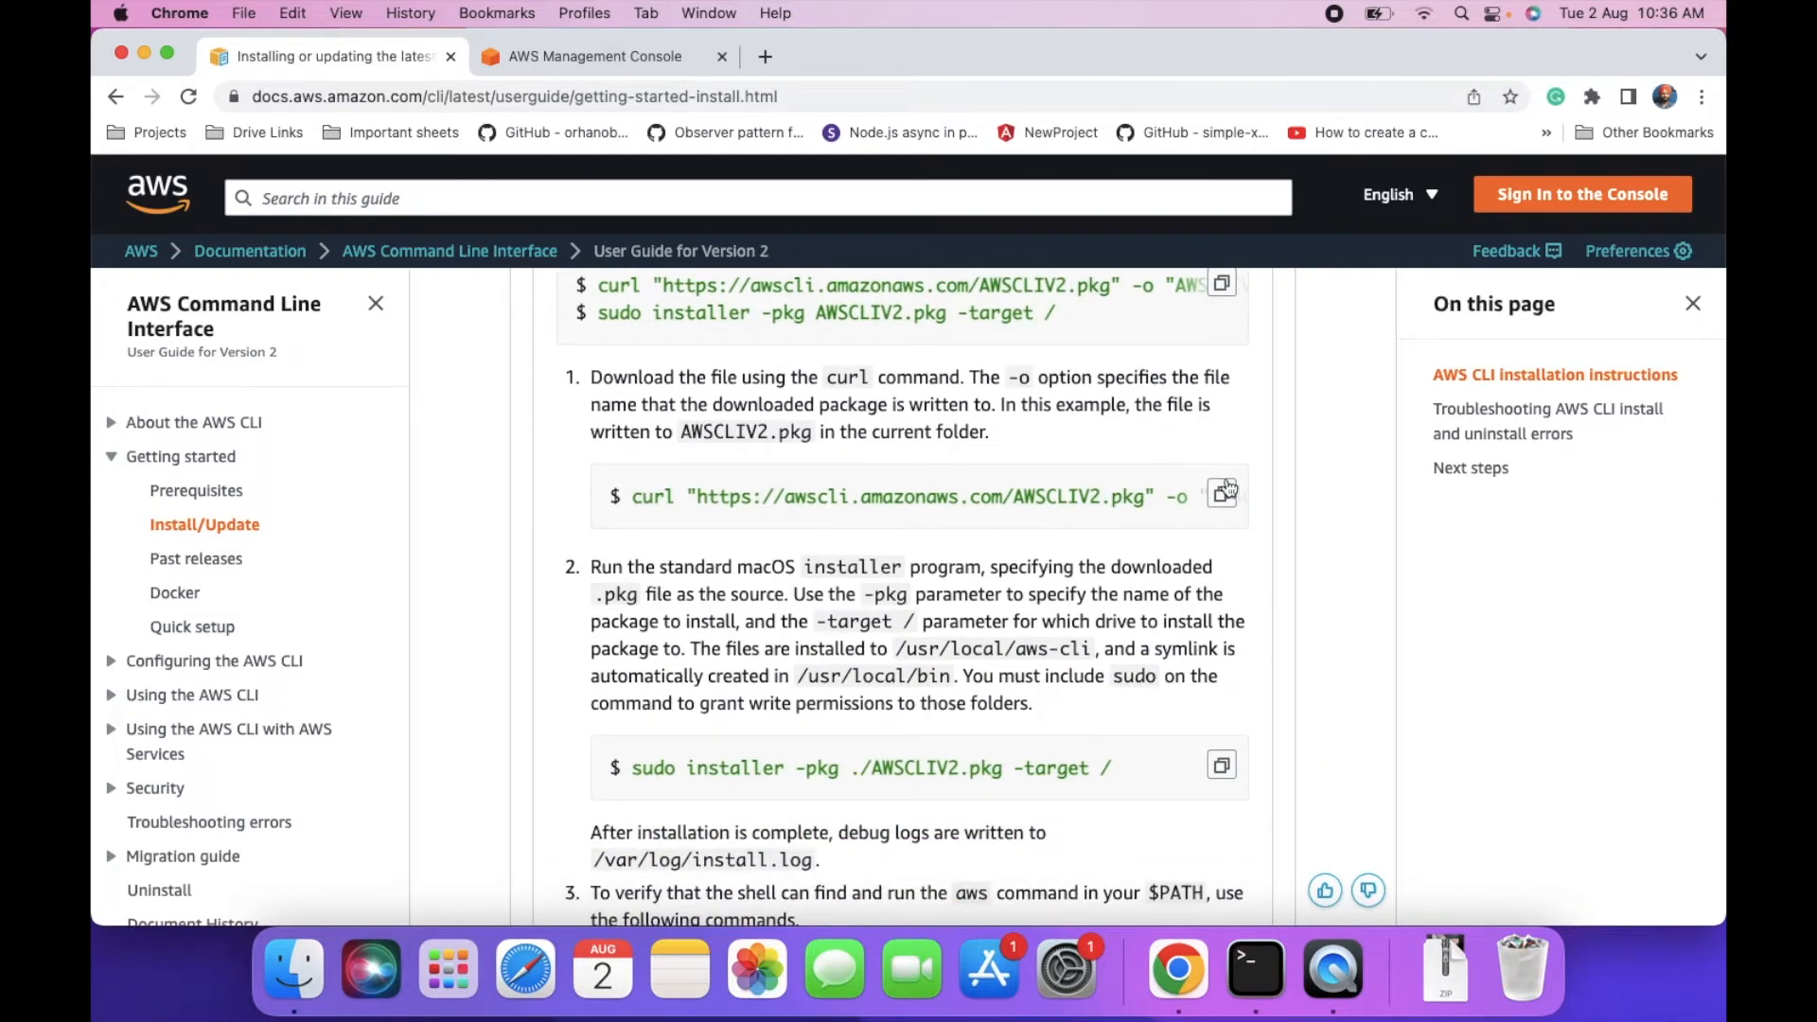
Step: Run aws (not found), fetch AWSCLIV2.pkg with curl, then run sudo installer -pkg ./AWSCLIV2.pkg -target / with the admin password
click(1253, 969)
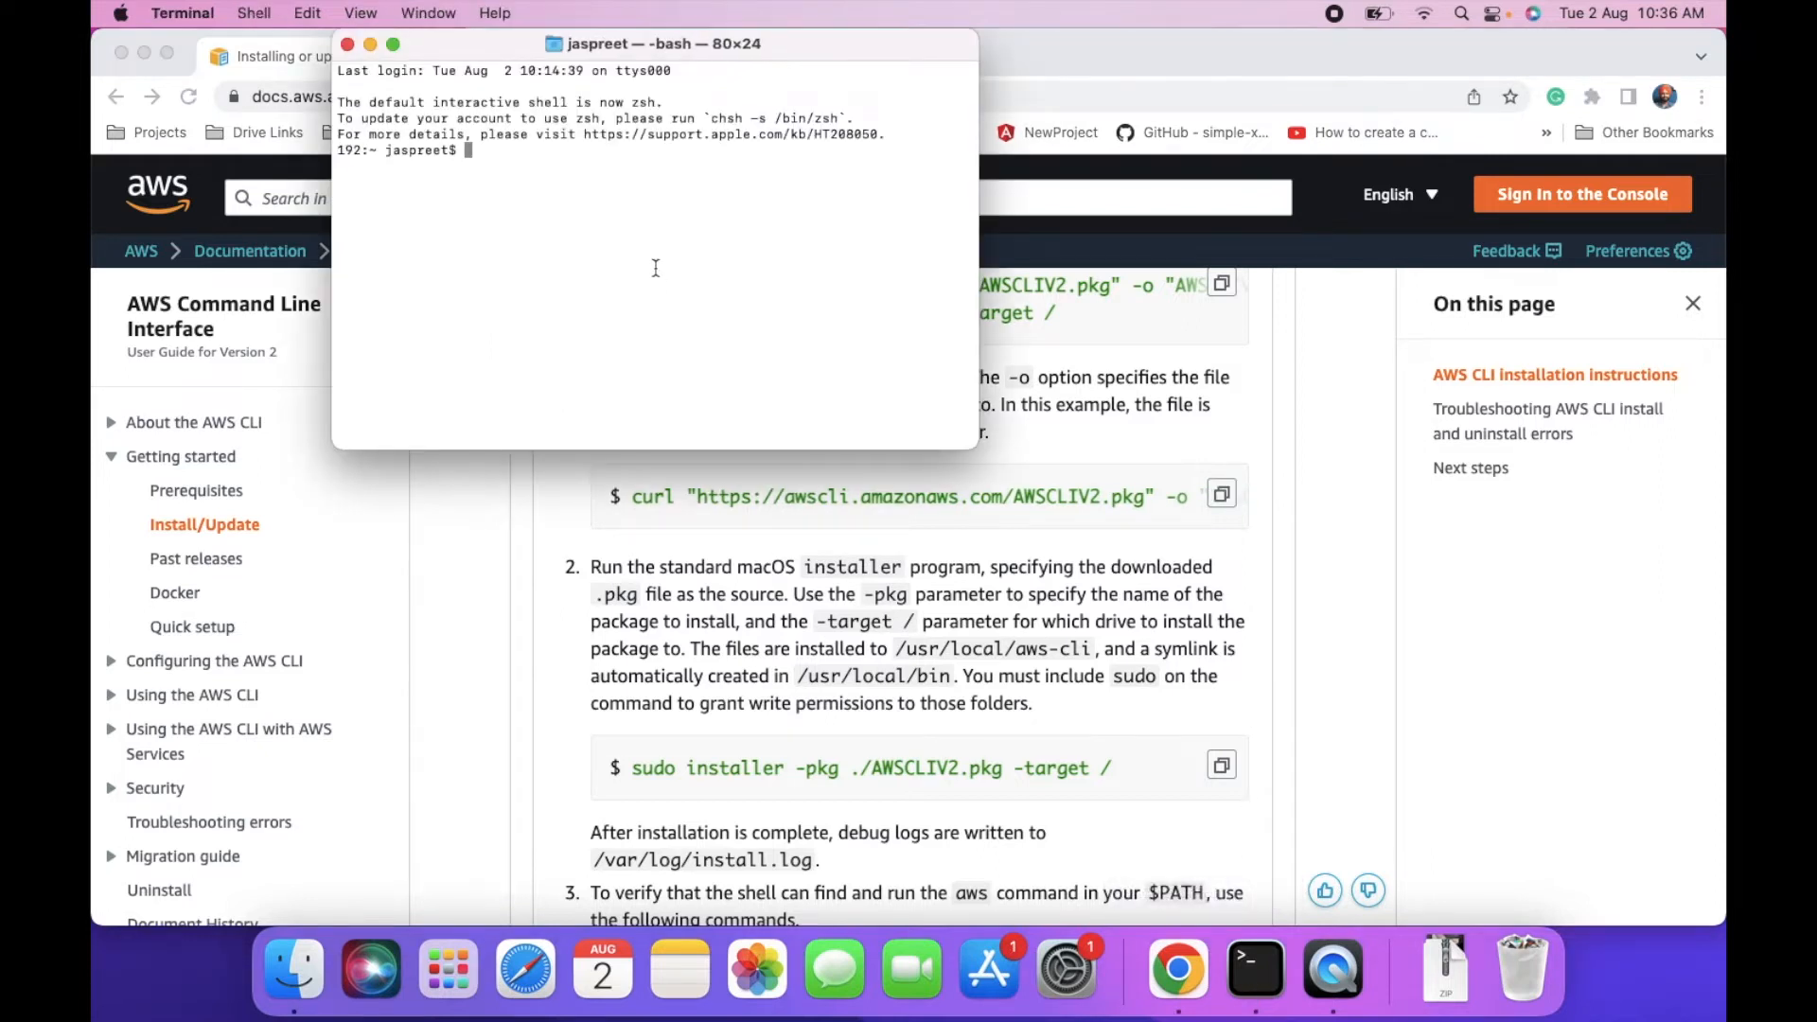
text(aws)
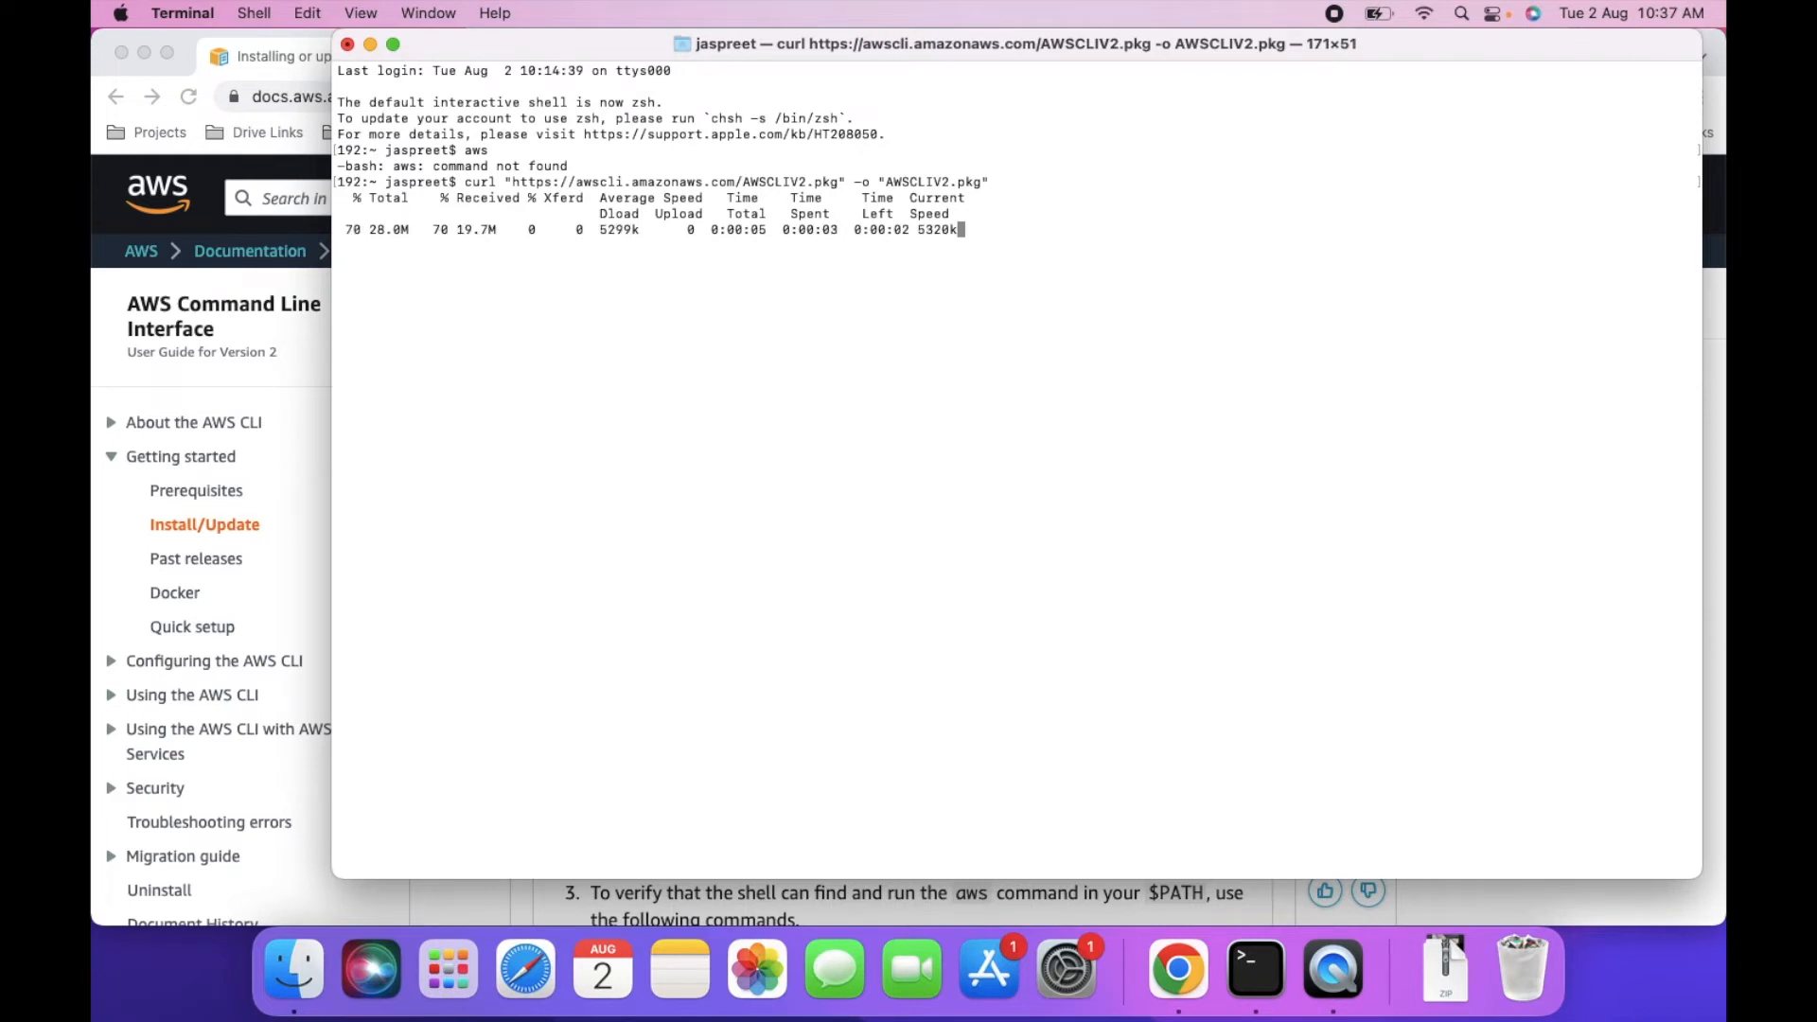
click(1175, 967)
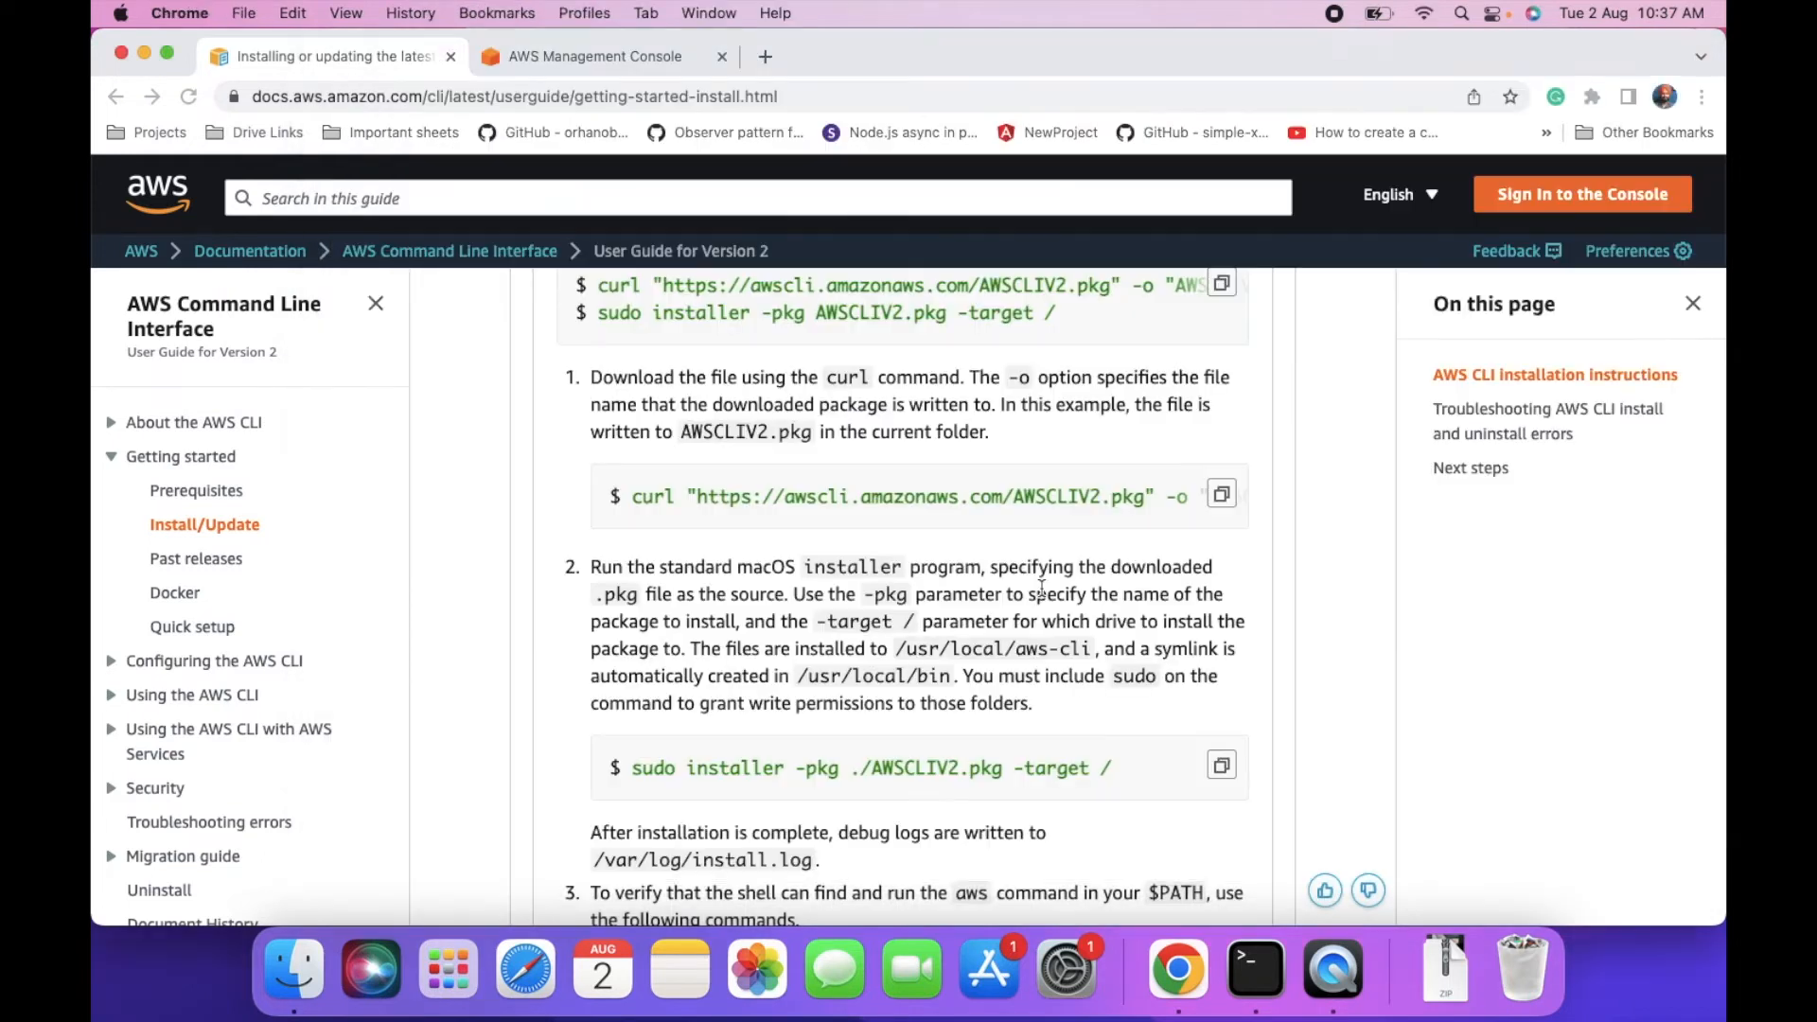
scroll(down, 3)
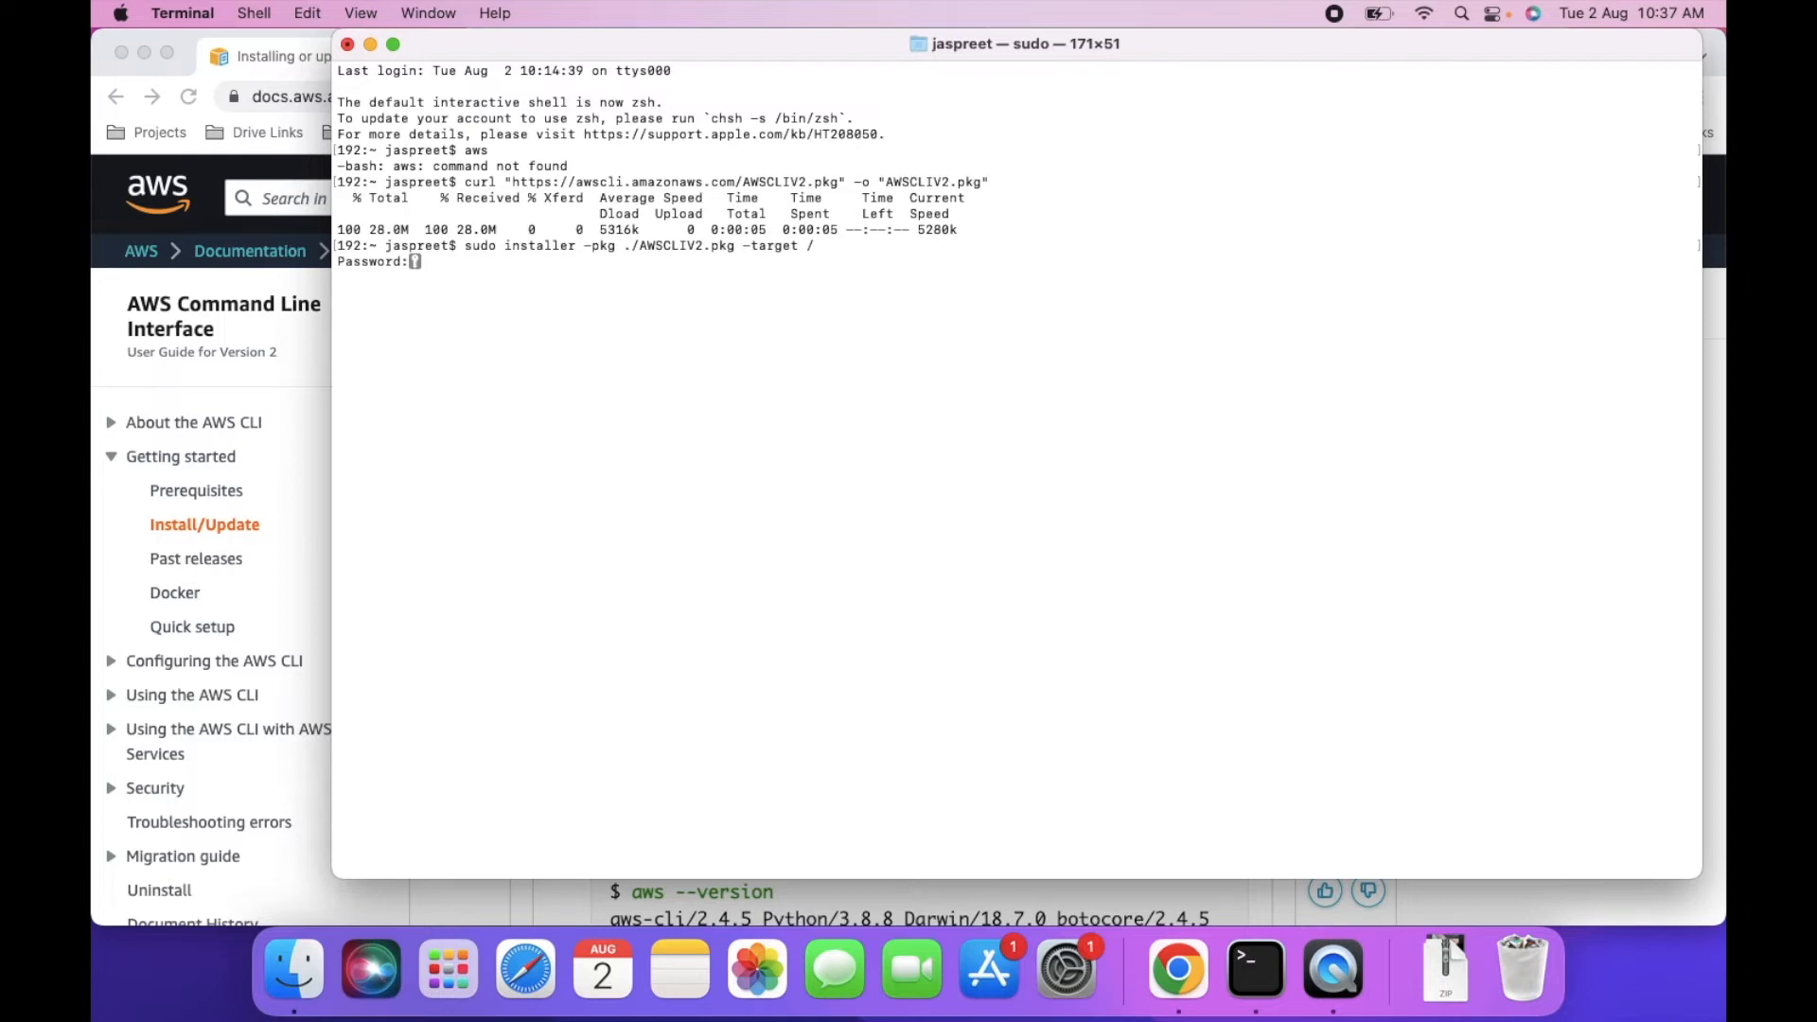
key(Return)
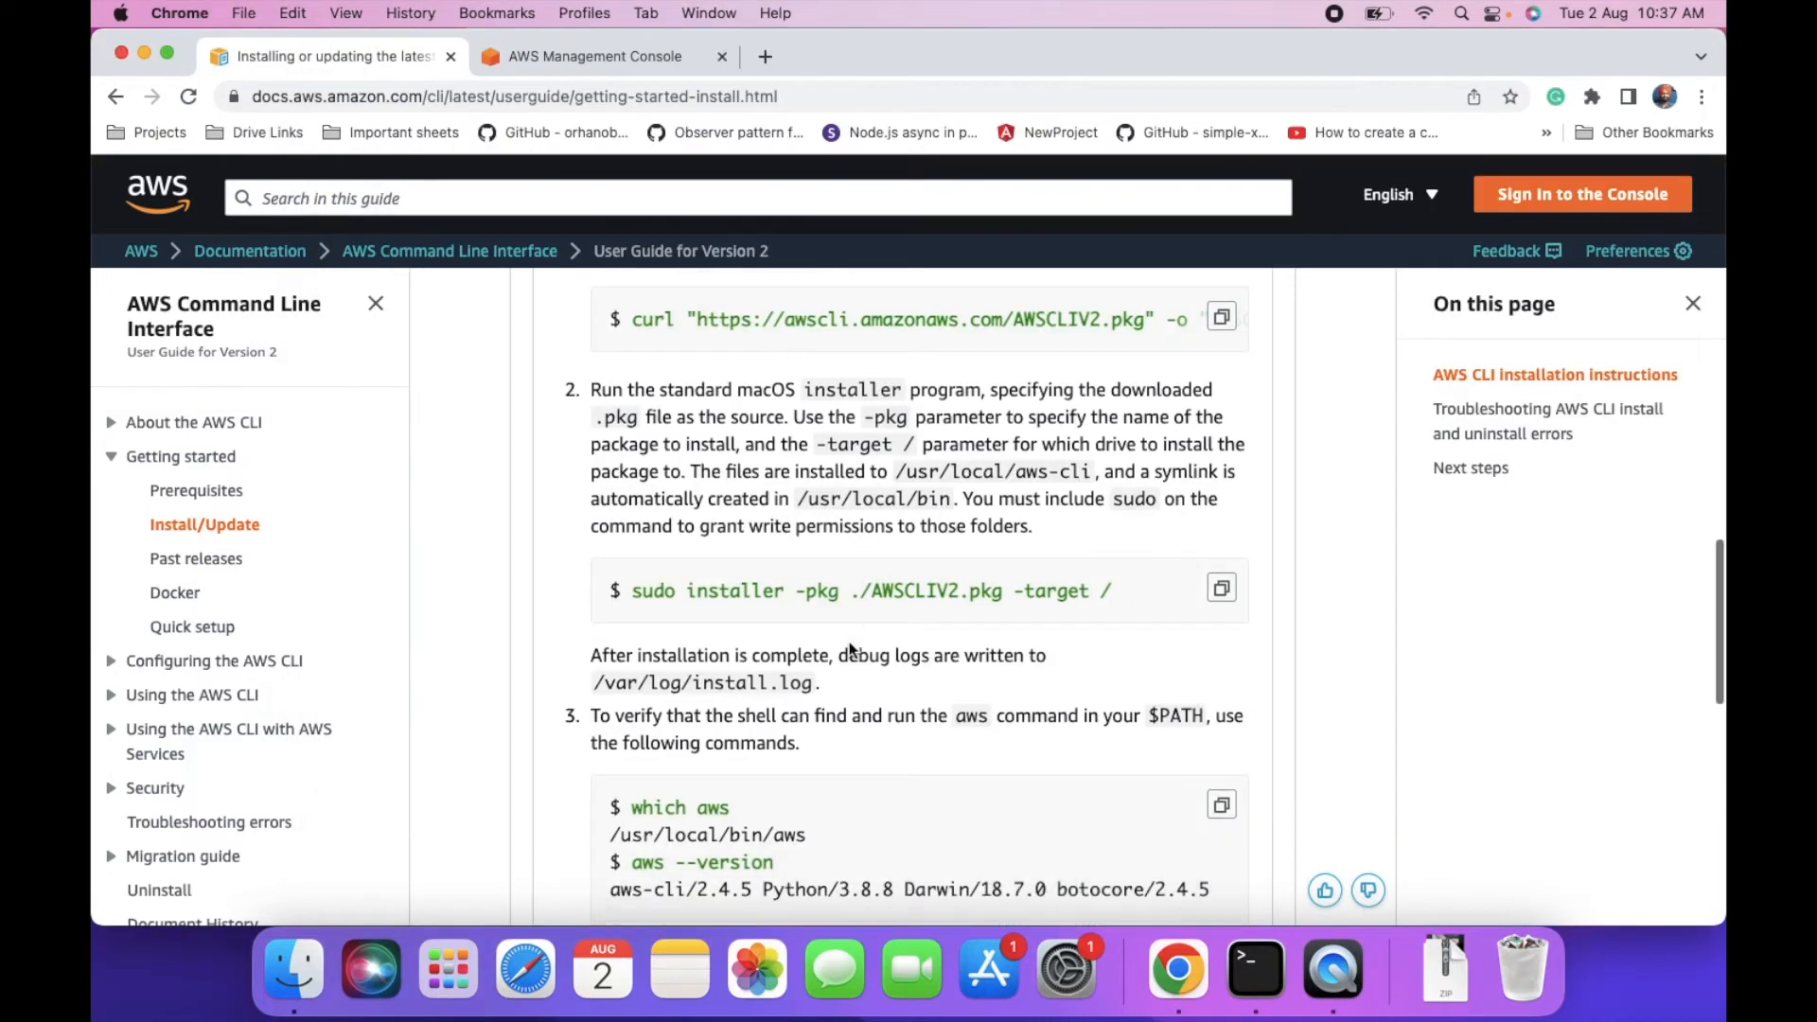
Step: Verify the install with aws --version, which reports aws-cli/2.7.20
scroll(down, 3)
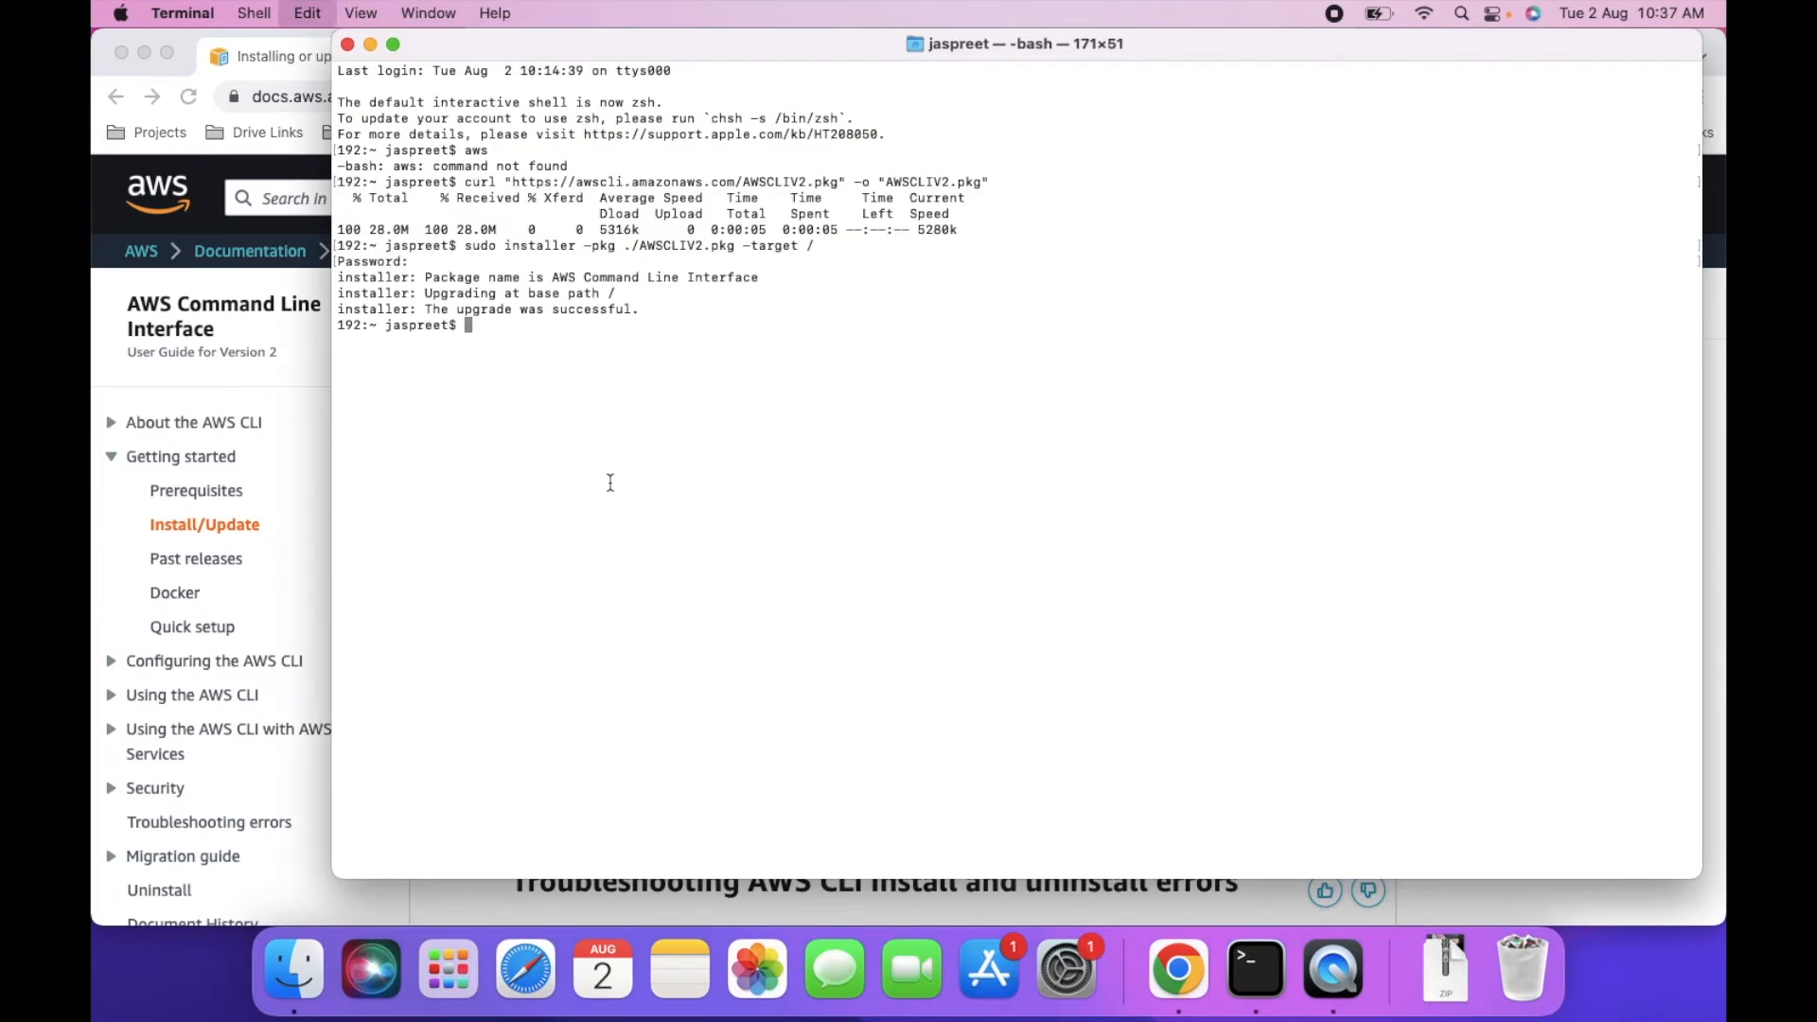
text(aws --version)
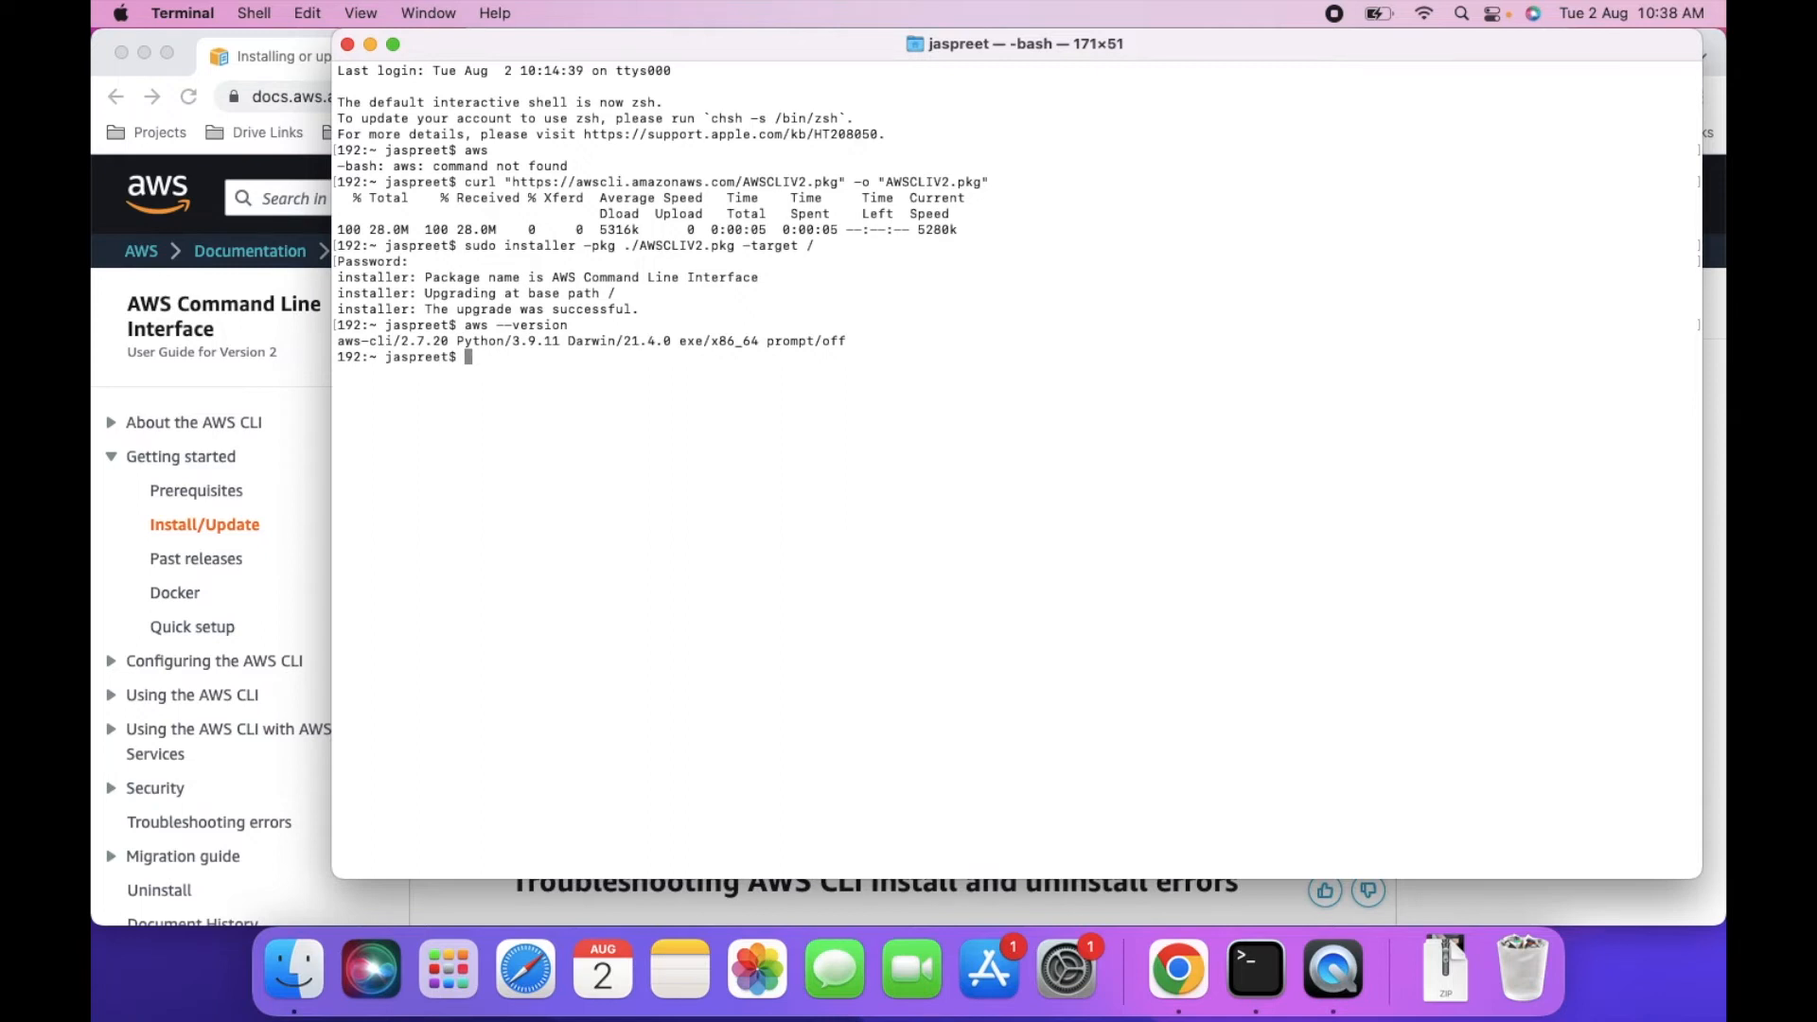
mouse_move(567, 551)
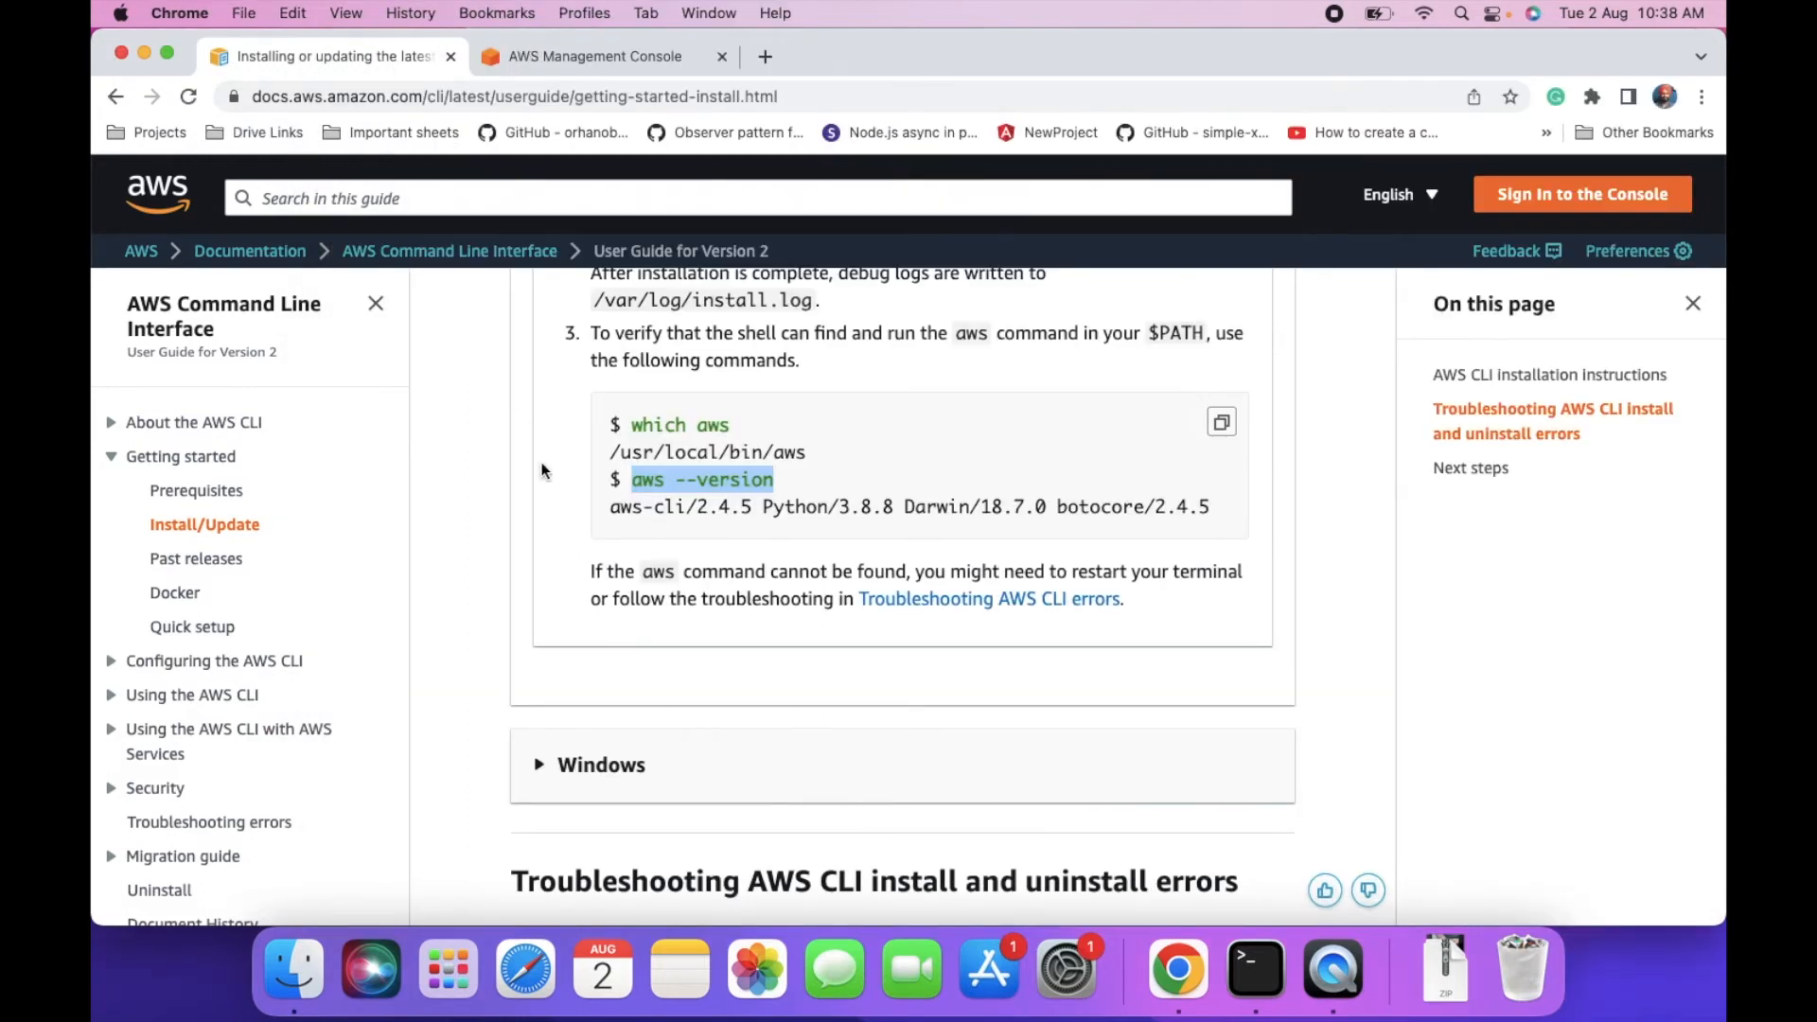
Step: Go to the IAM Users list in the AWS Management Console and start adding a new user
click(595, 55)
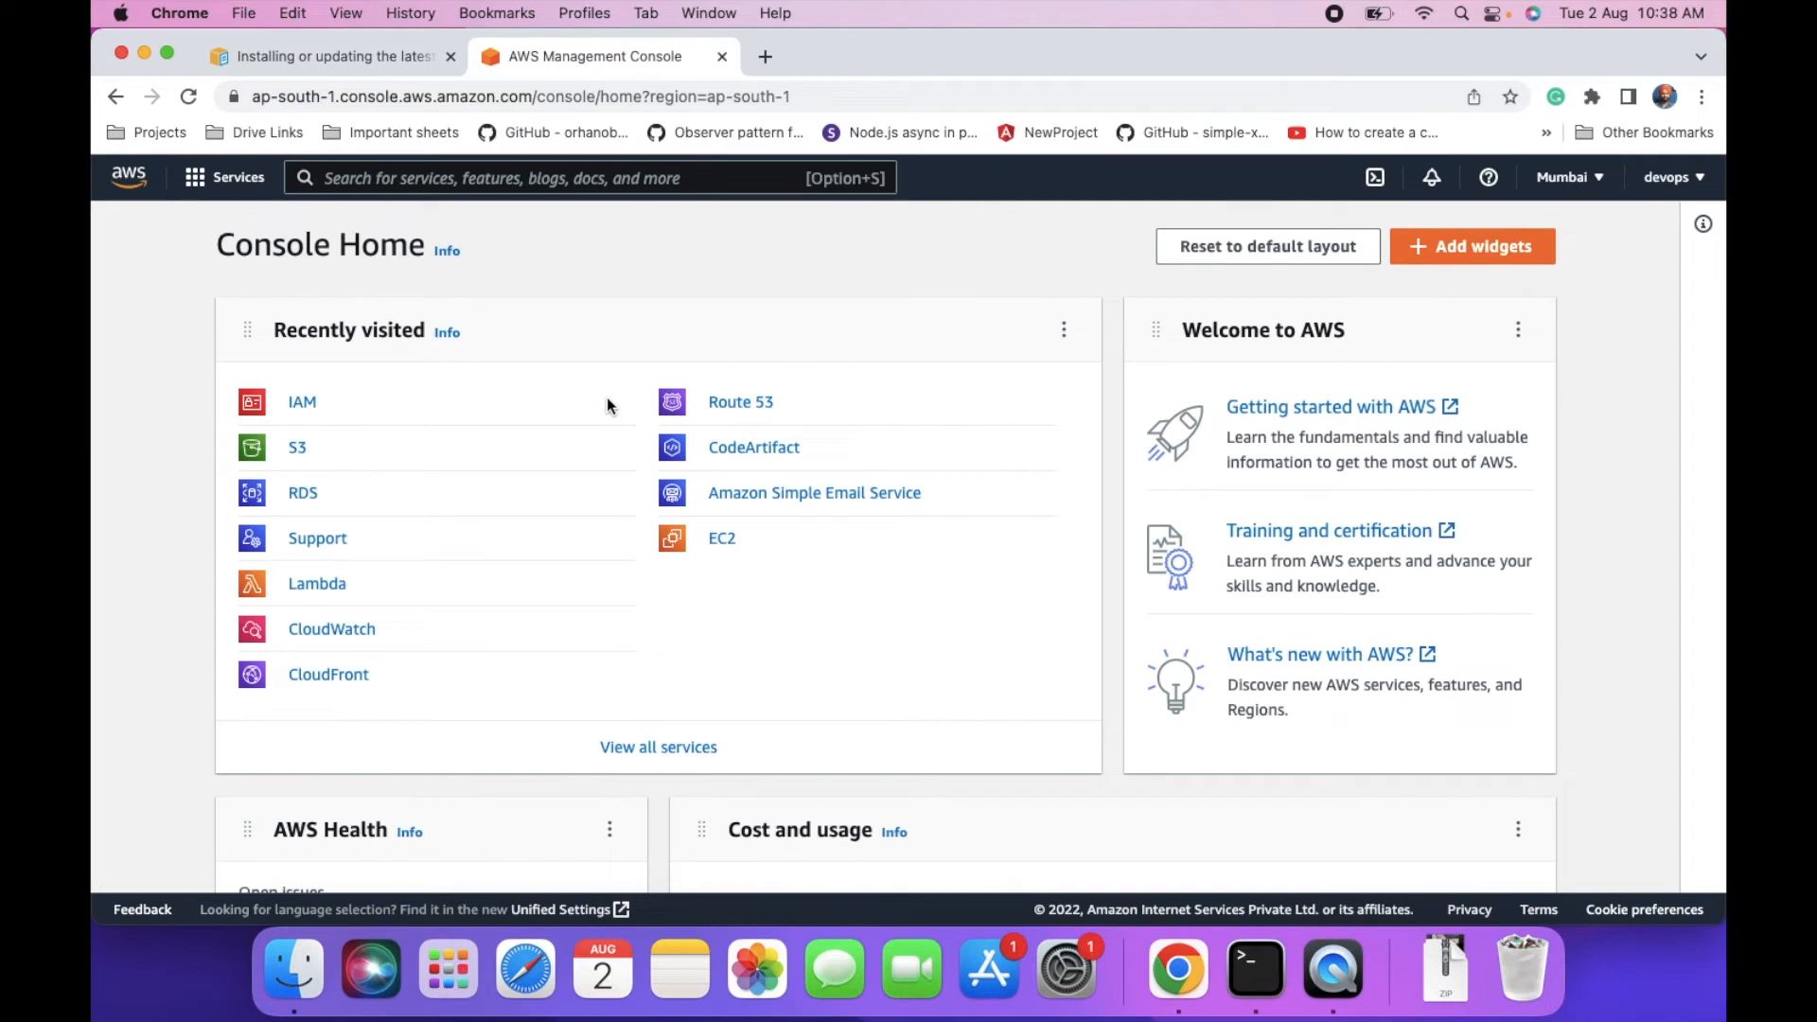
click(301, 401)
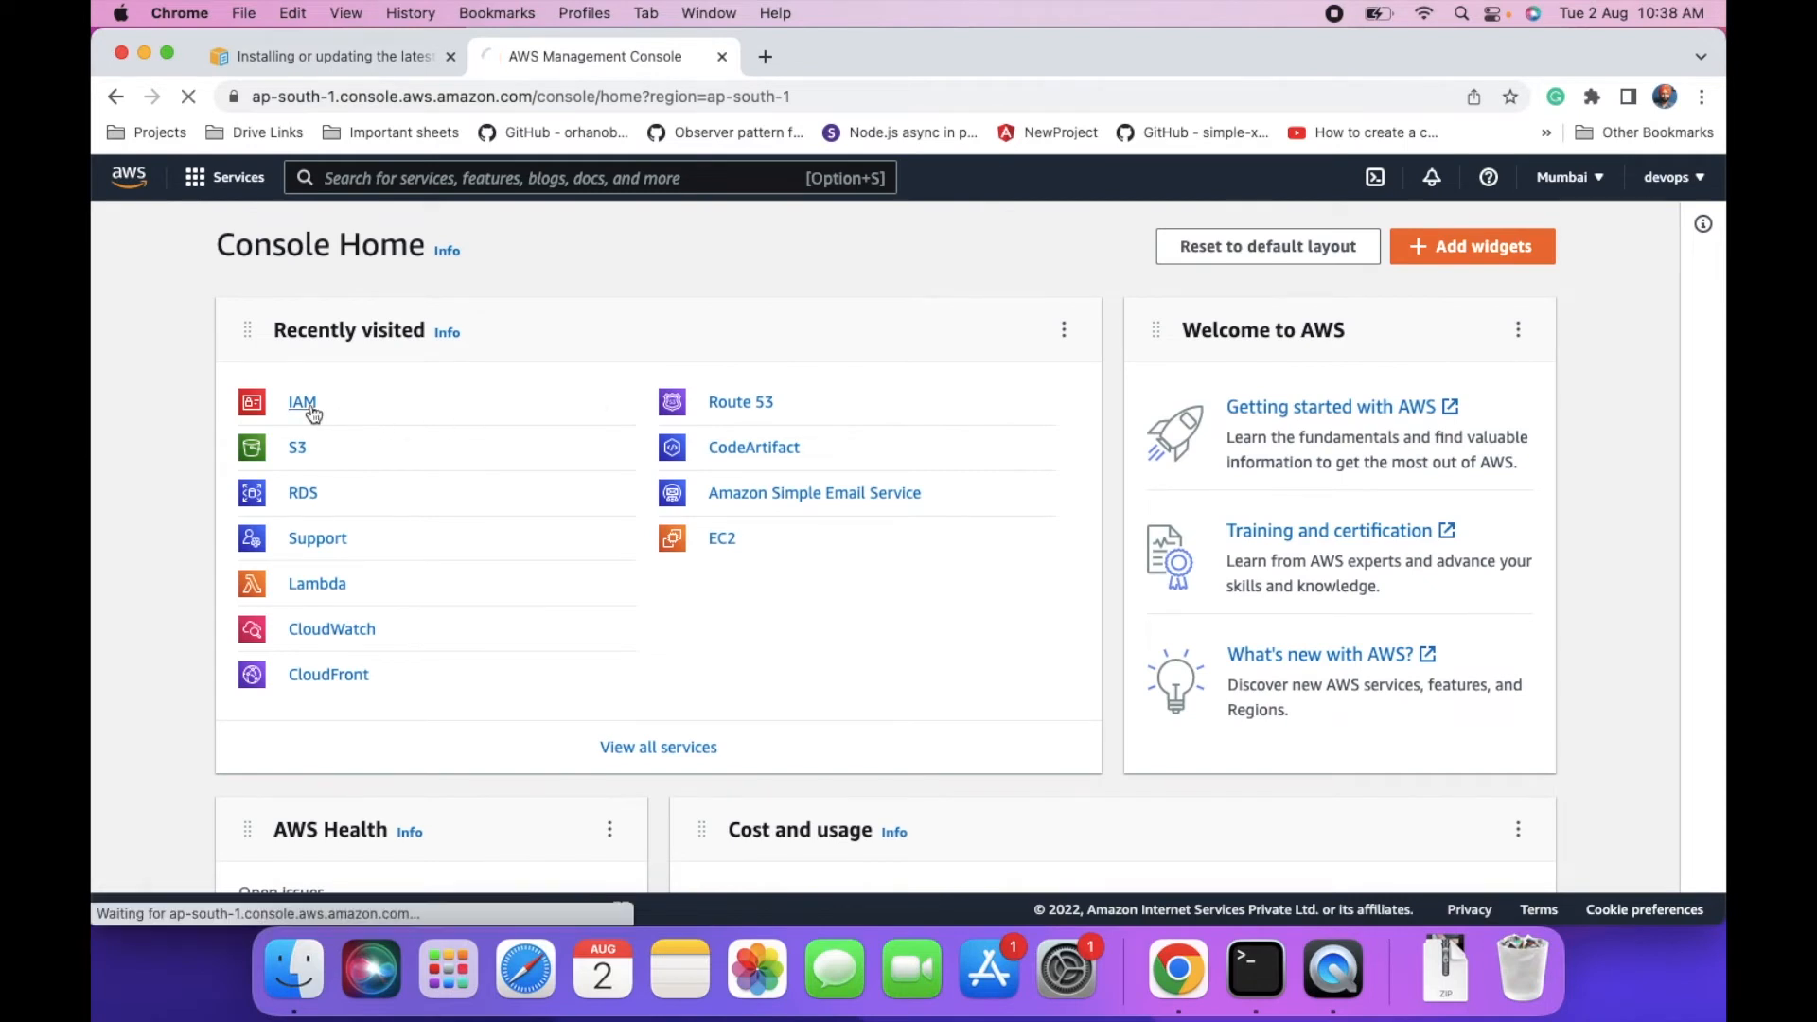
click(303, 401)
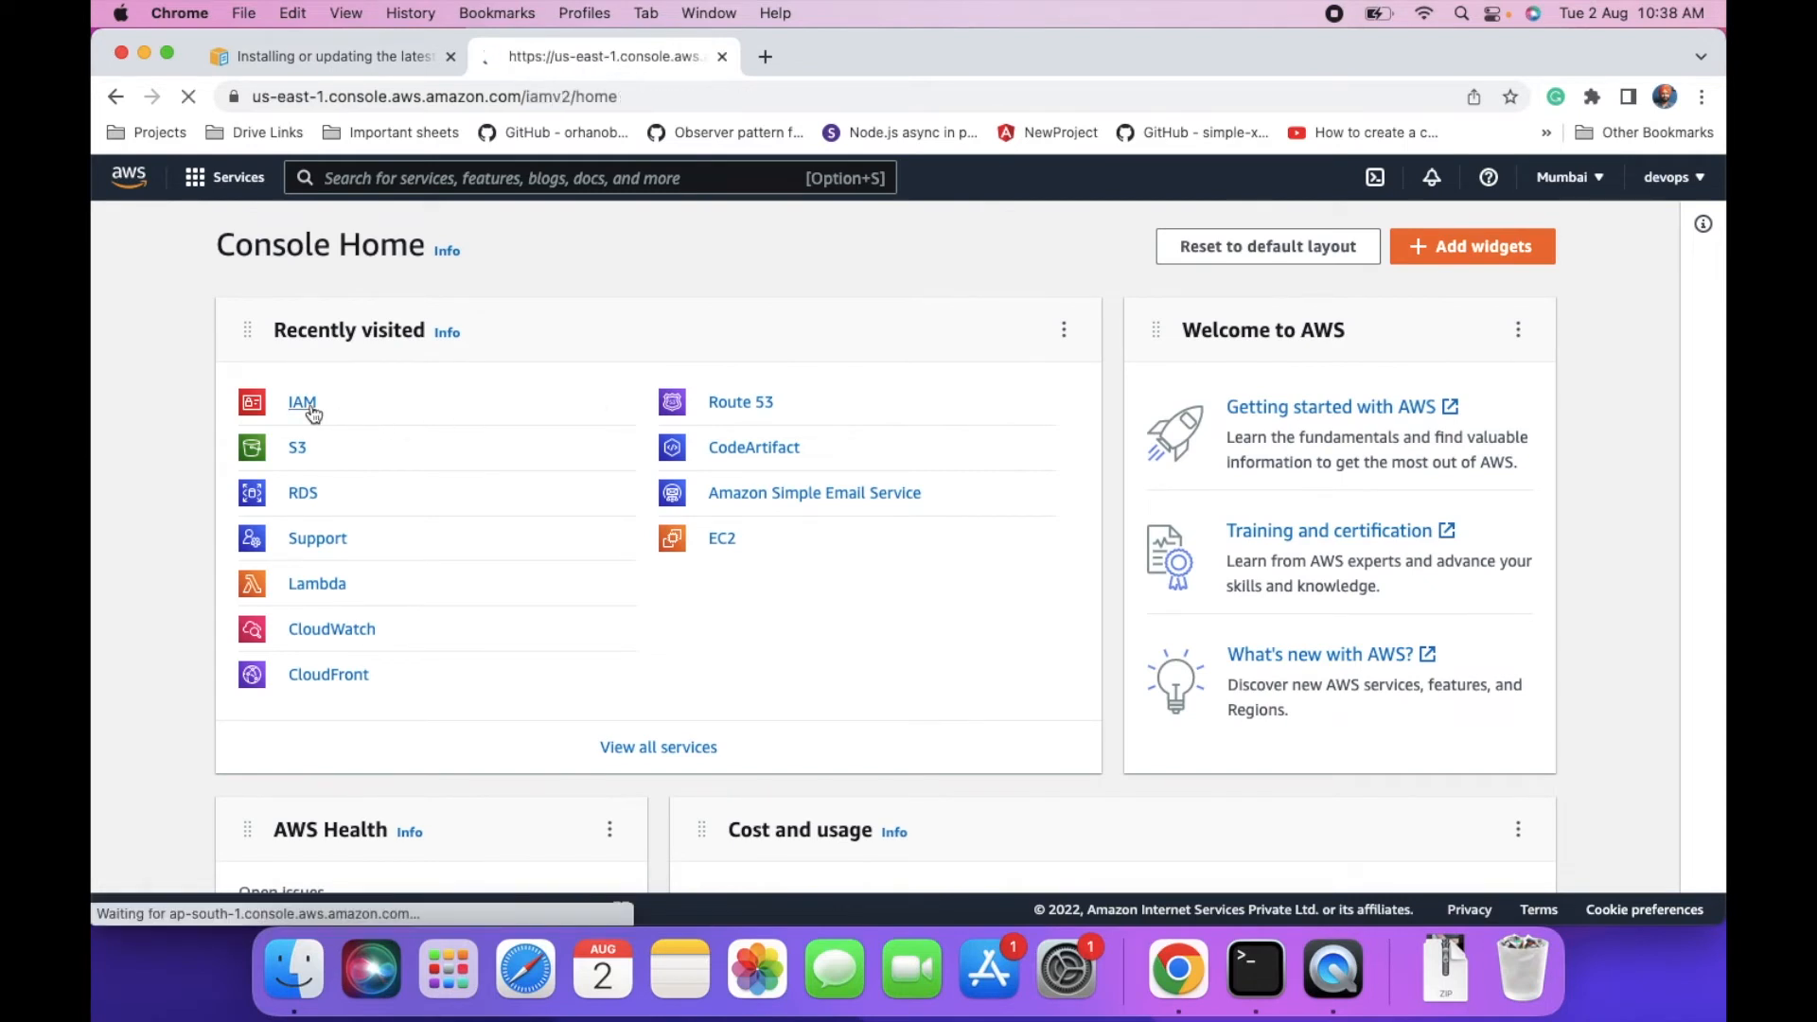
click(303, 401)
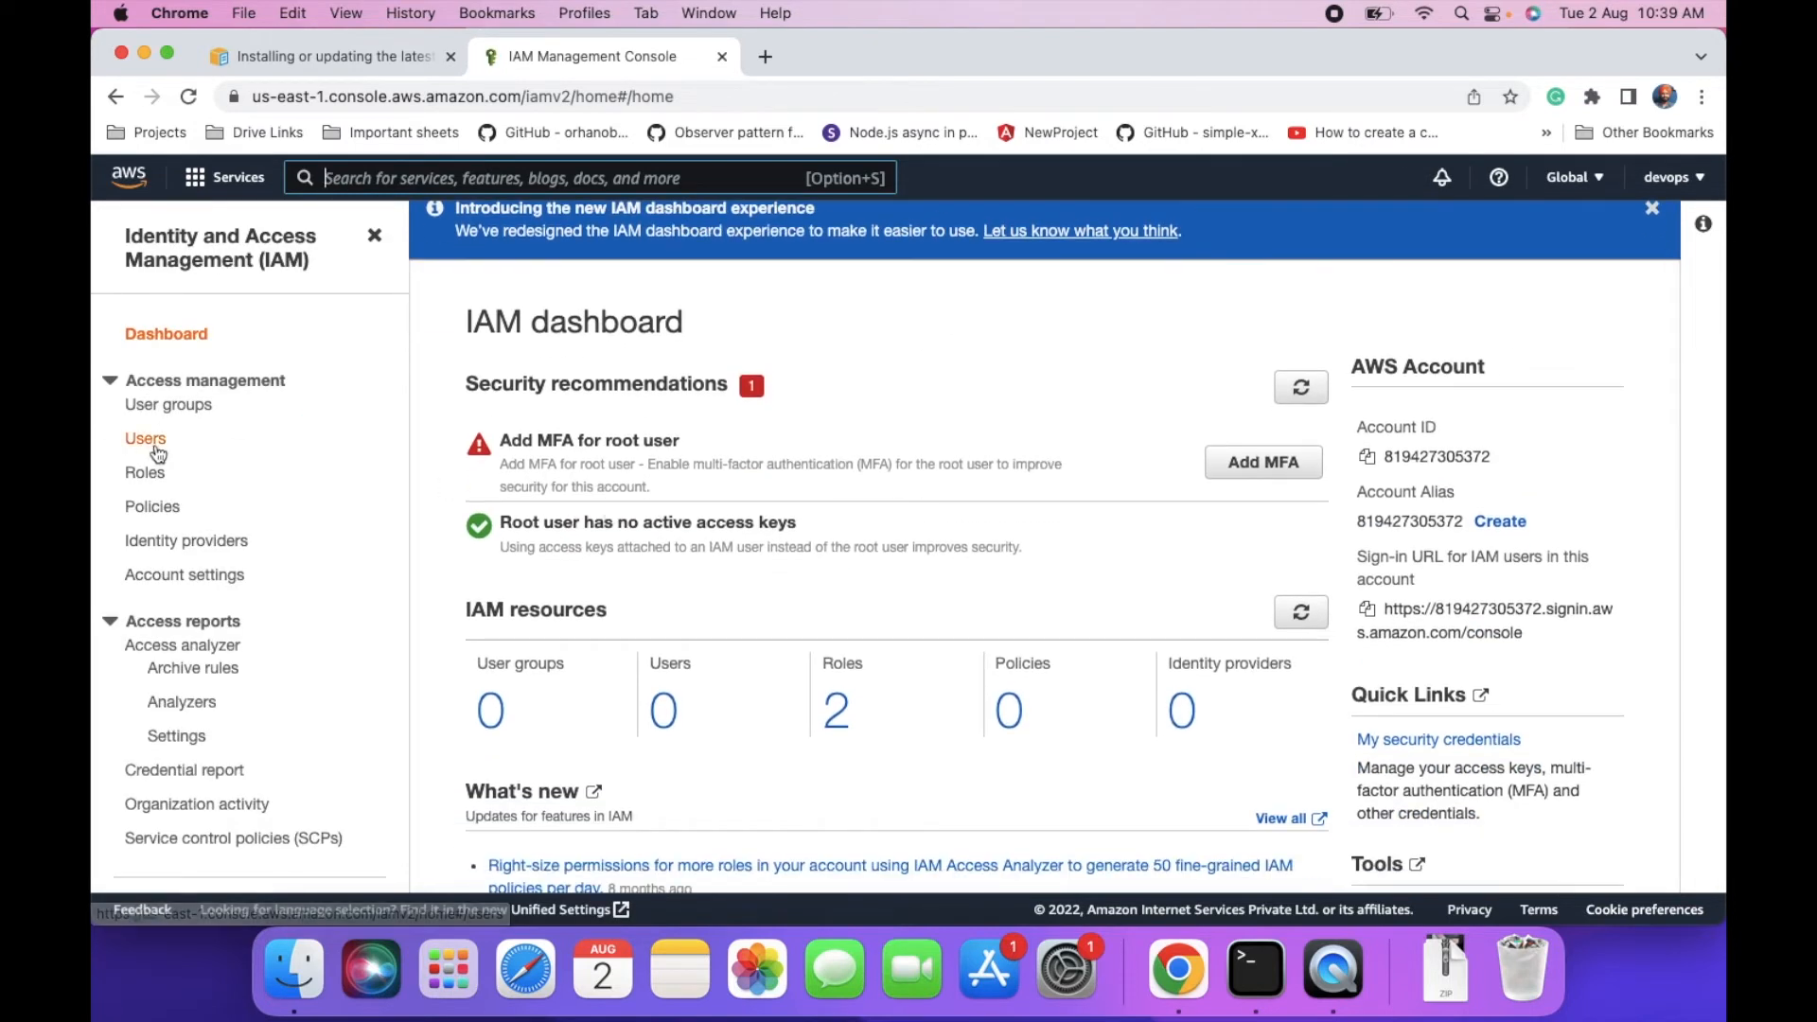
click(145, 437)
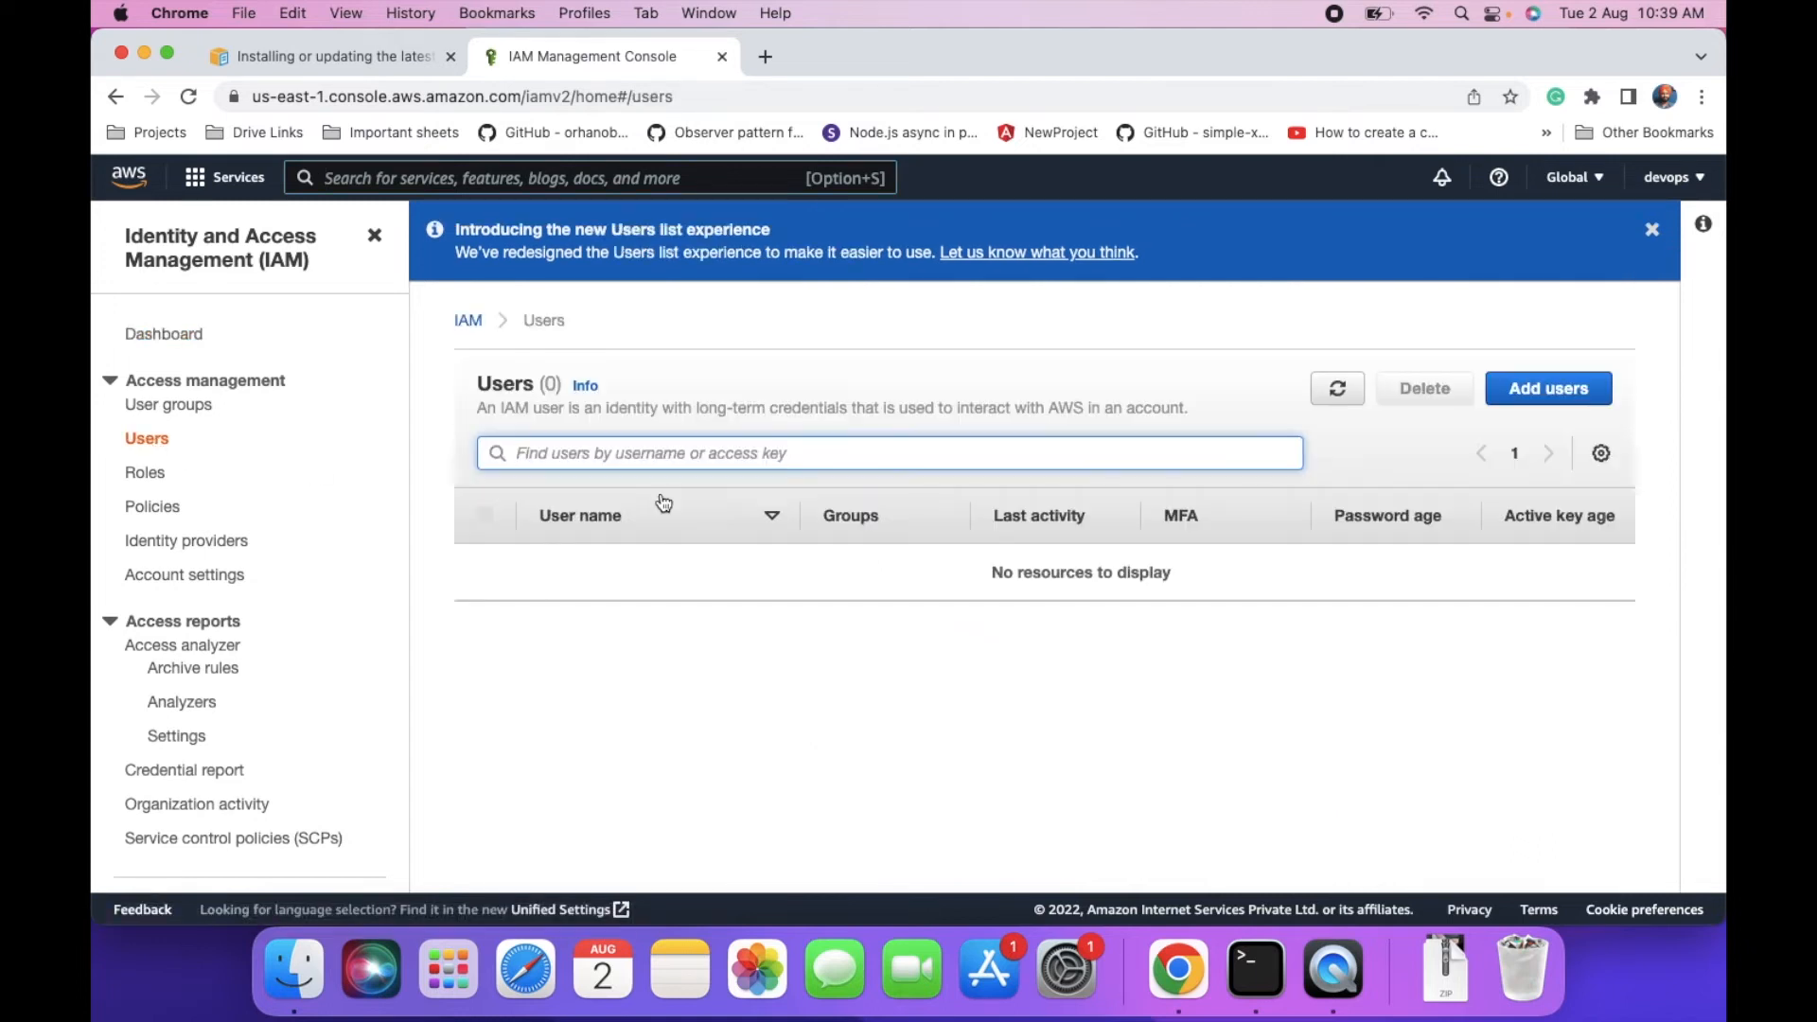
click(1548, 388)
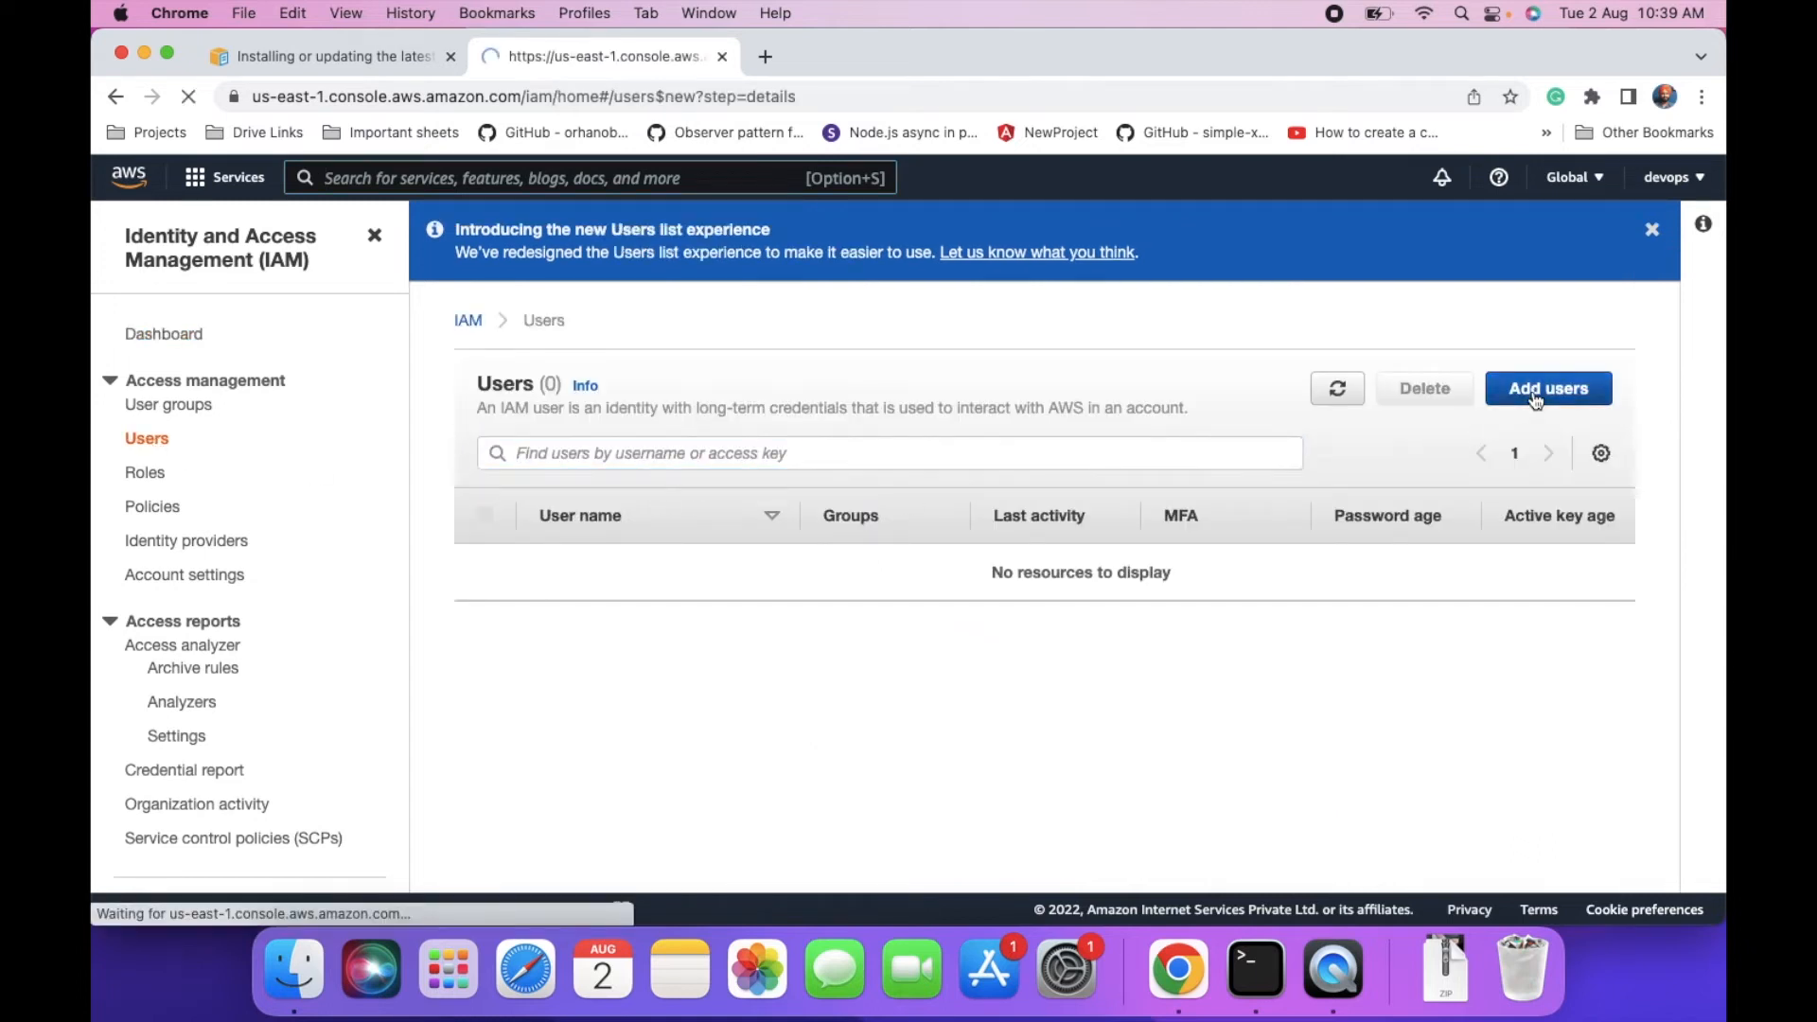
click(1548, 388)
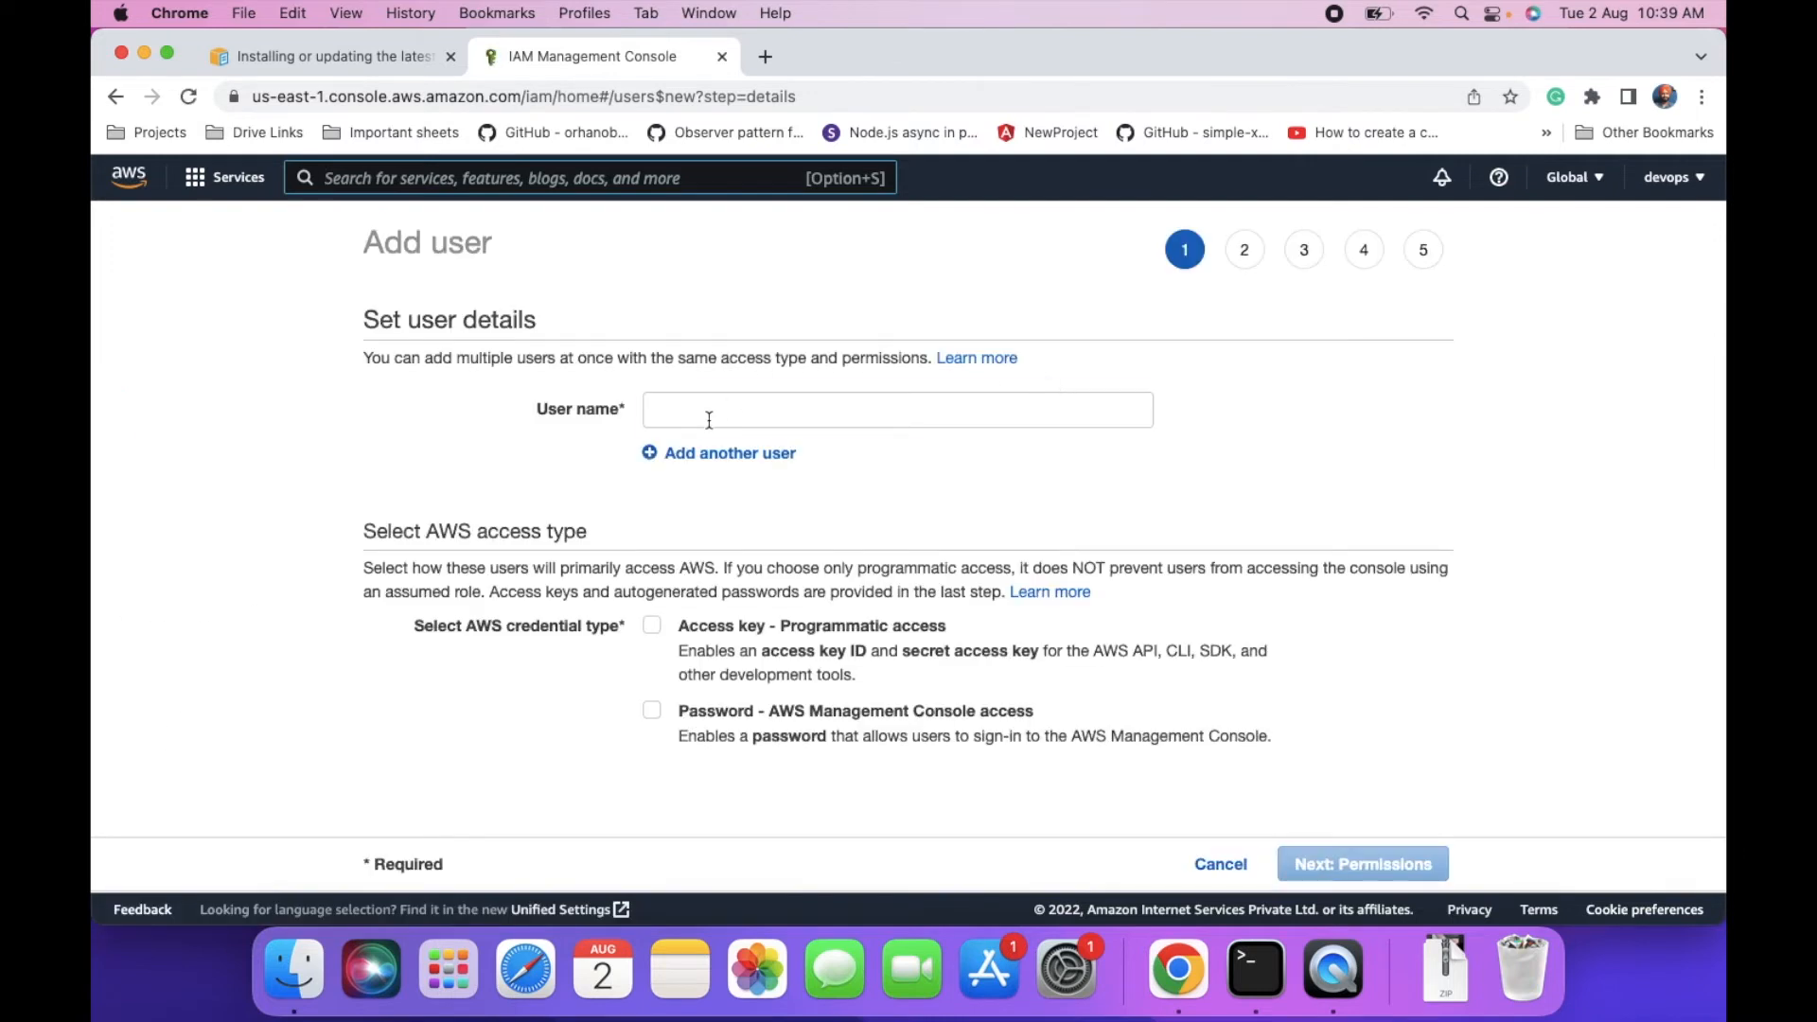
Step: Name the user user-test-1 with Access key - Programmatic access and continue to permissions
click(895, 409)
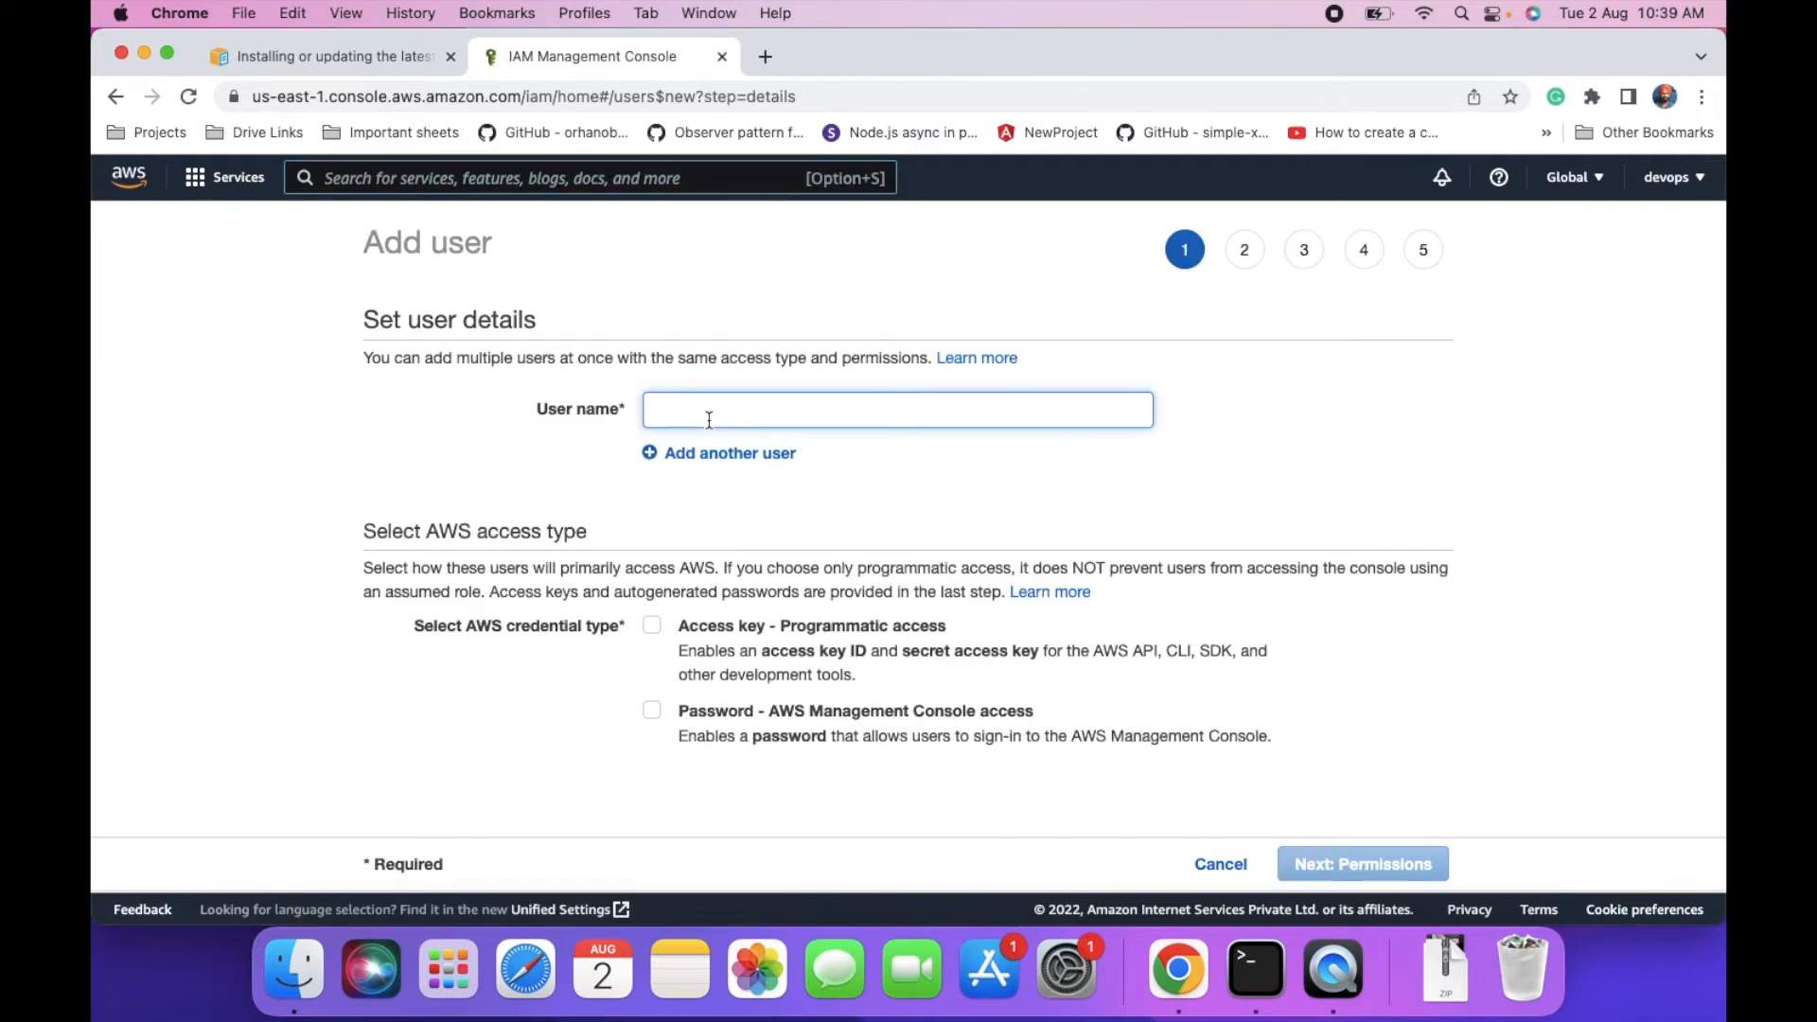
text(user-test)
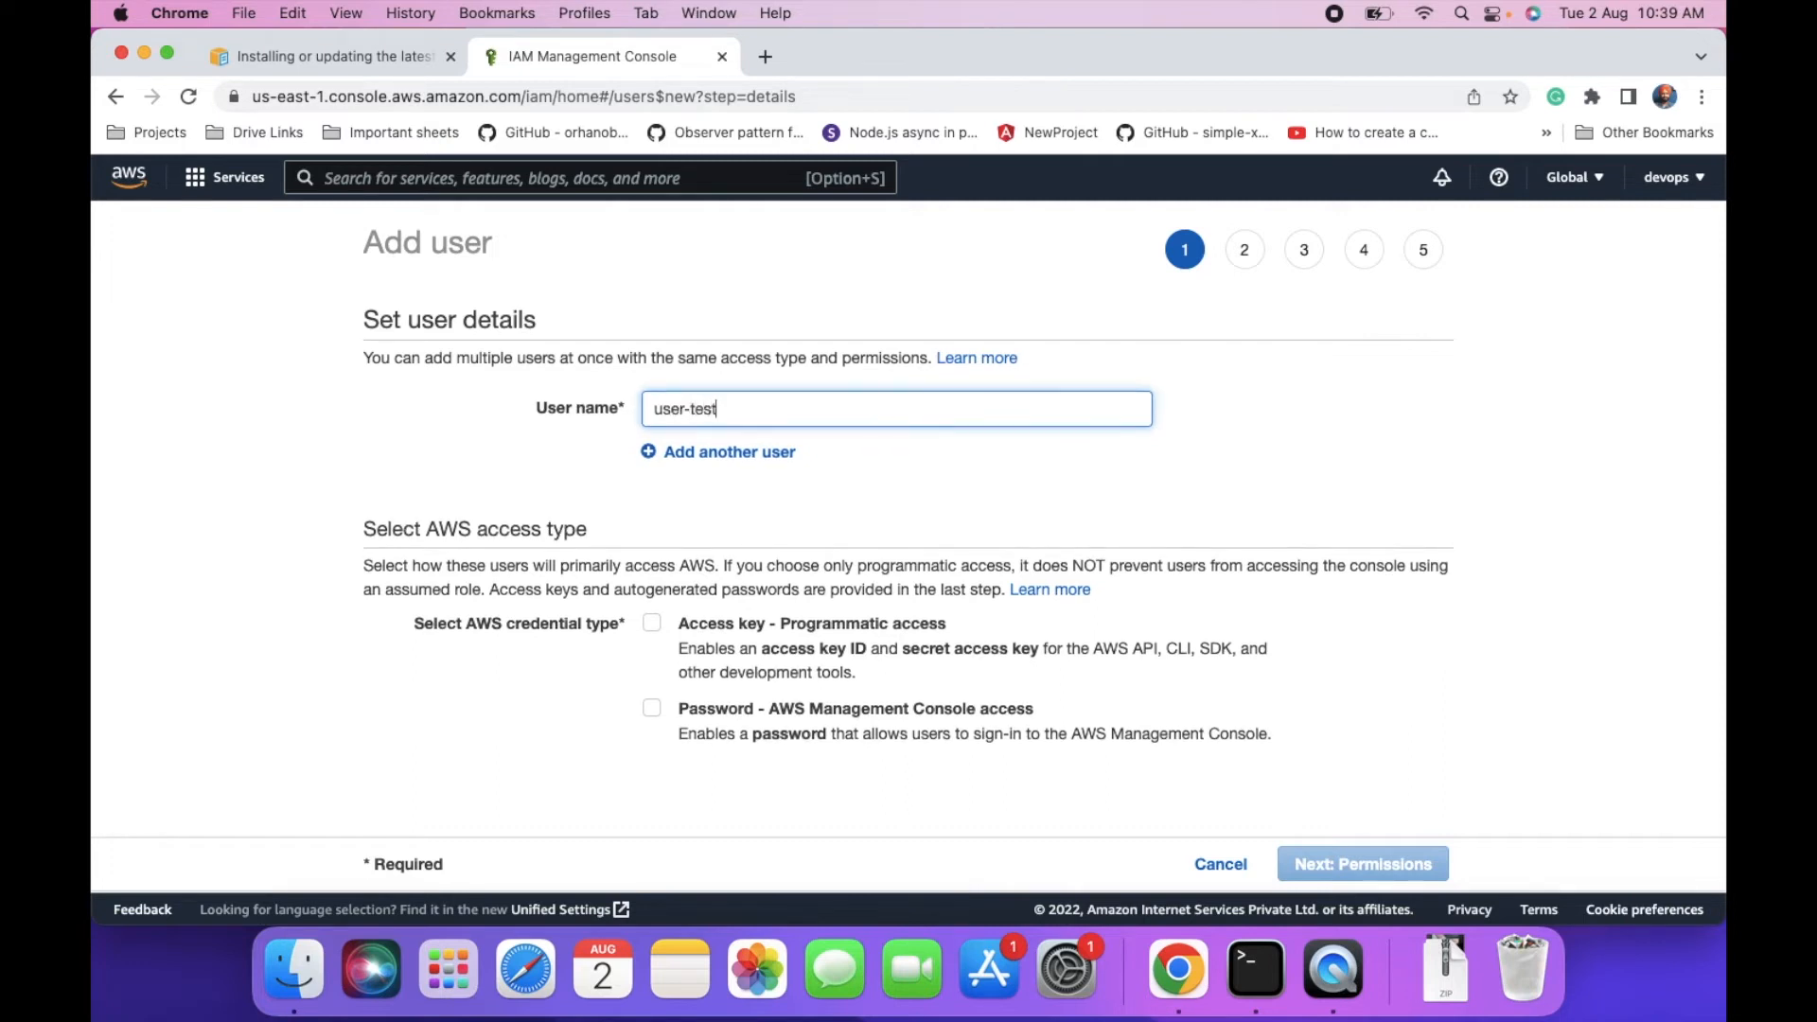
text(-1)
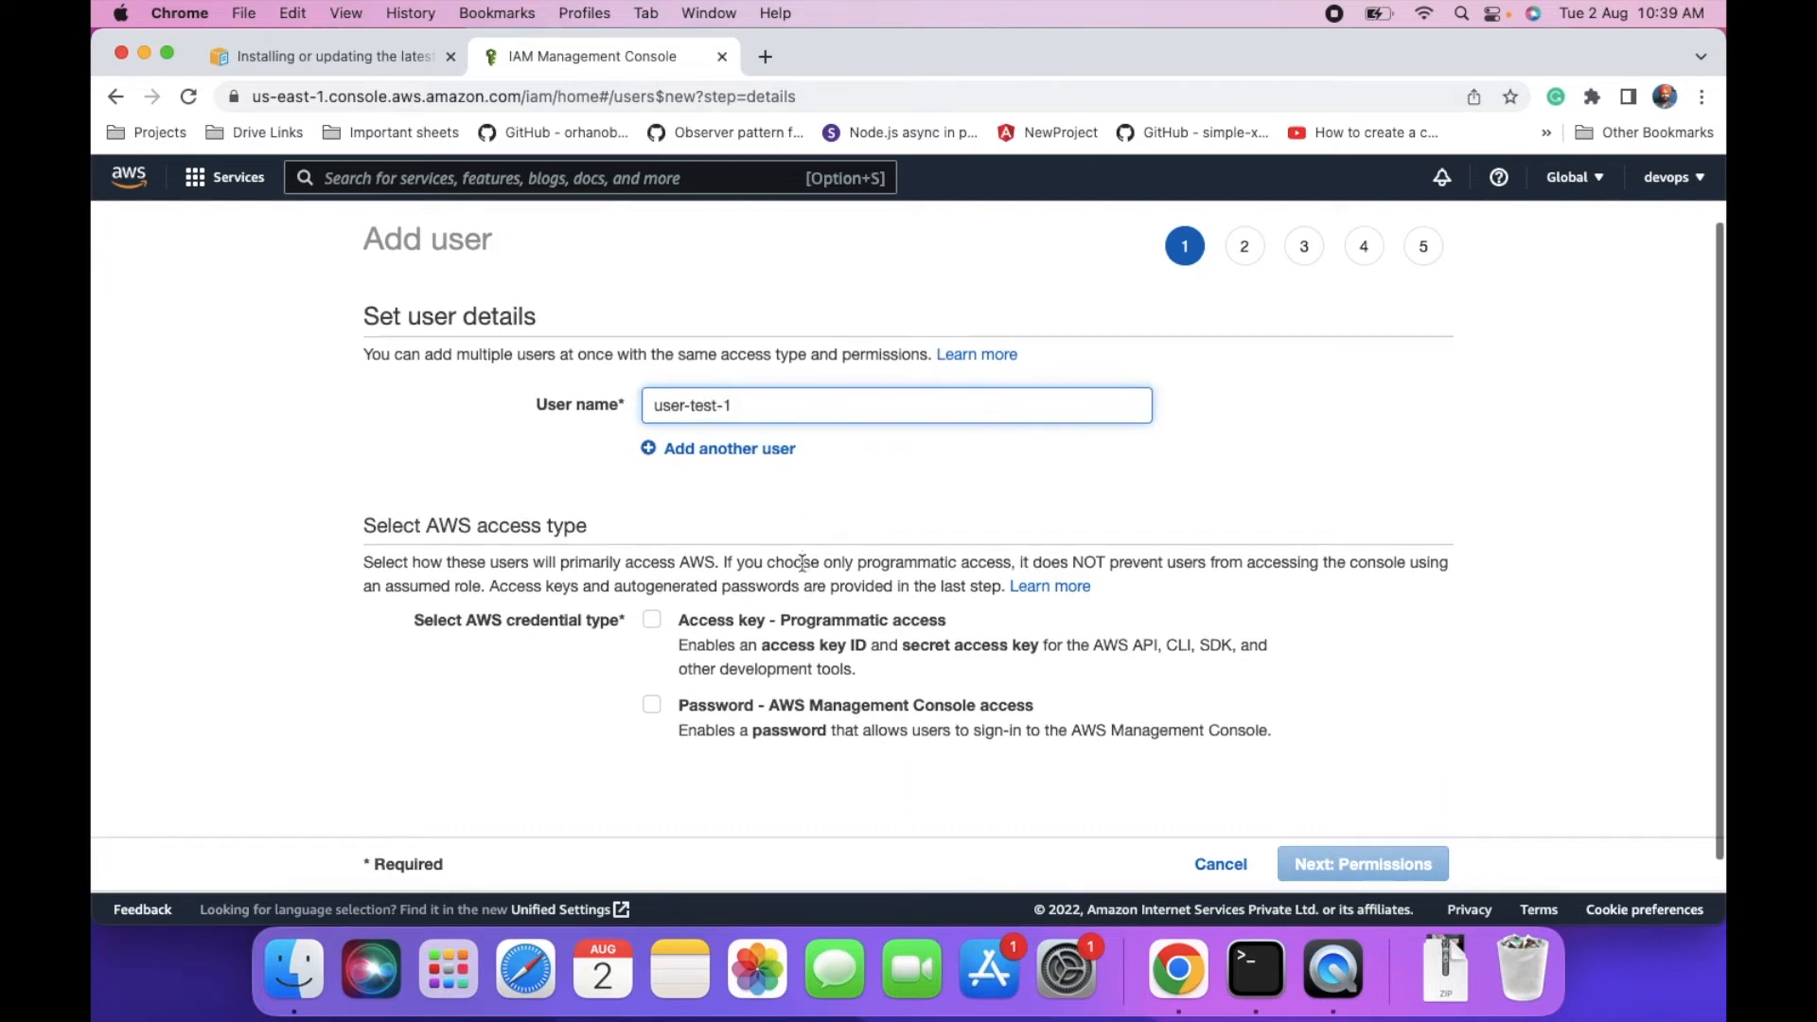
scroll(down, 3)
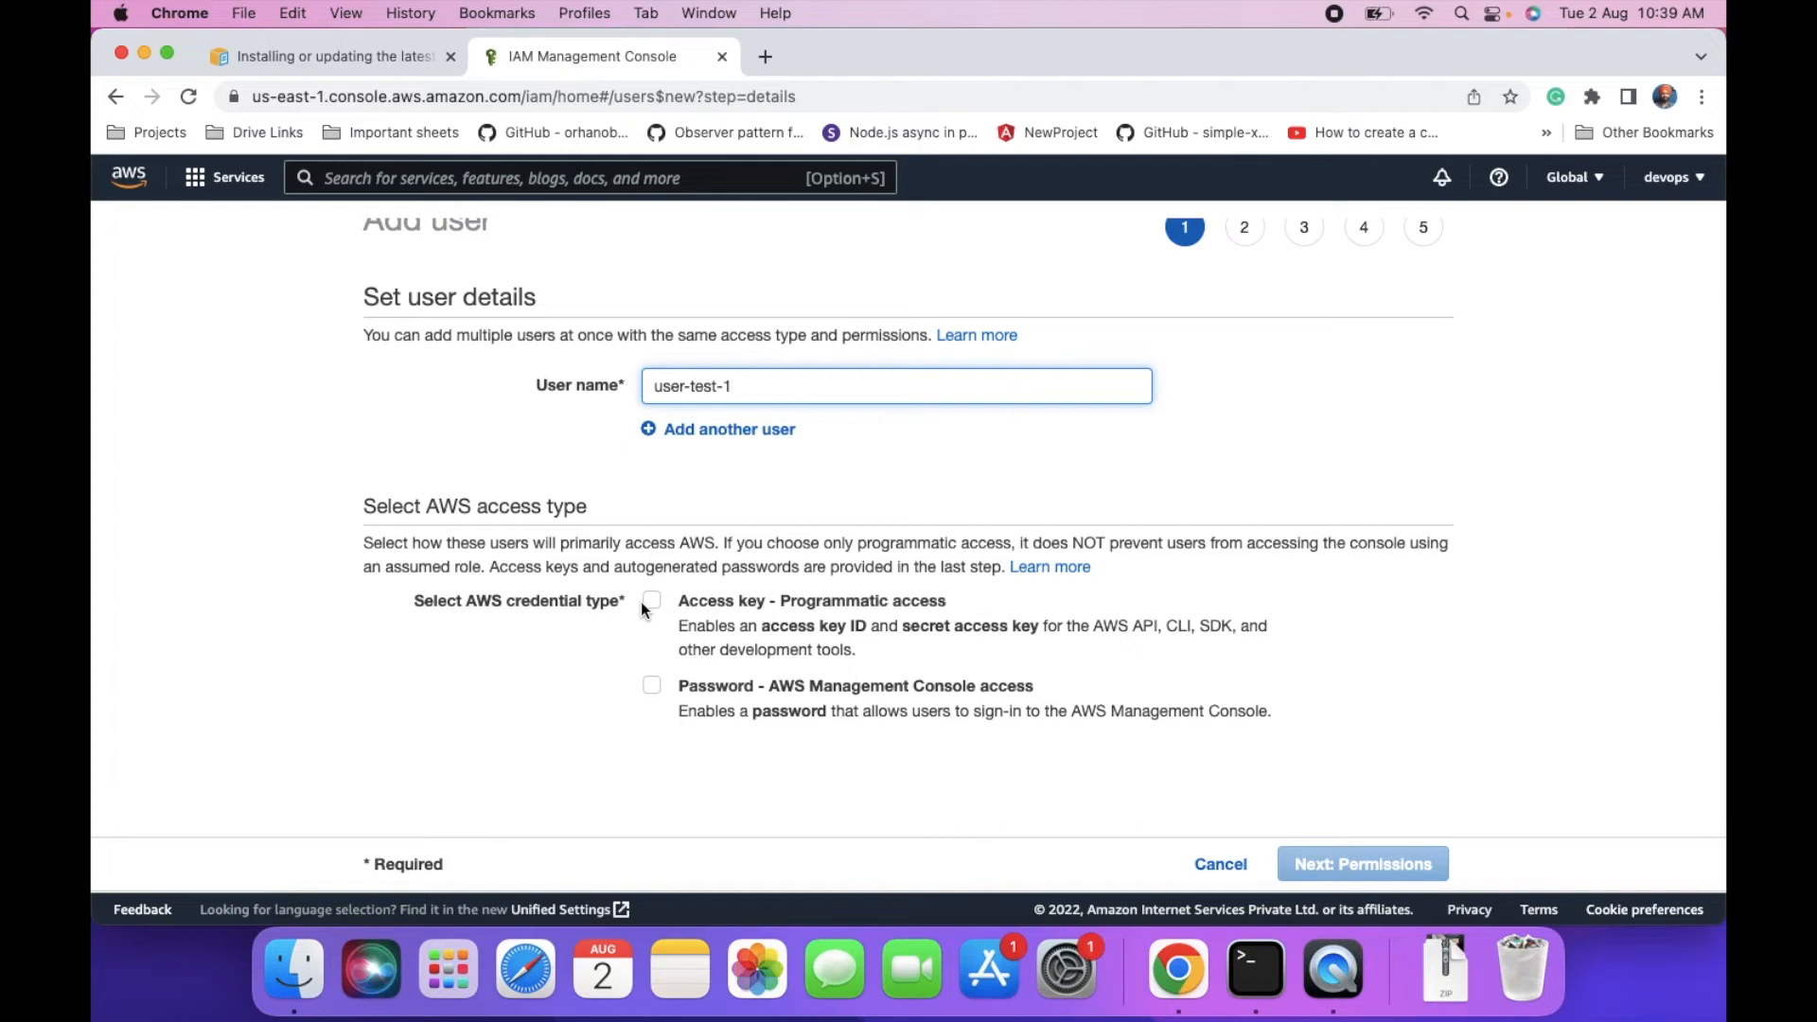
click(649, 600)
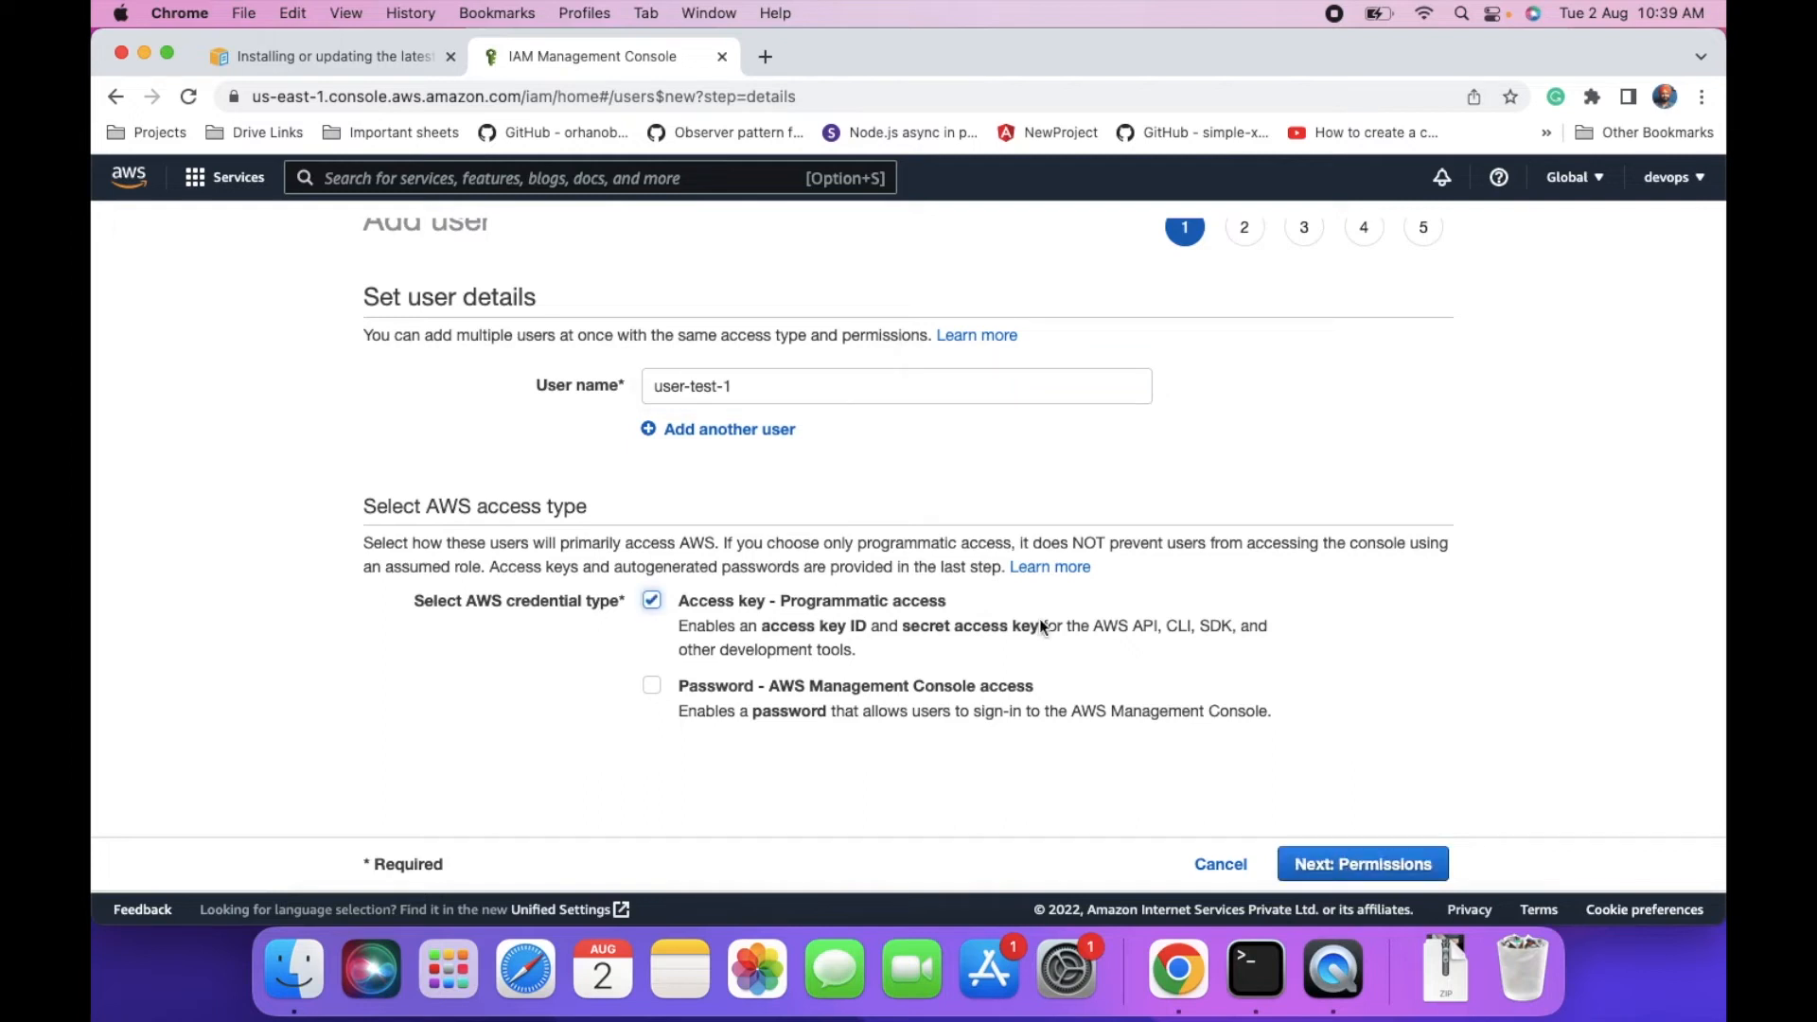
mouse_move(1373, 847)
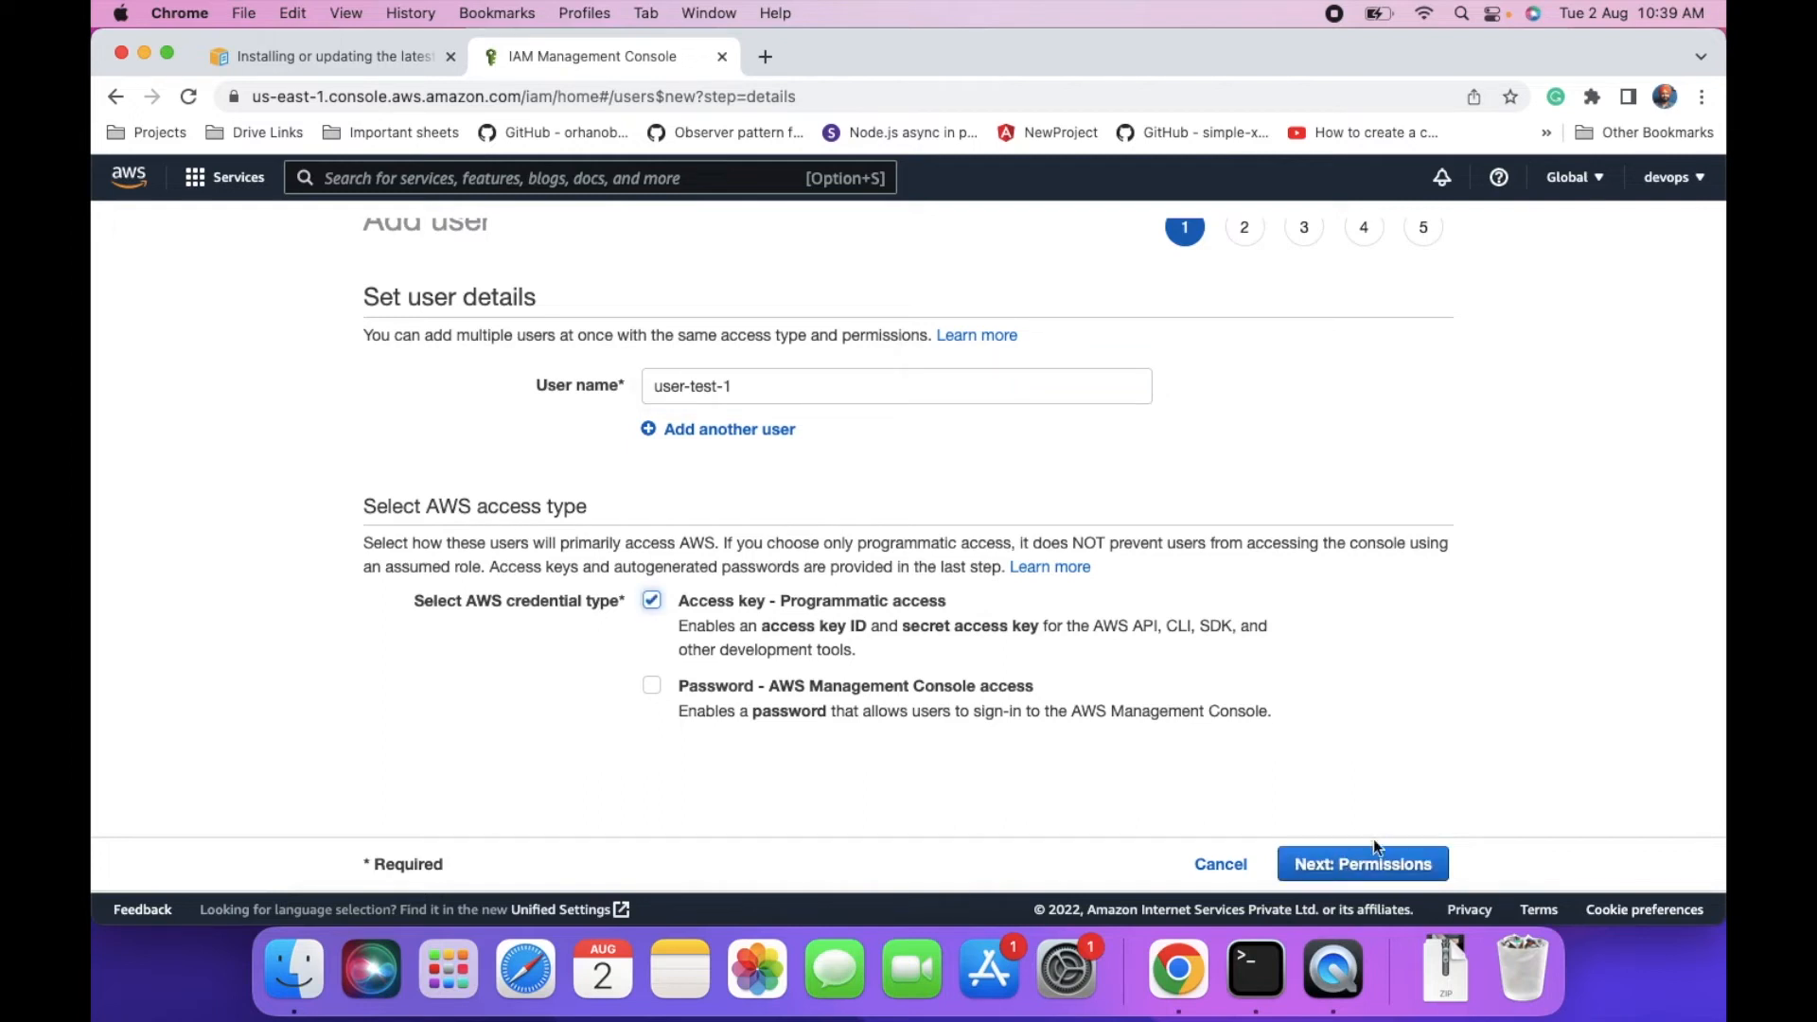
click(1362, 863)
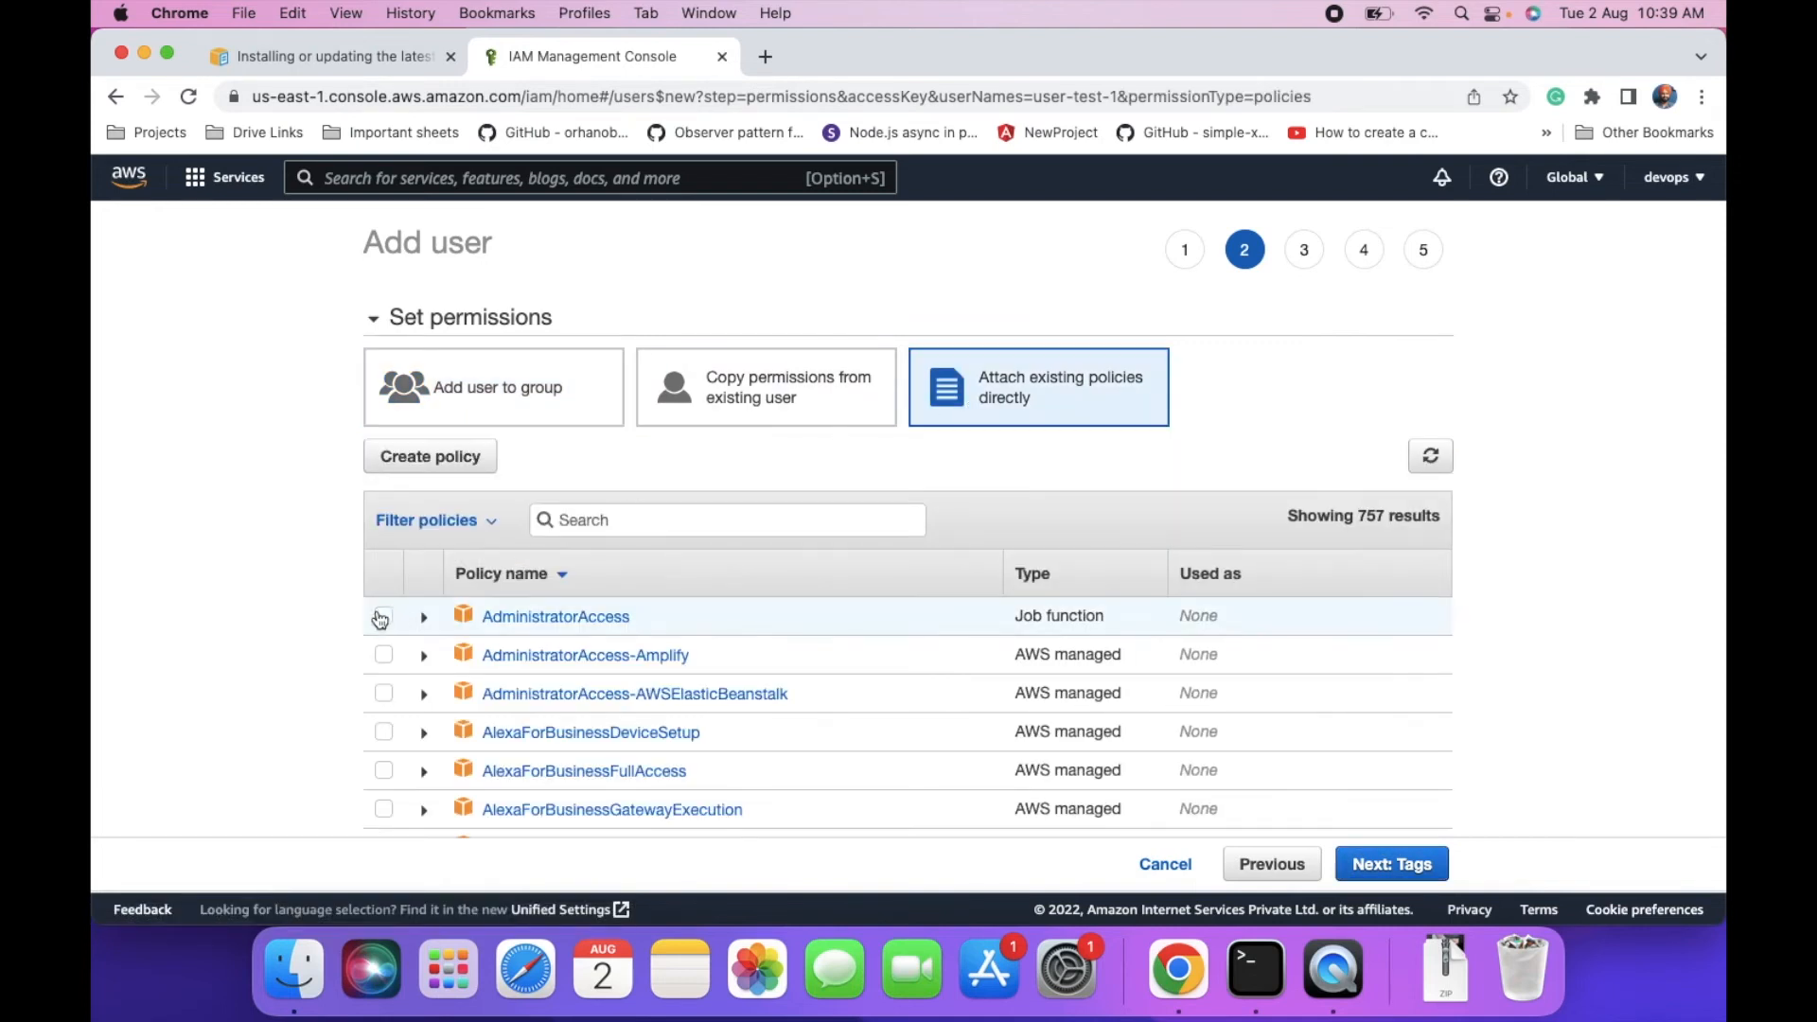
Step: Attach AdministratorAccess, skip tags, review and create user-test-1 so its access key ID is shown
click(384, 615)
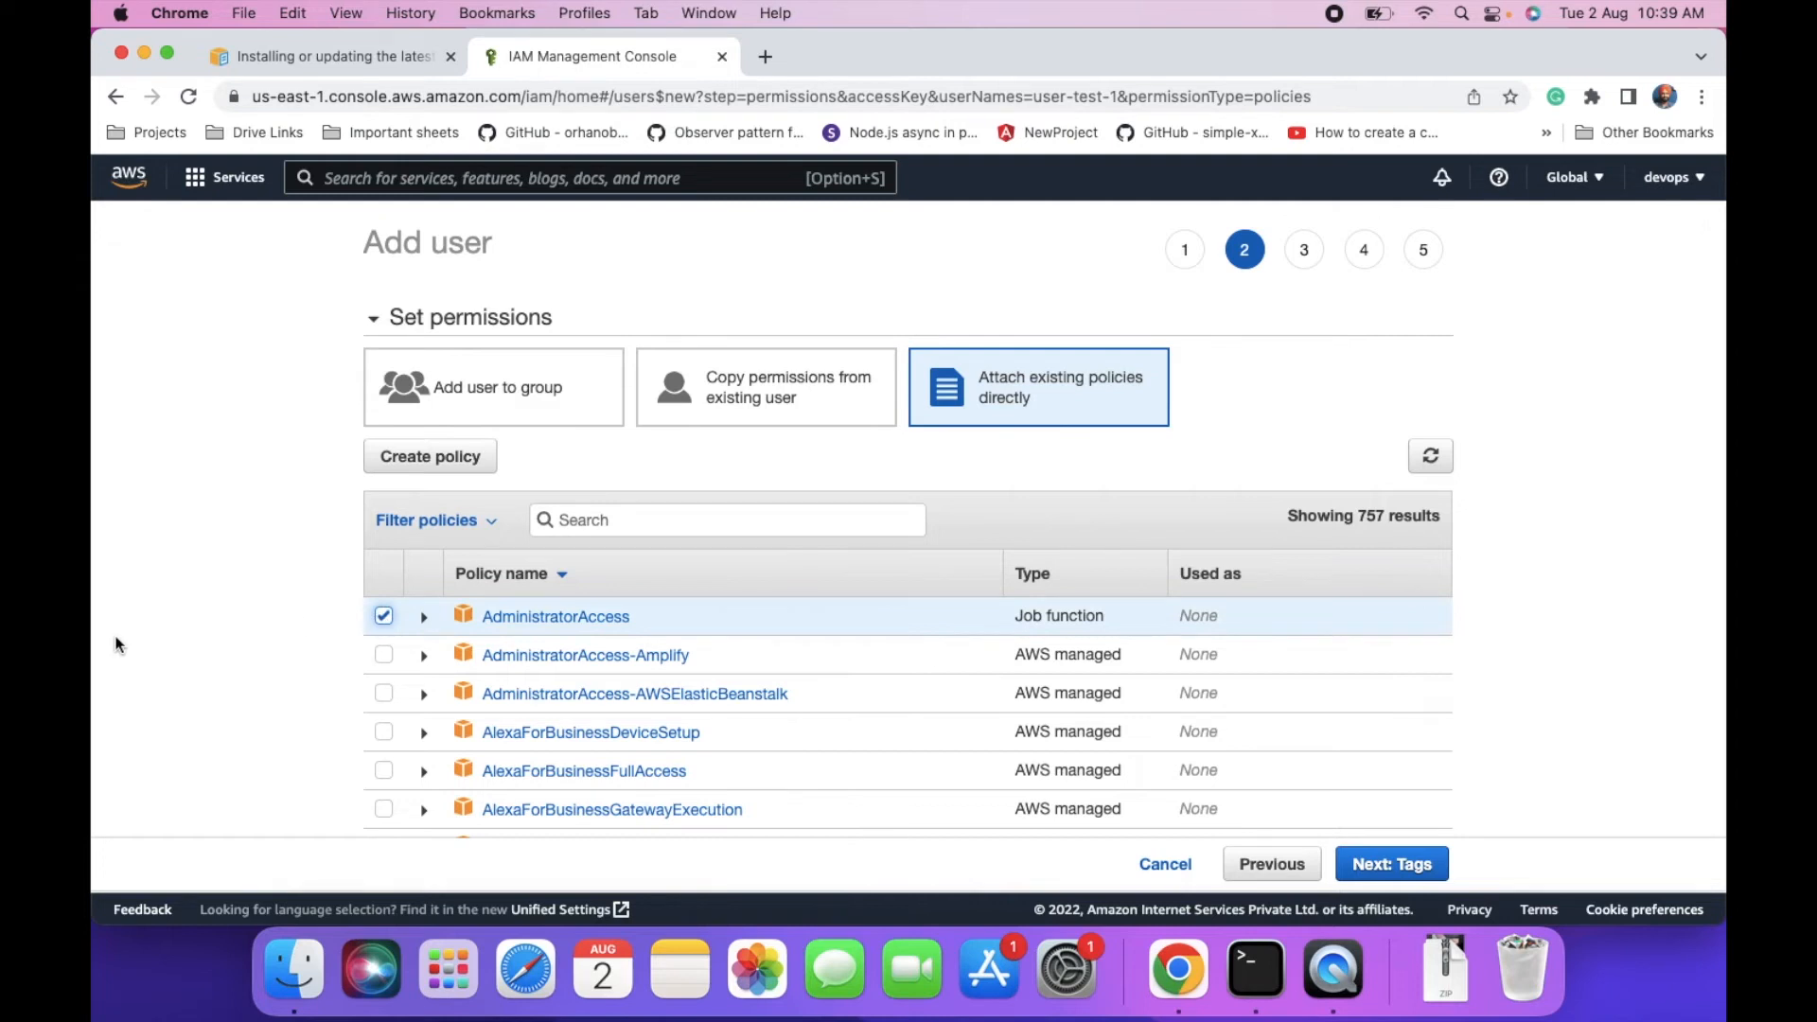
click(1391, 863)
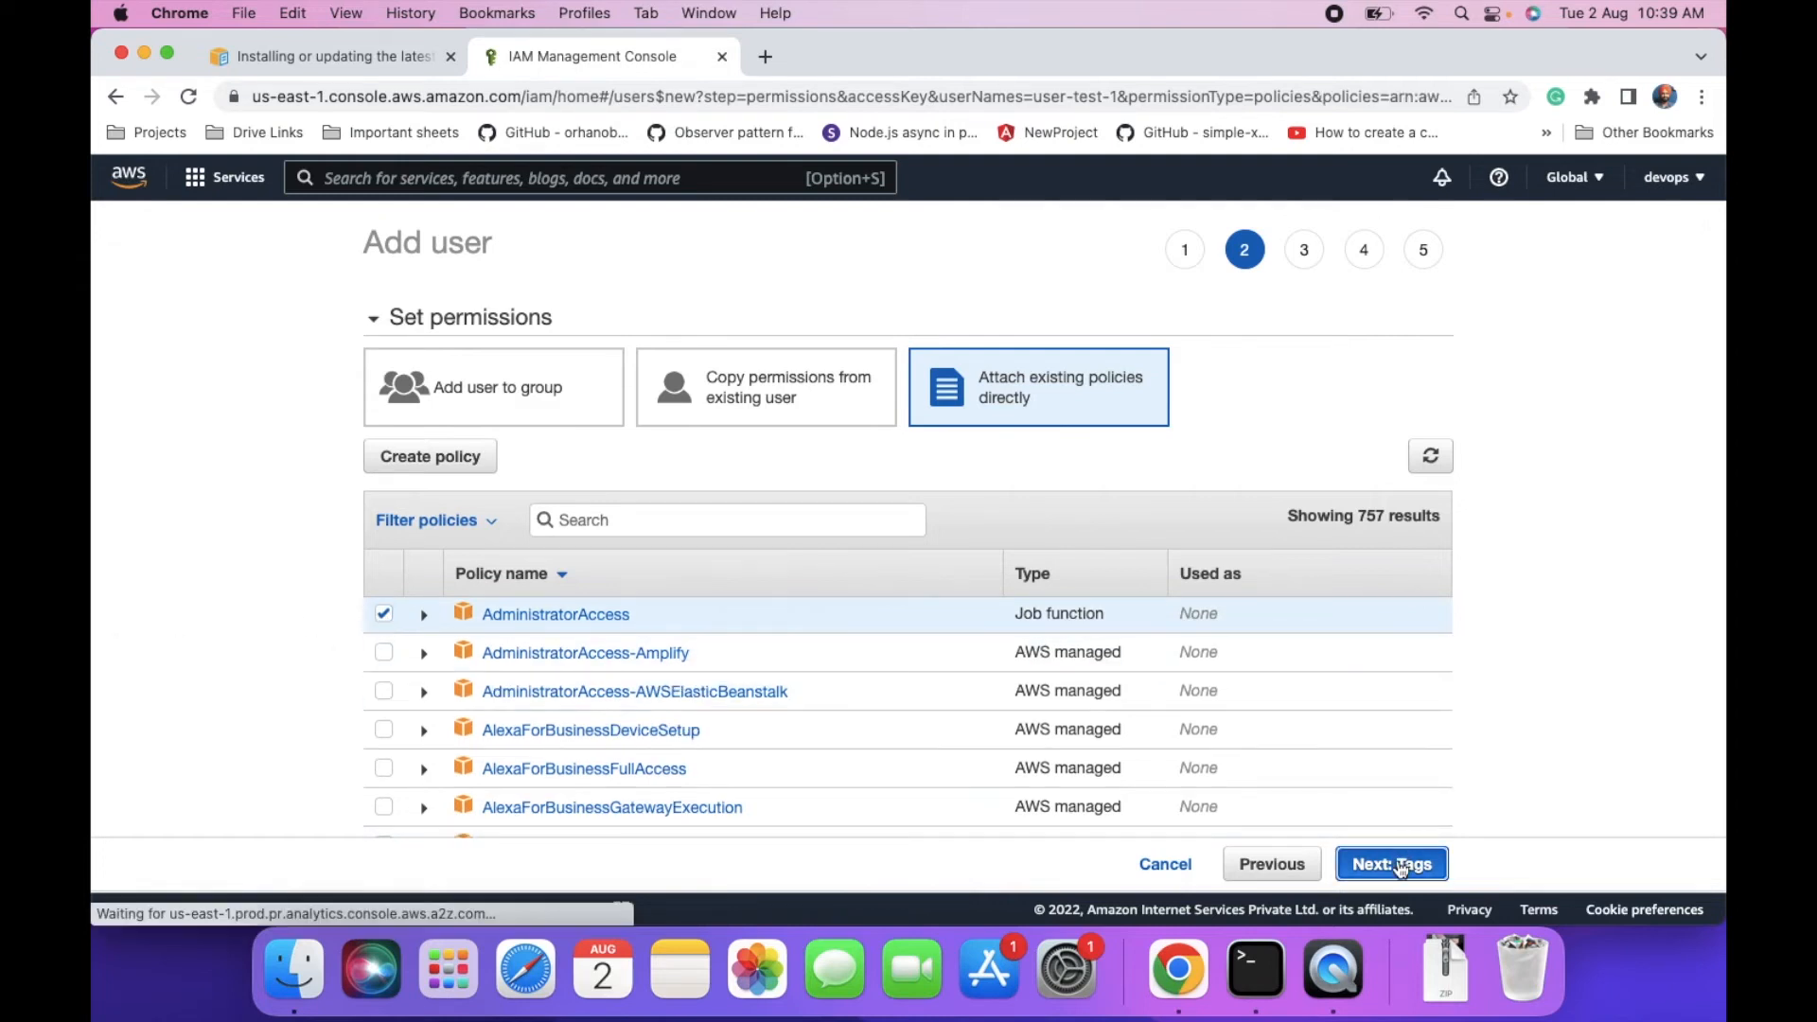
click(1391, 863)
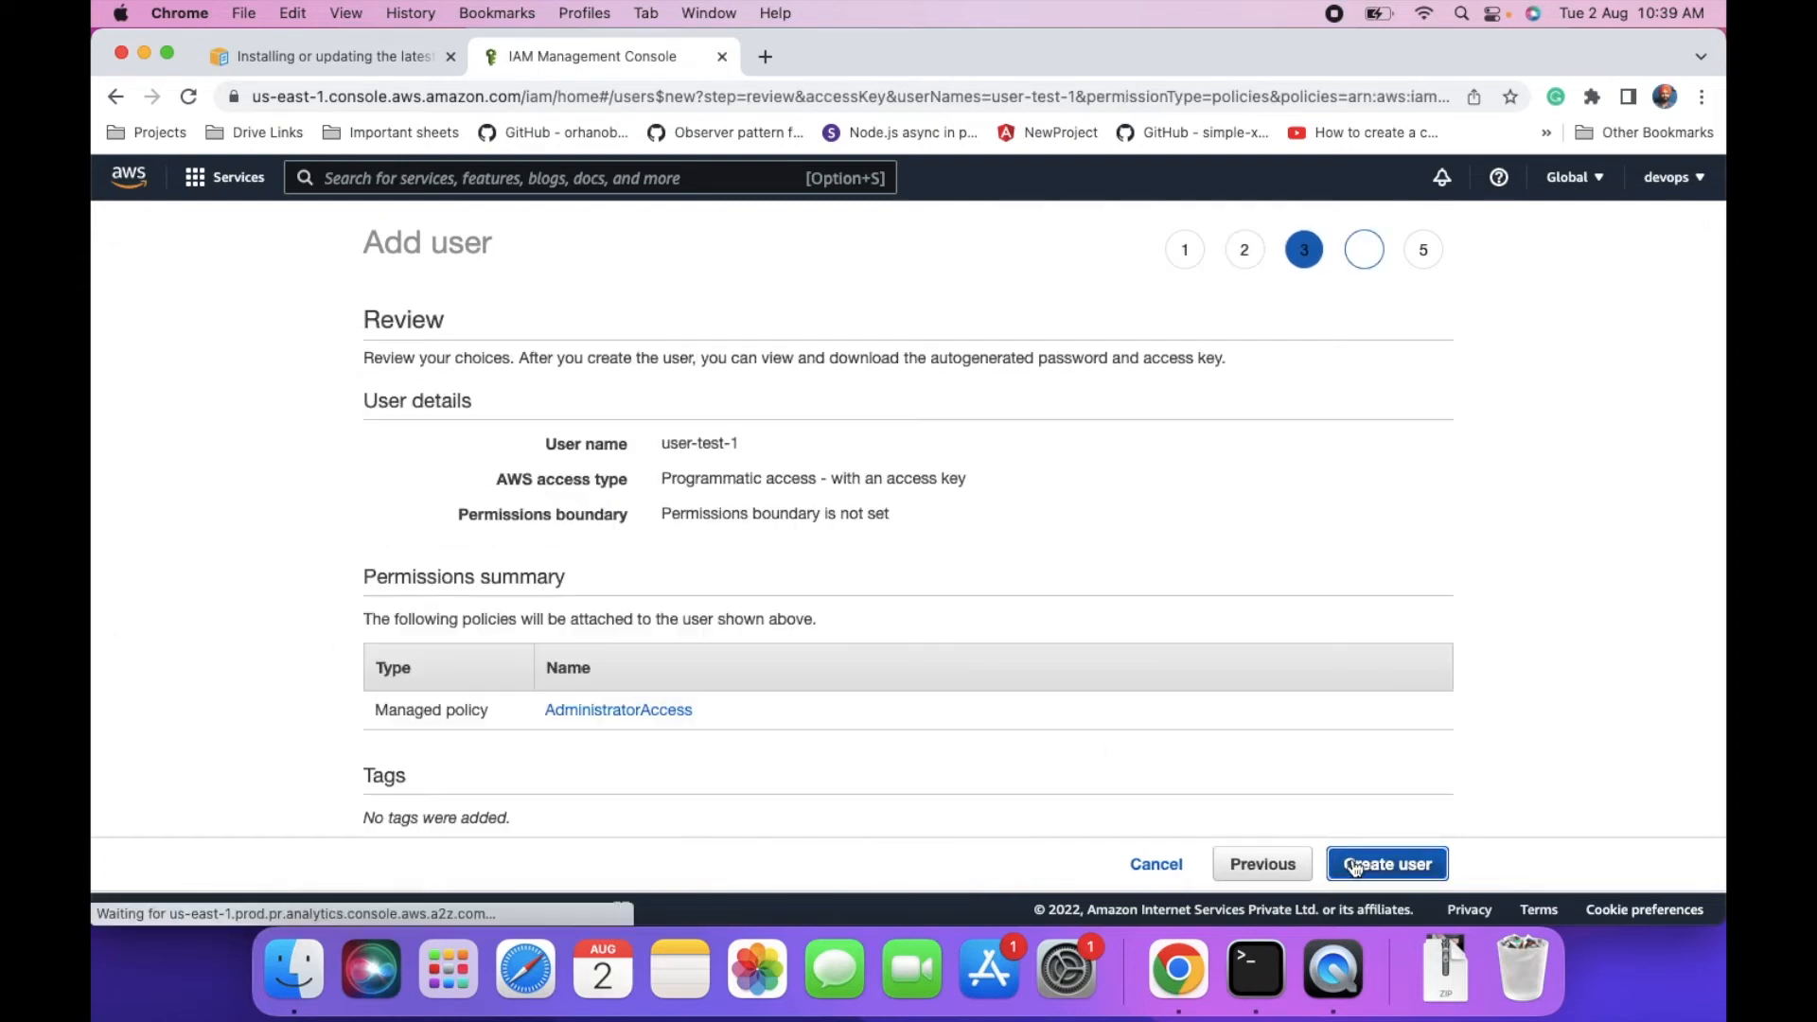
click(1385, 863)
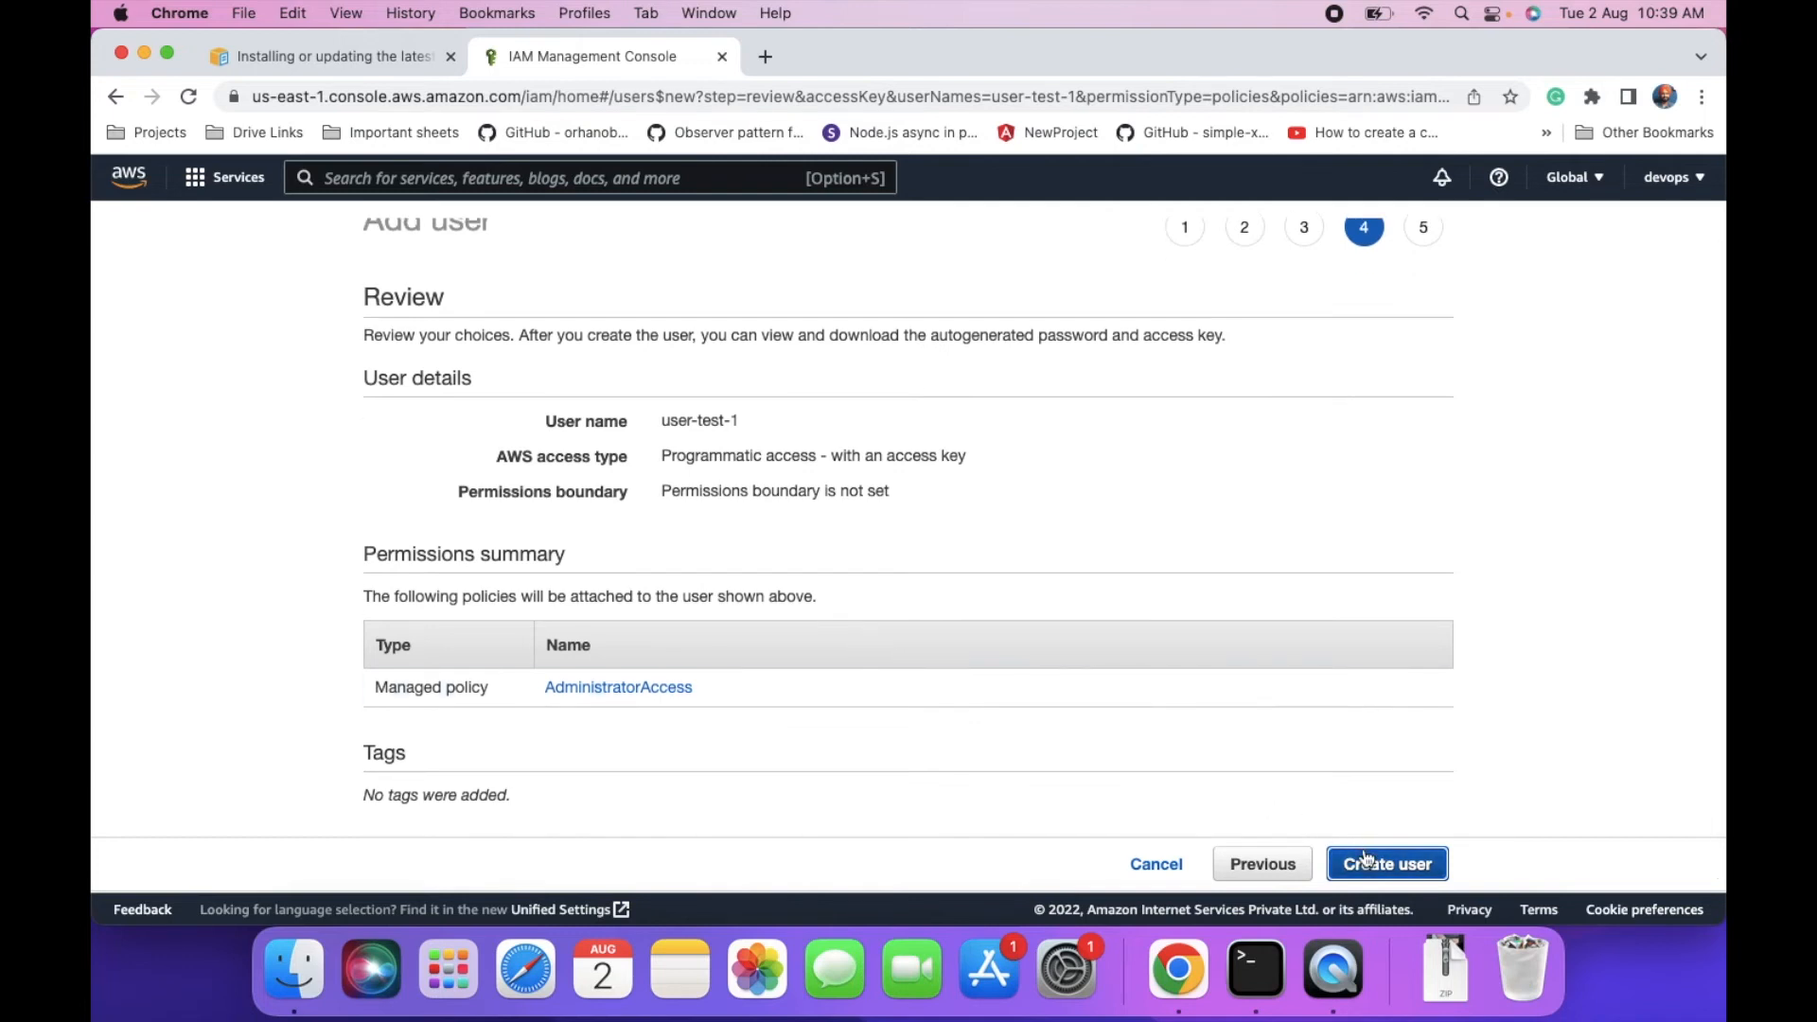
click(1385, 863)
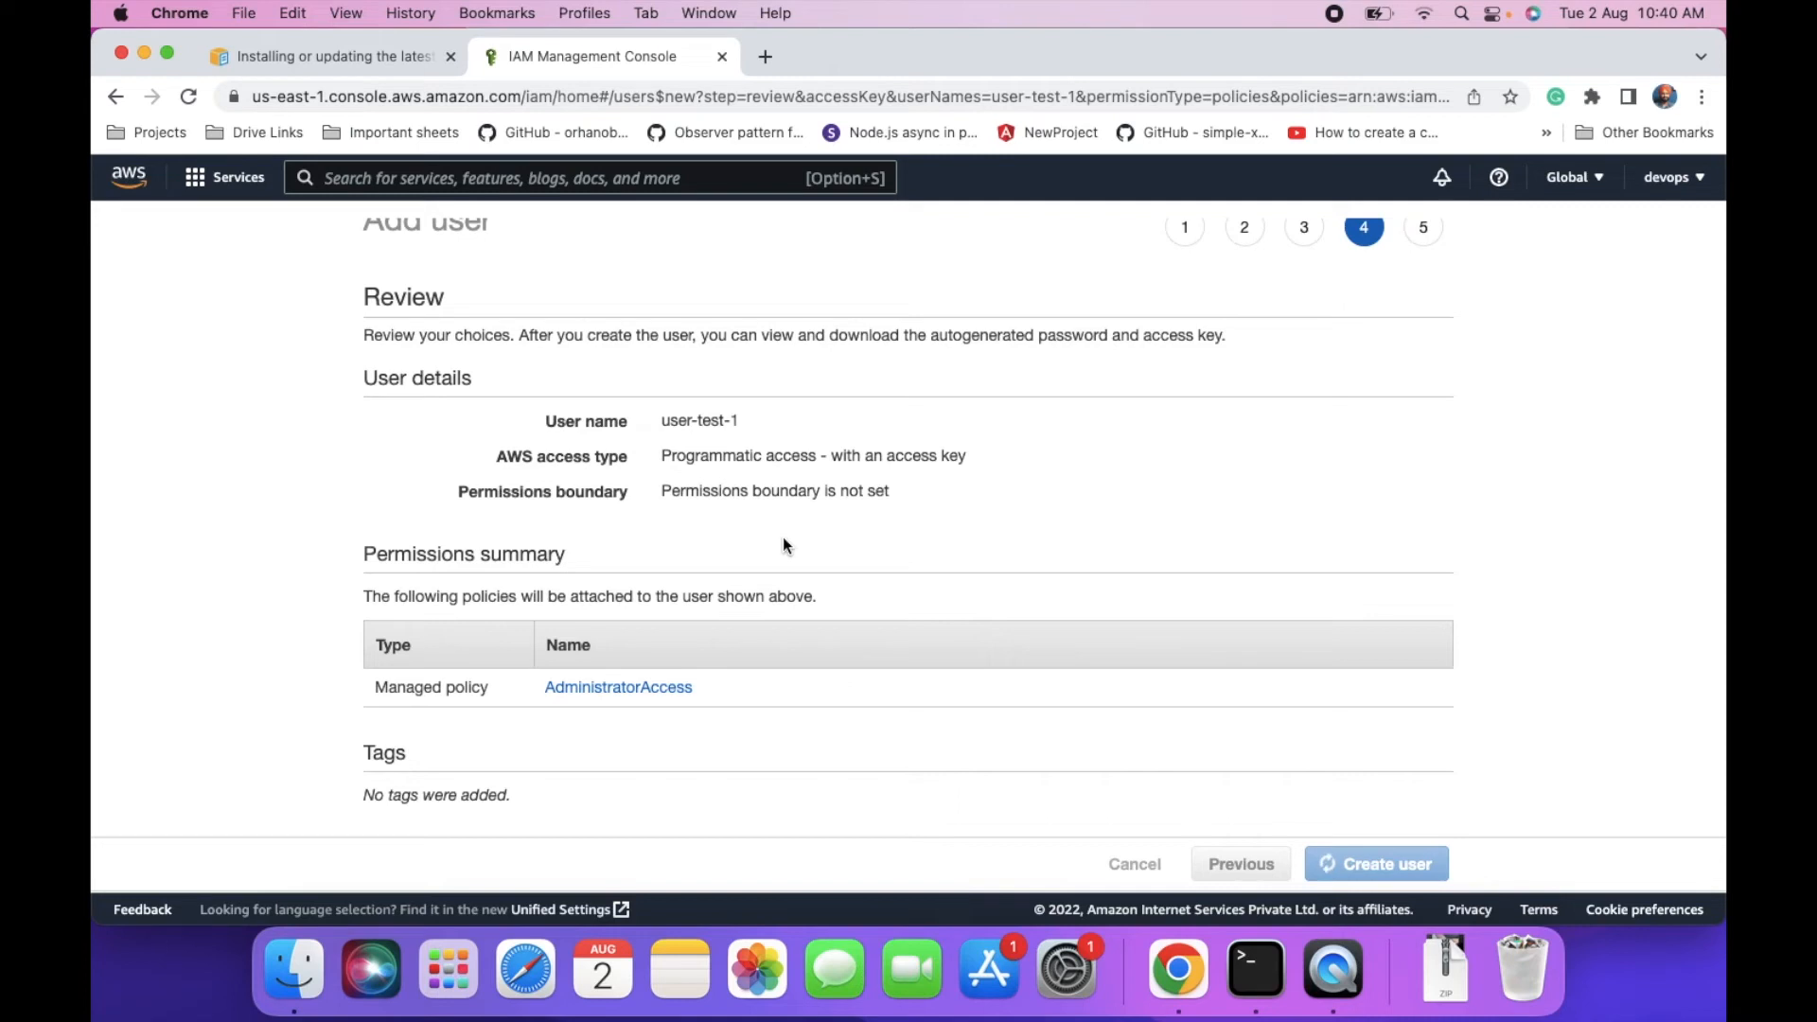
click(1374, 863)
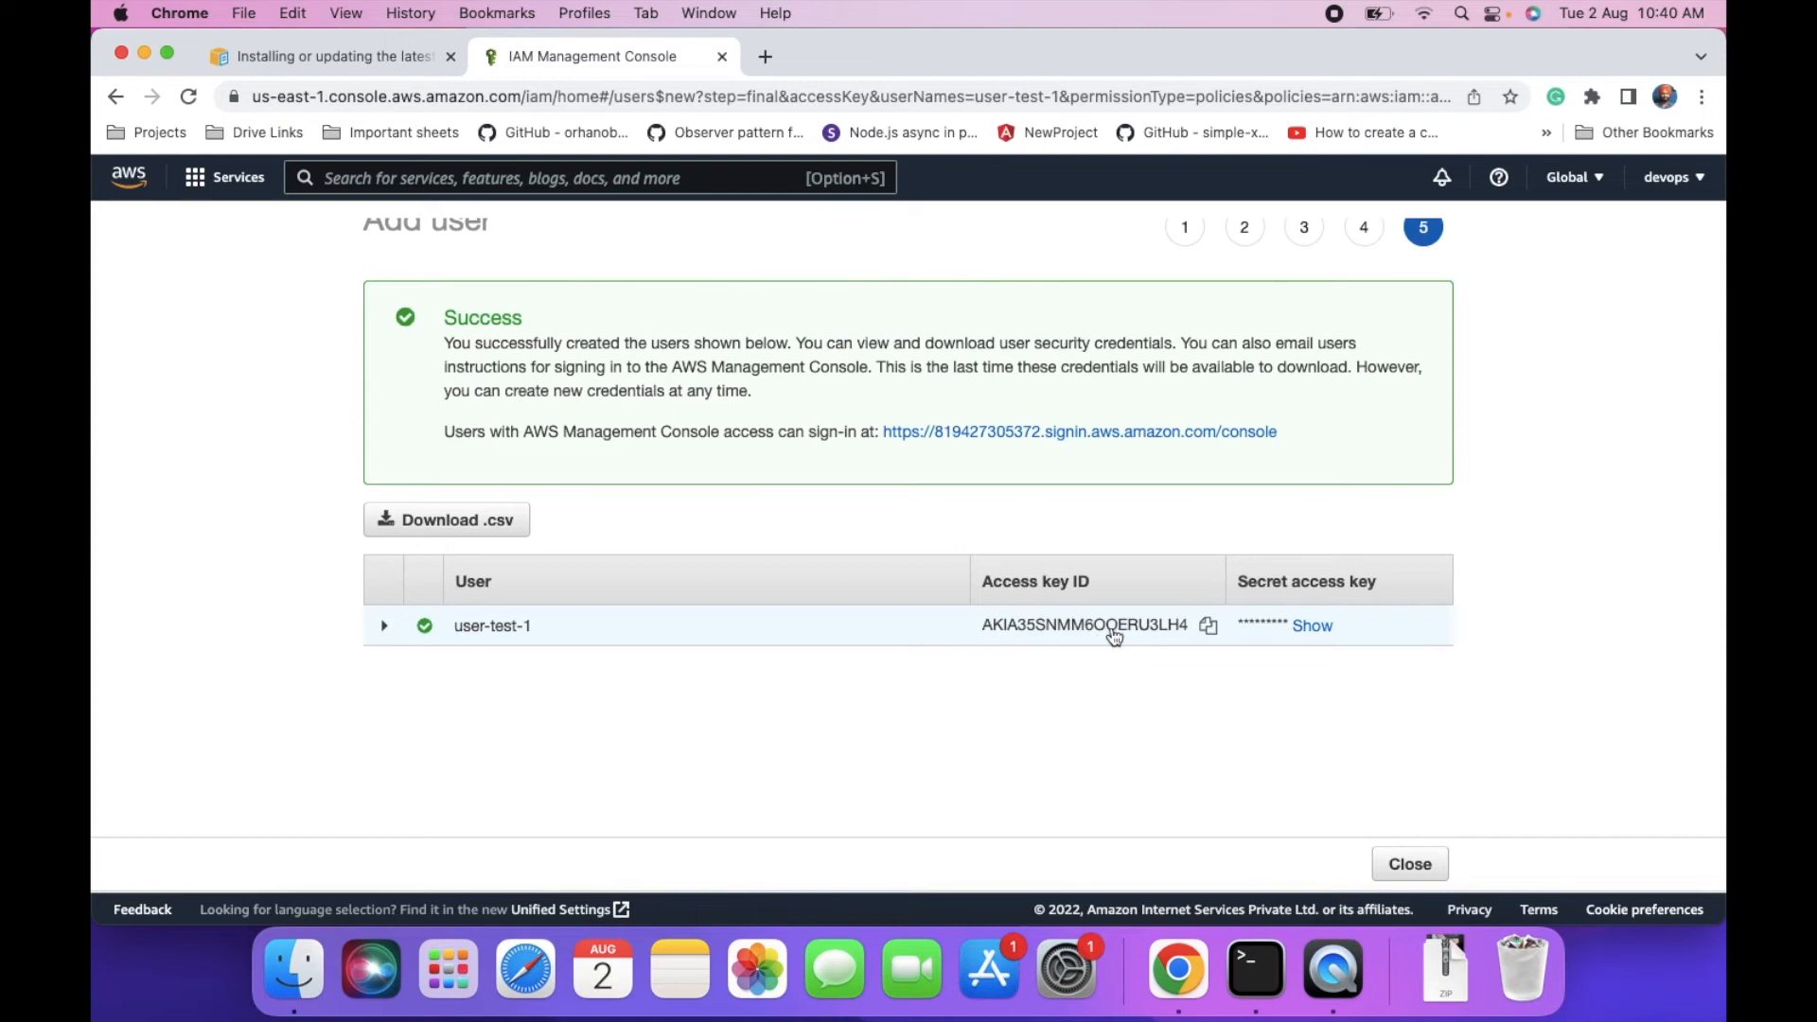
mouse_move(1334, 586)
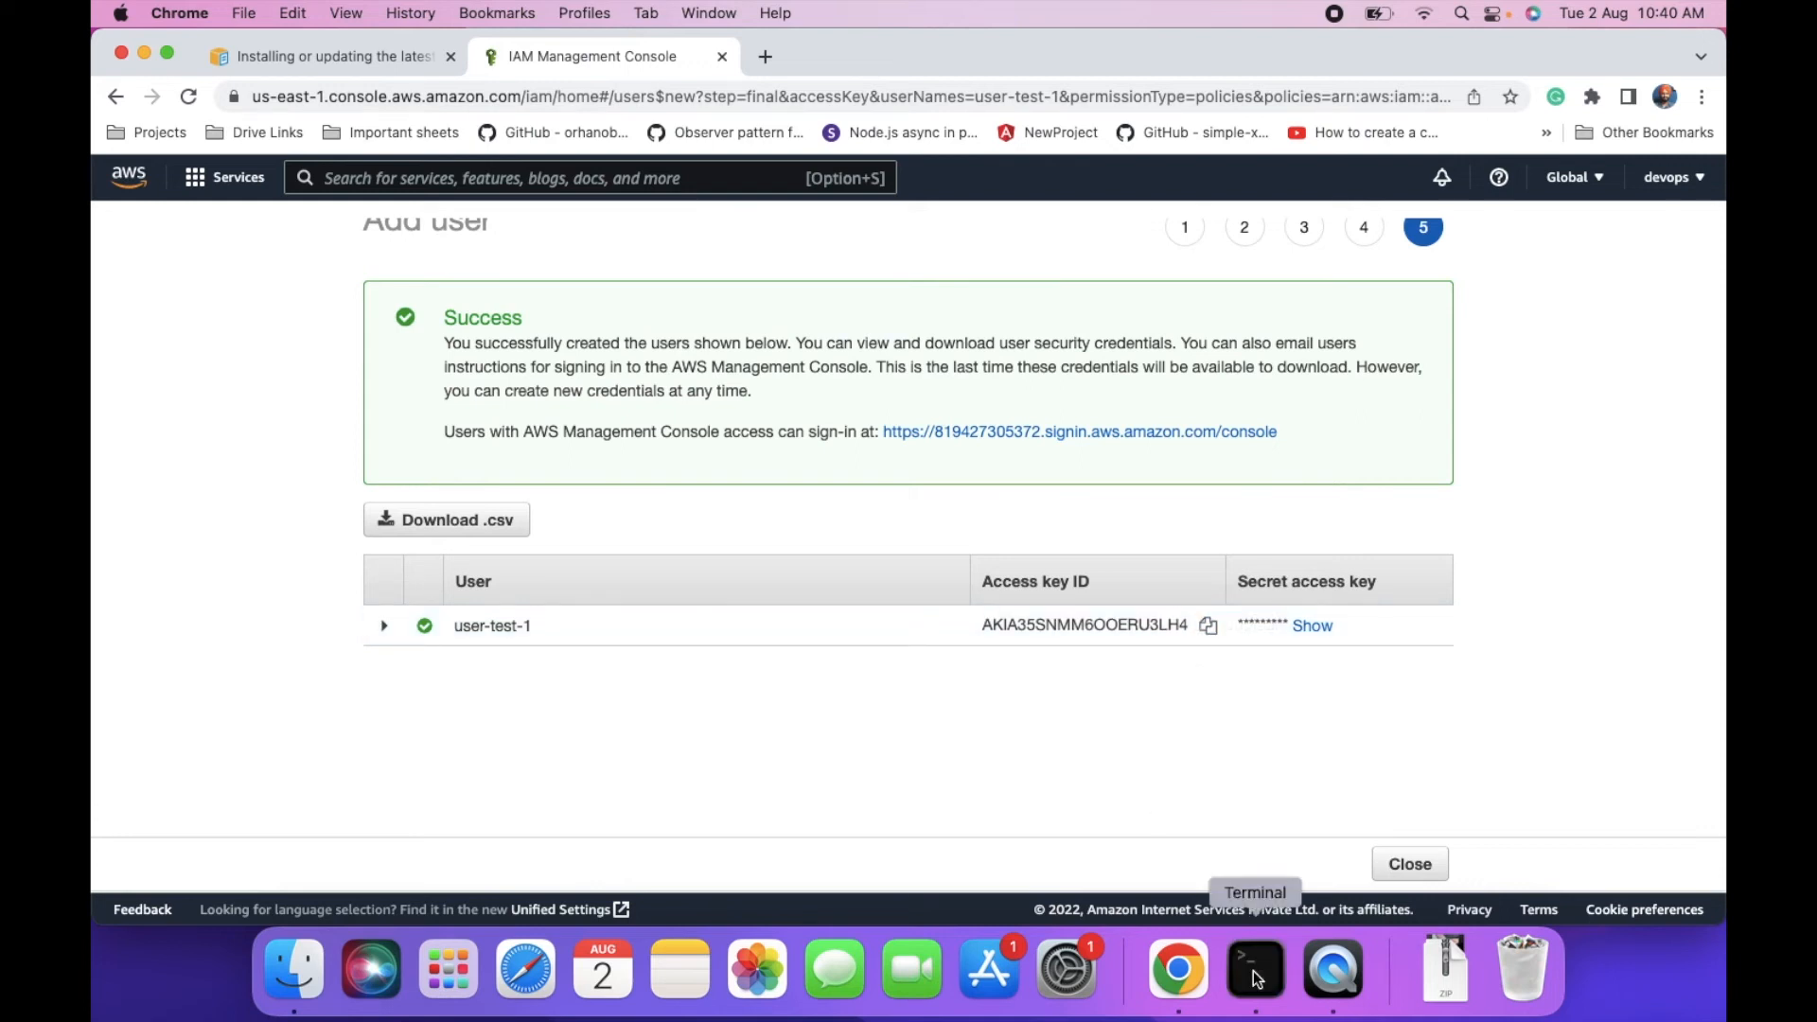
click(1255, 967)
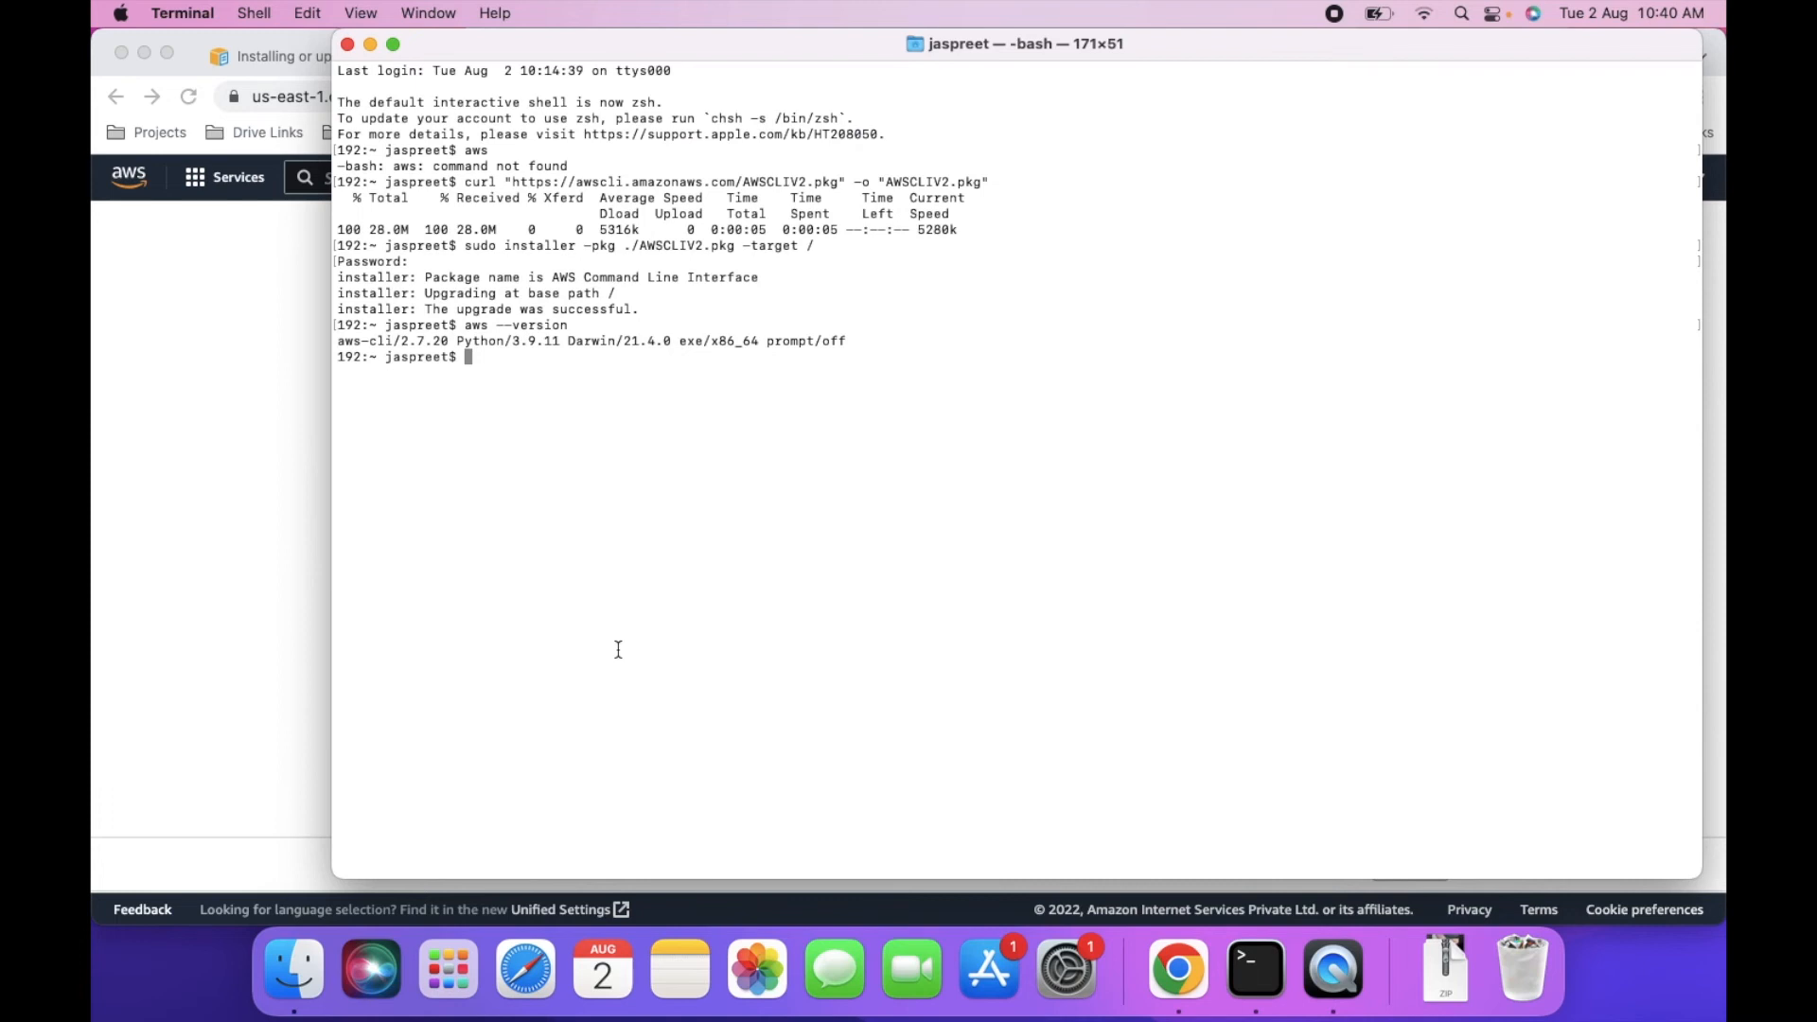
text(aws)
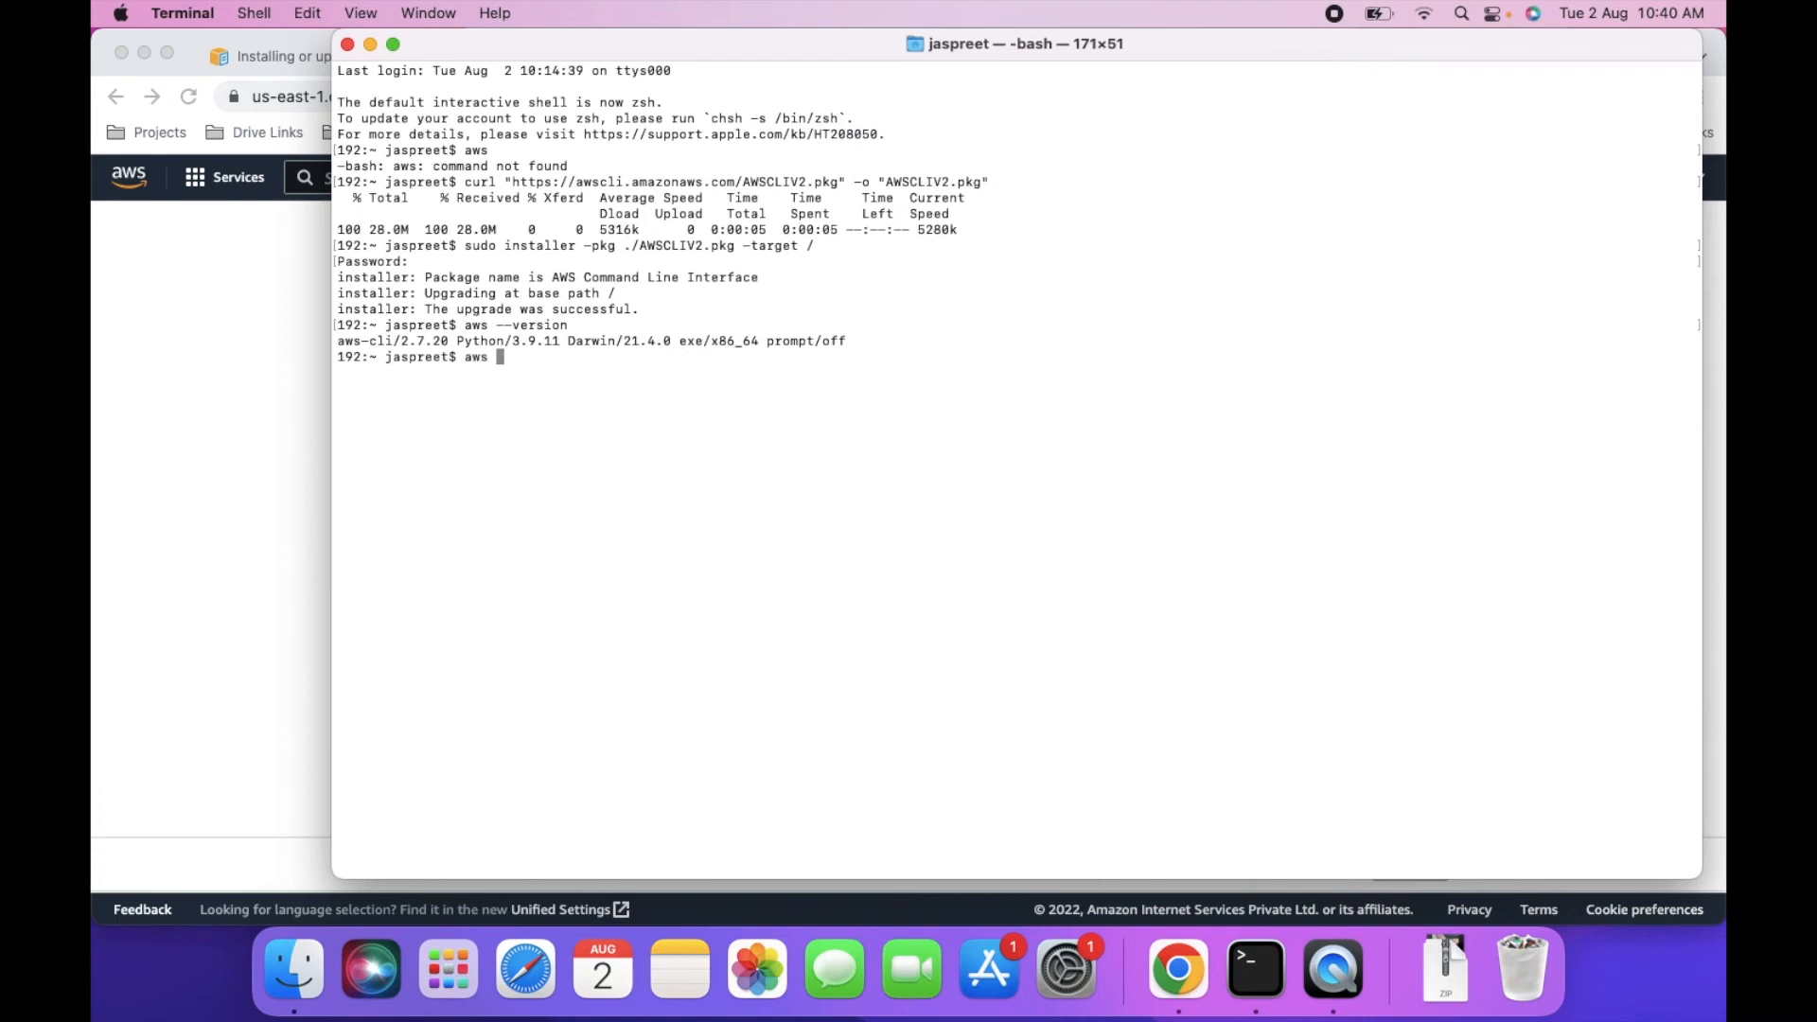
text(confi)
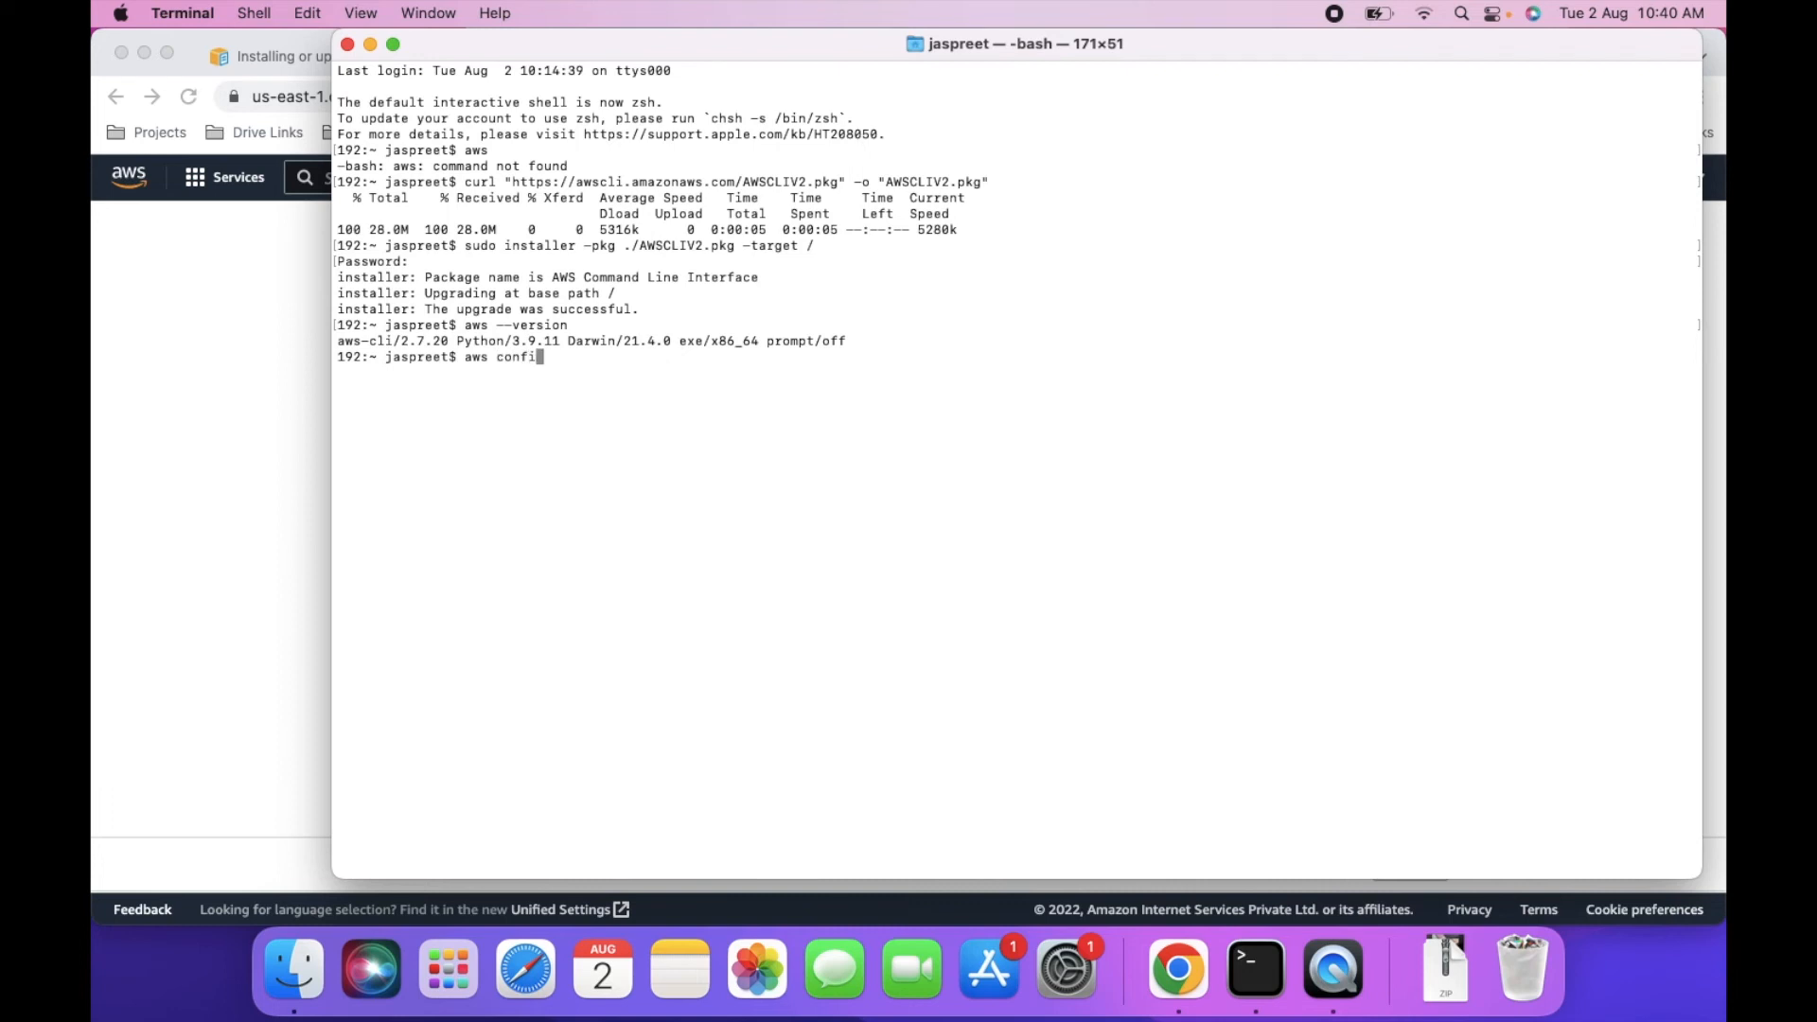
text(gure)
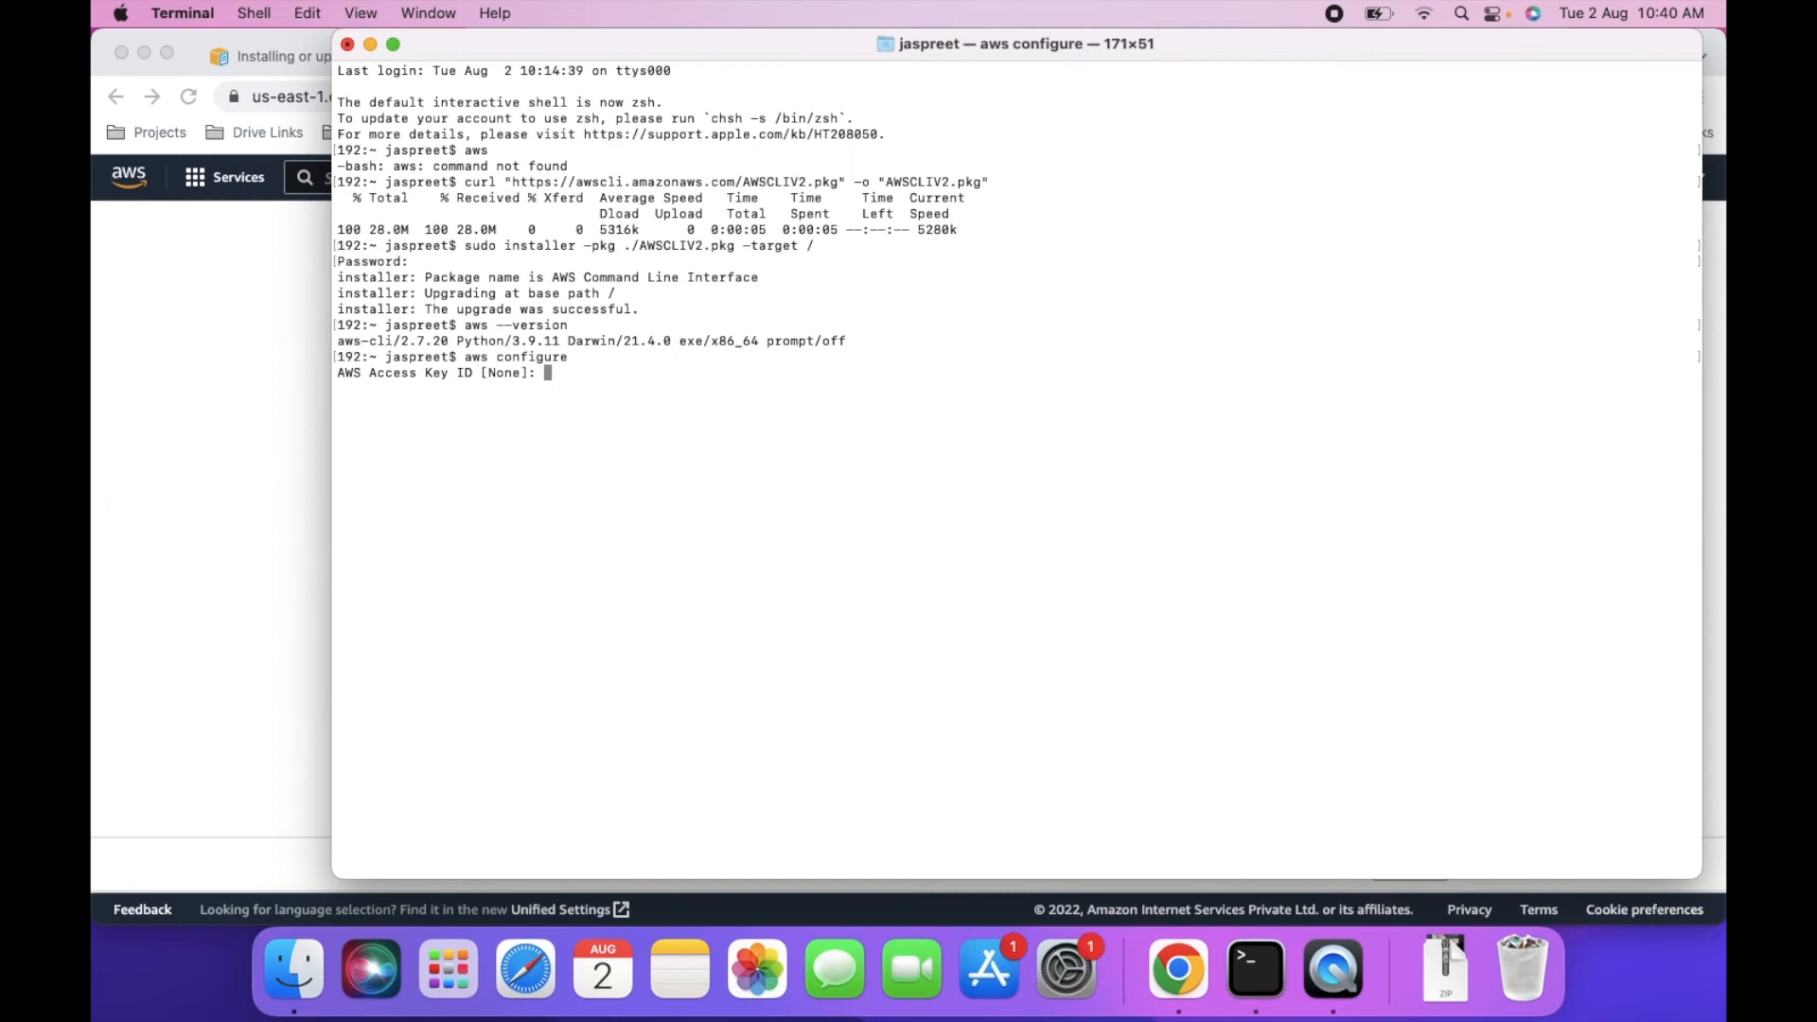
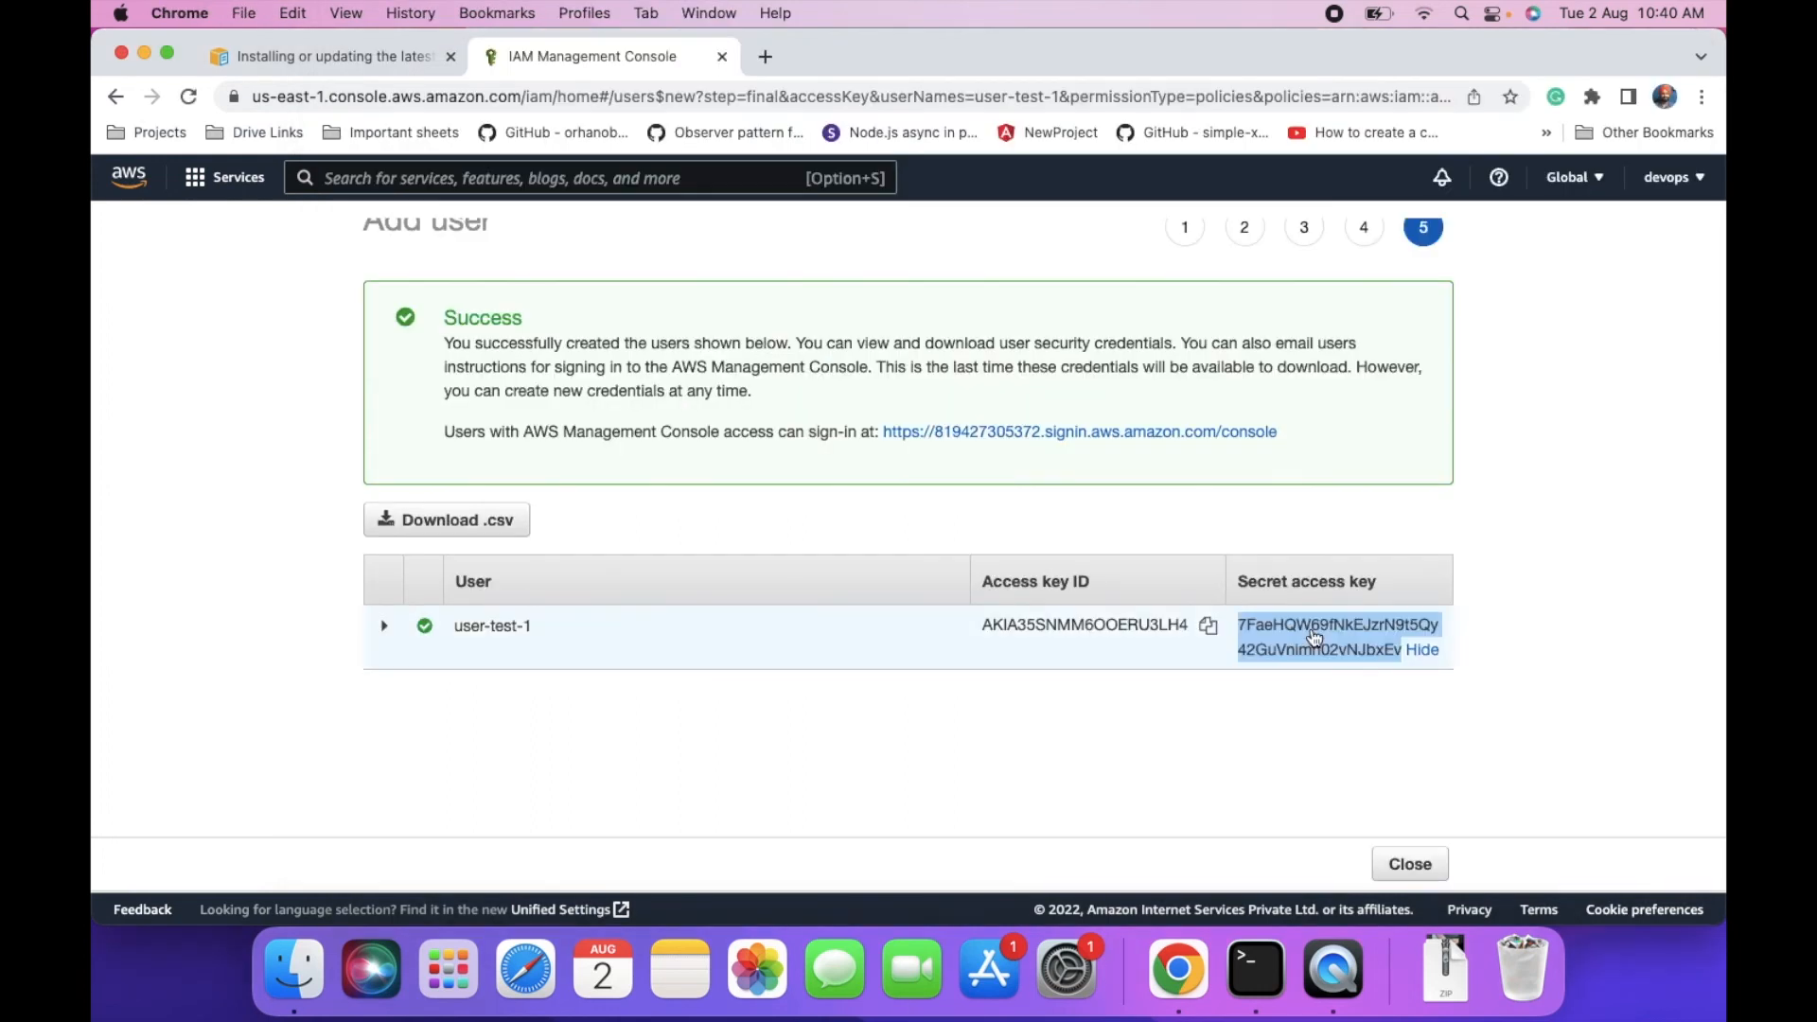
click(1253, 967)
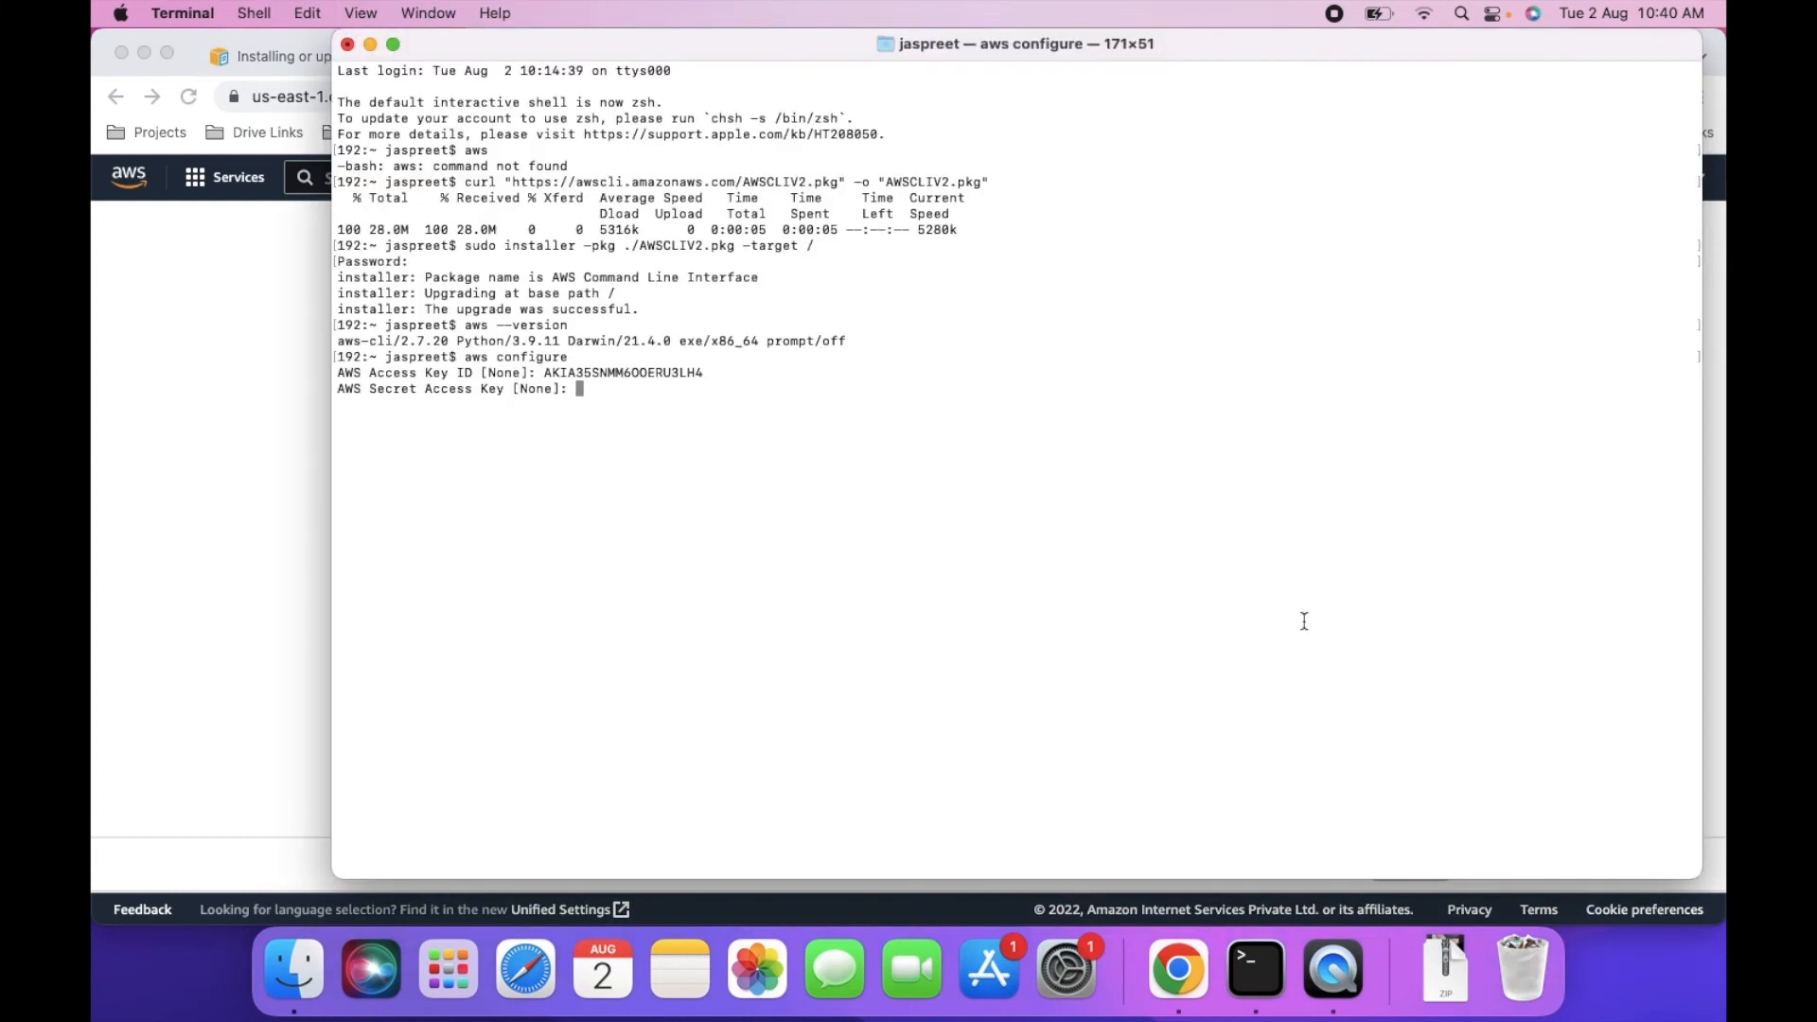
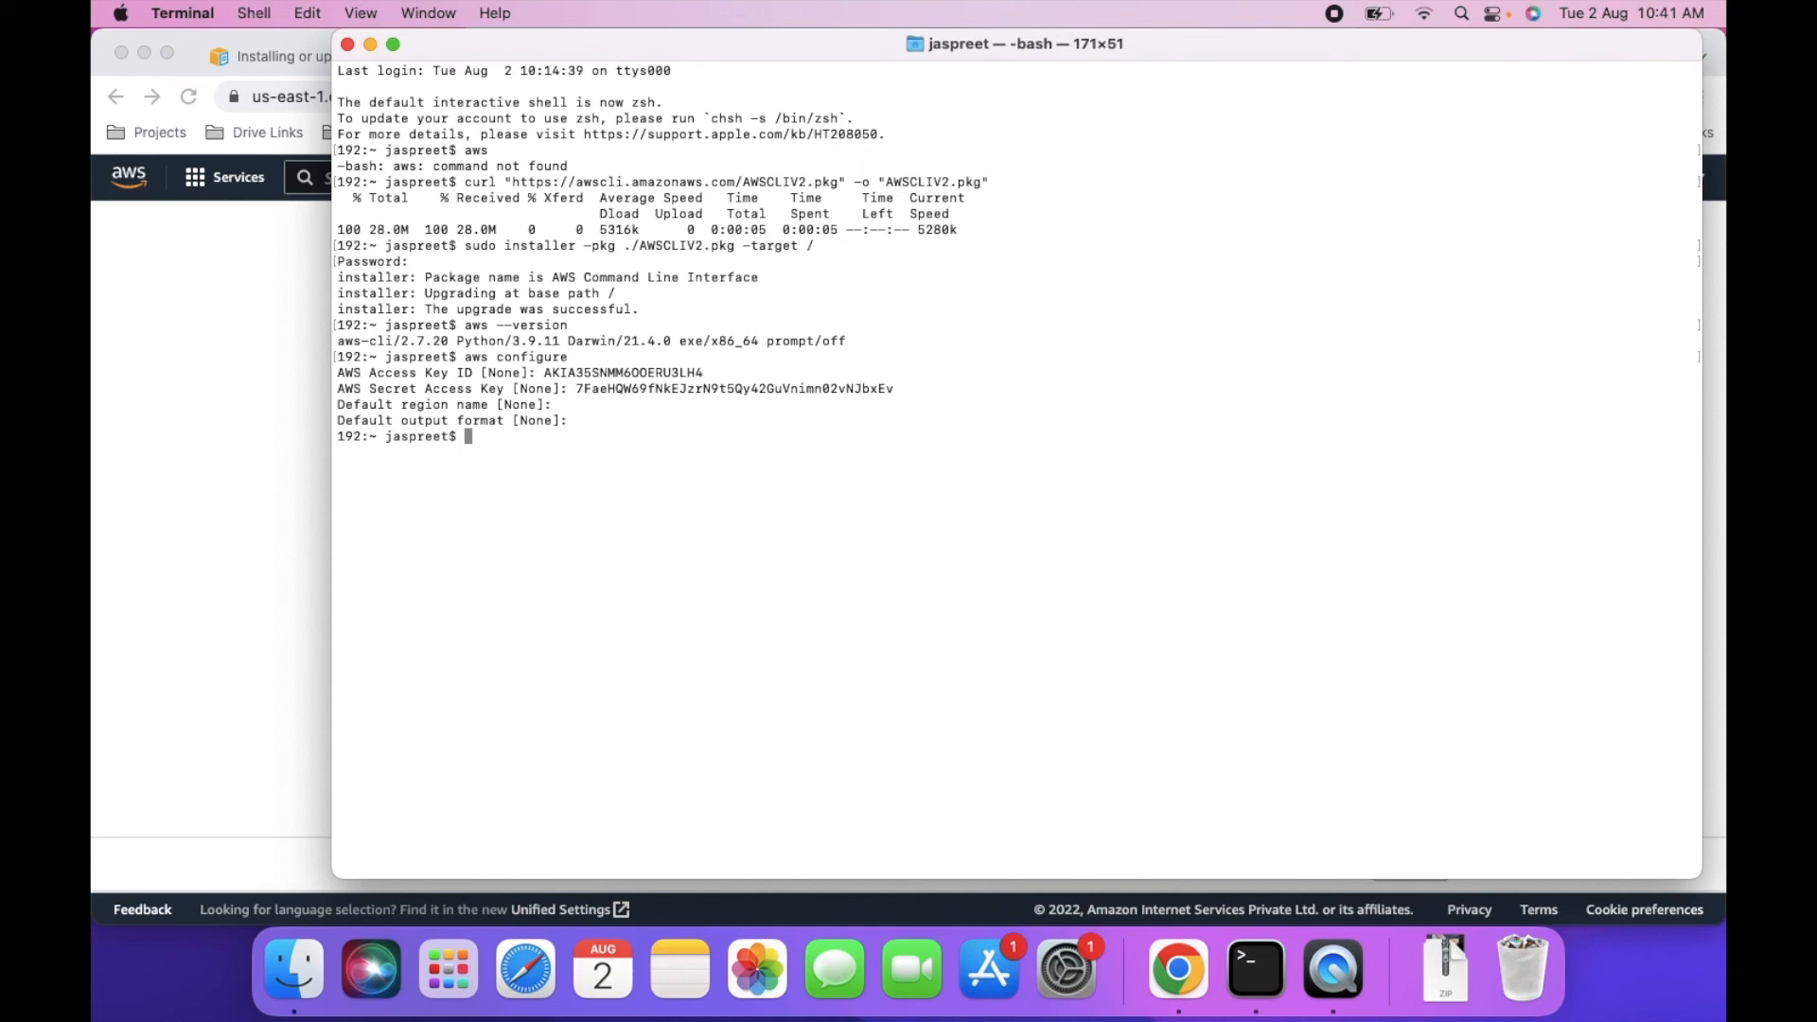
Step: Enter aws s3 ls at the prompt to list the account's S3 buckets
text(a)
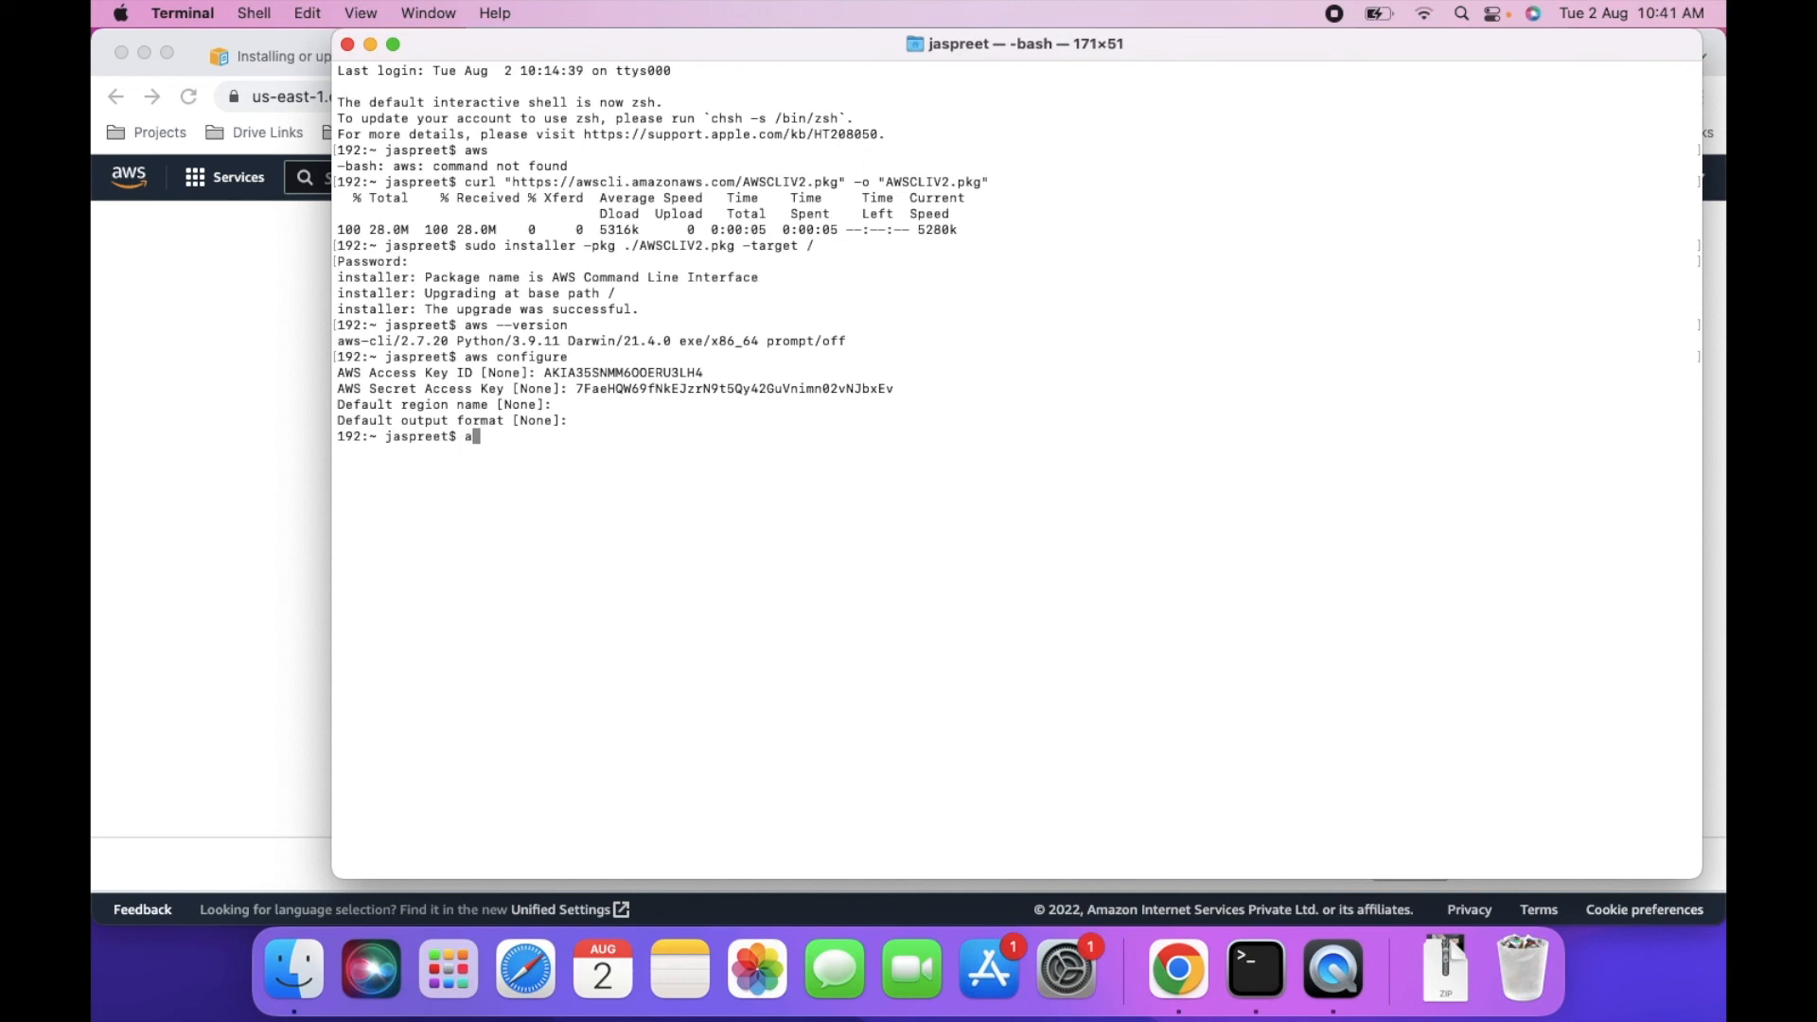
text(ws)
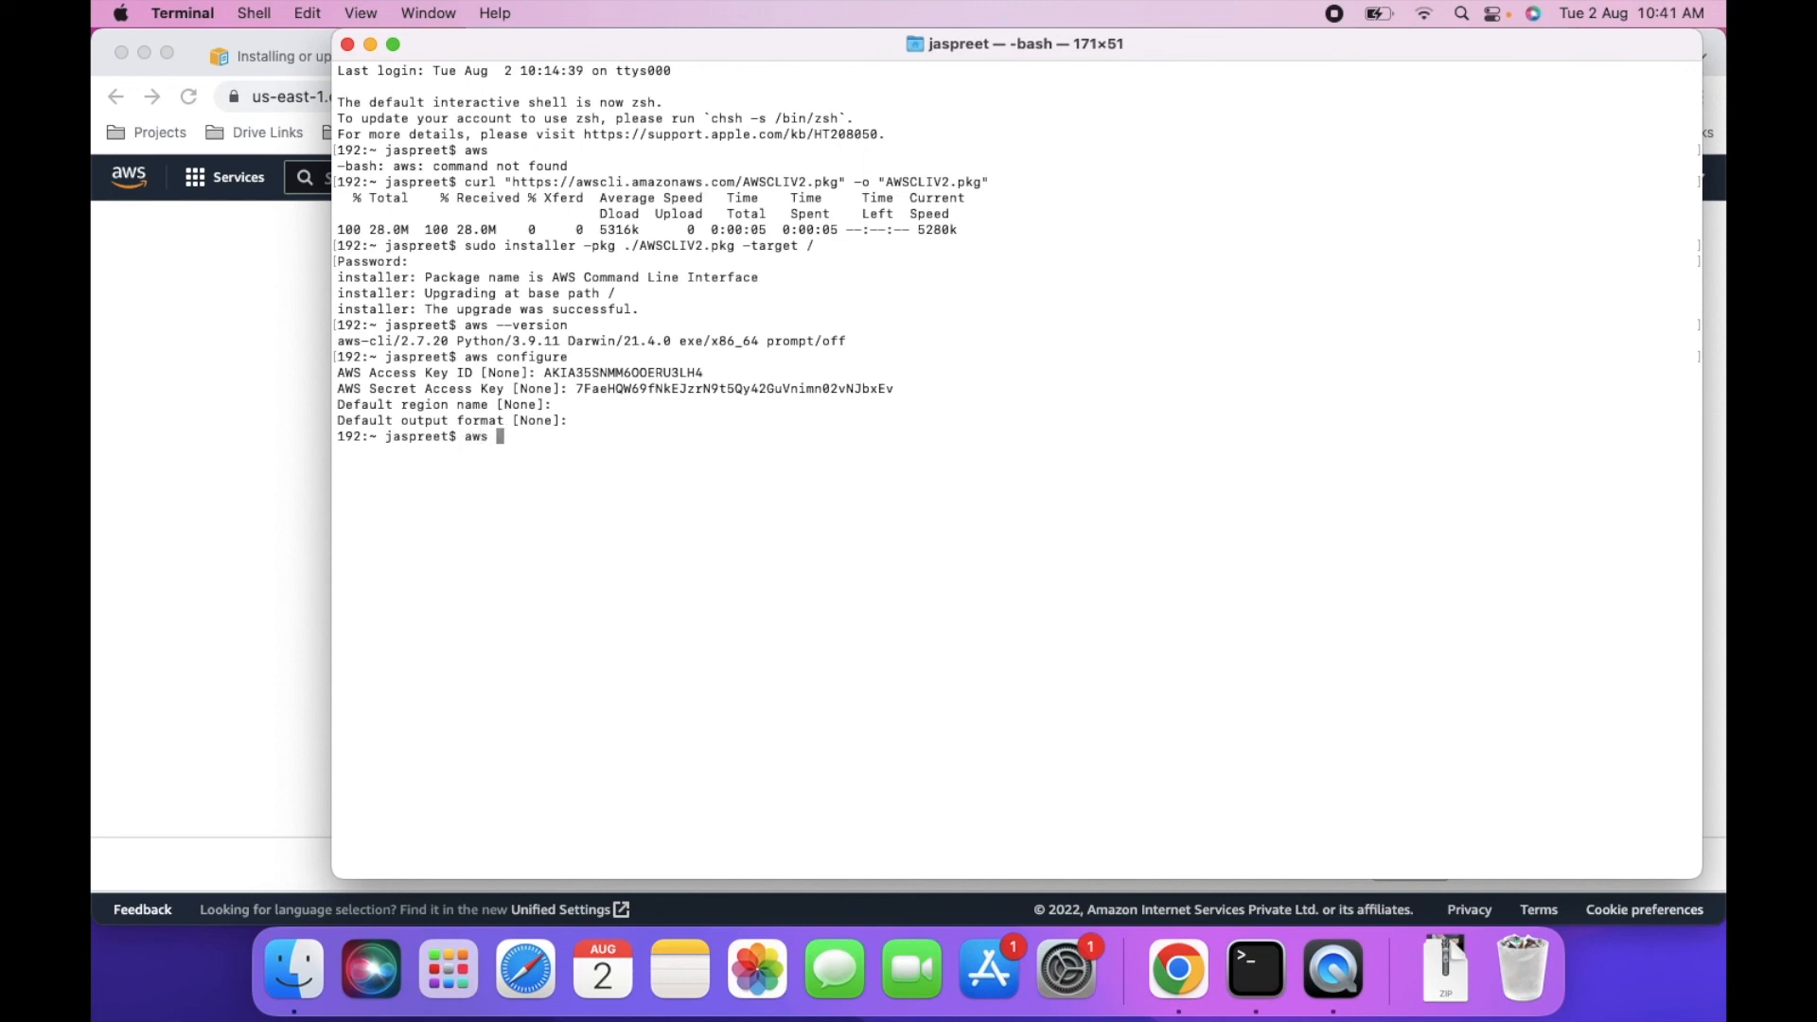
text(s3 ls)
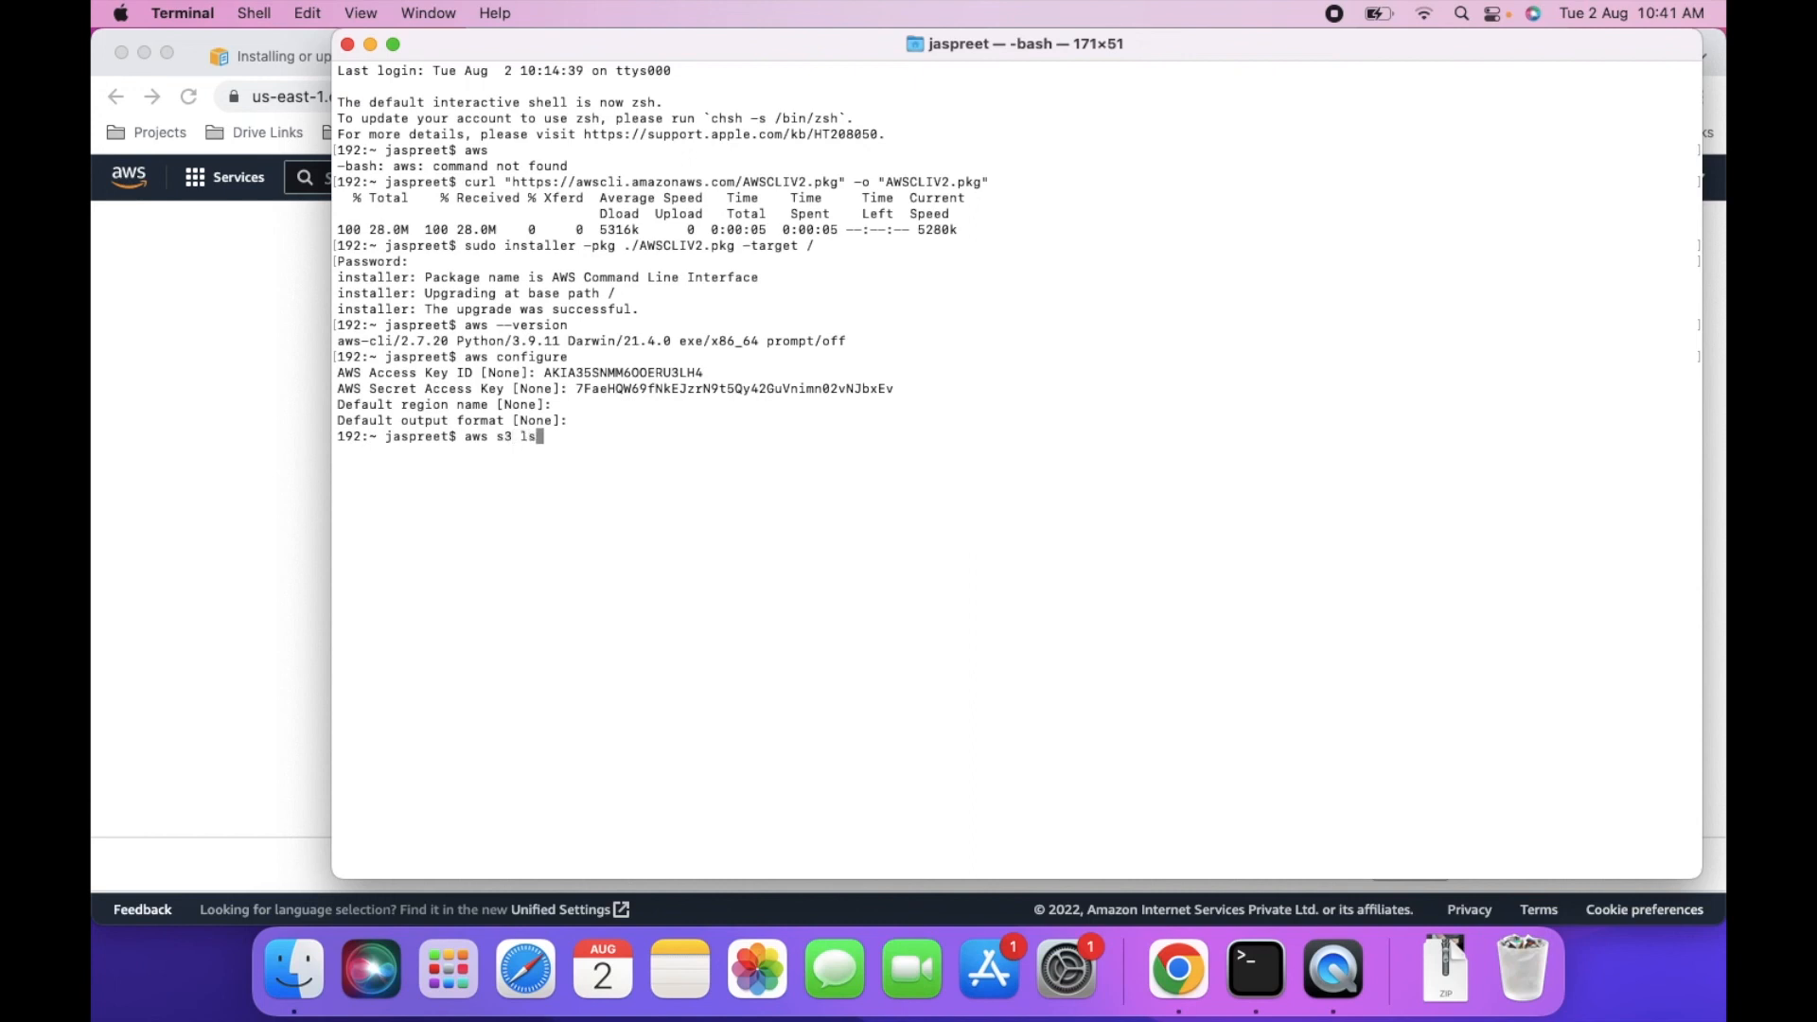